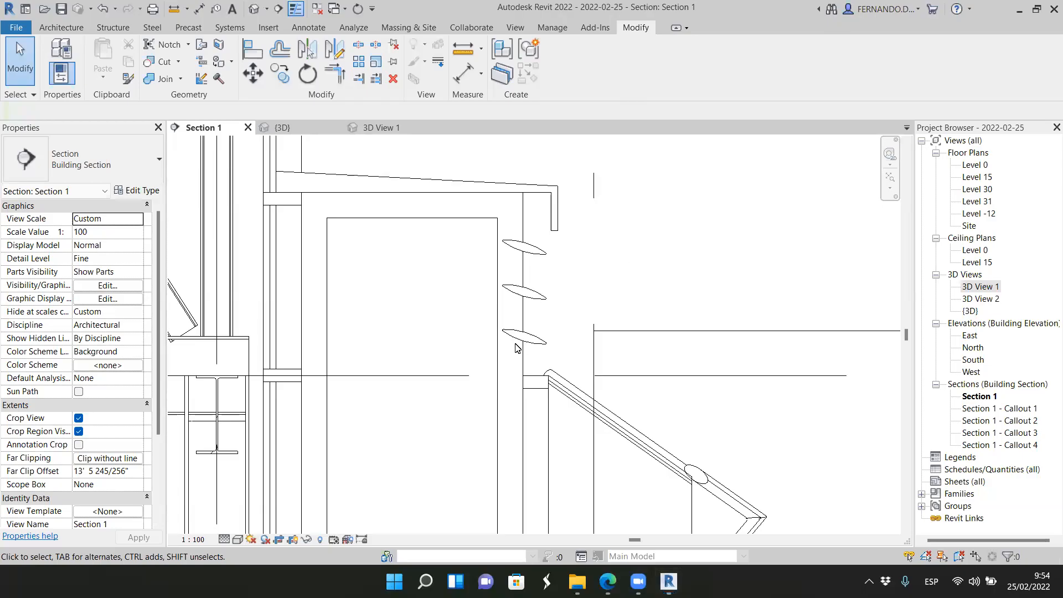
Select the overhanging canopy railing and the three elliptical louvers in the model.
left_click(406, 178)
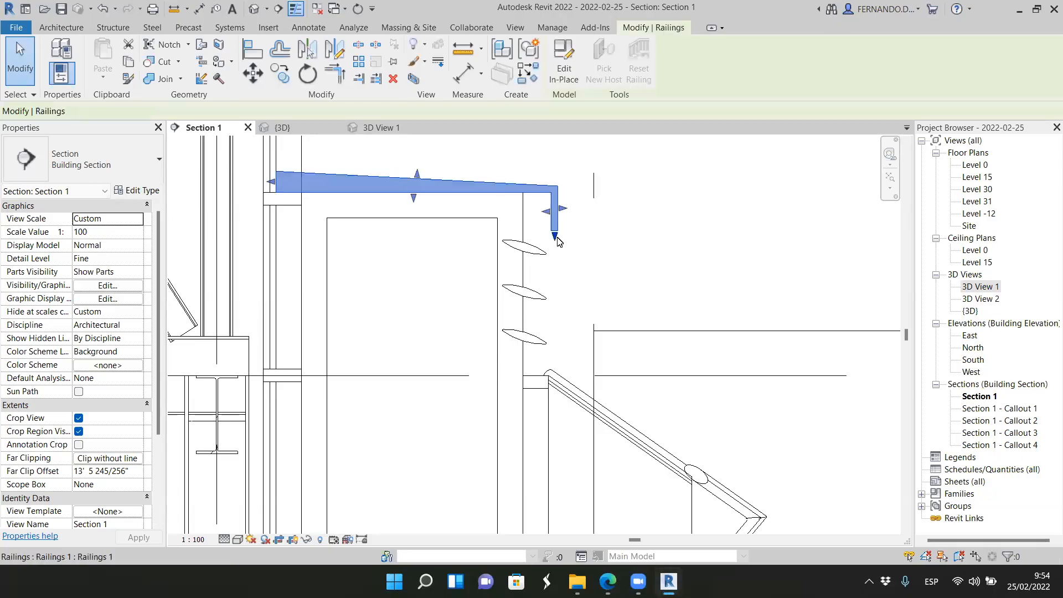
left_click(523, 295)
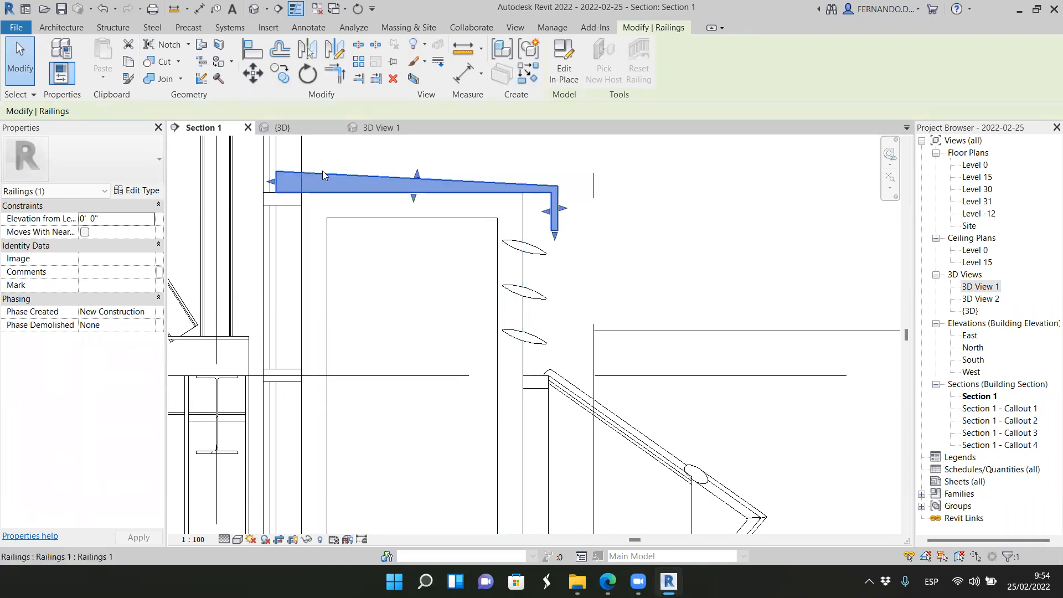
mouse_move(317, 168)
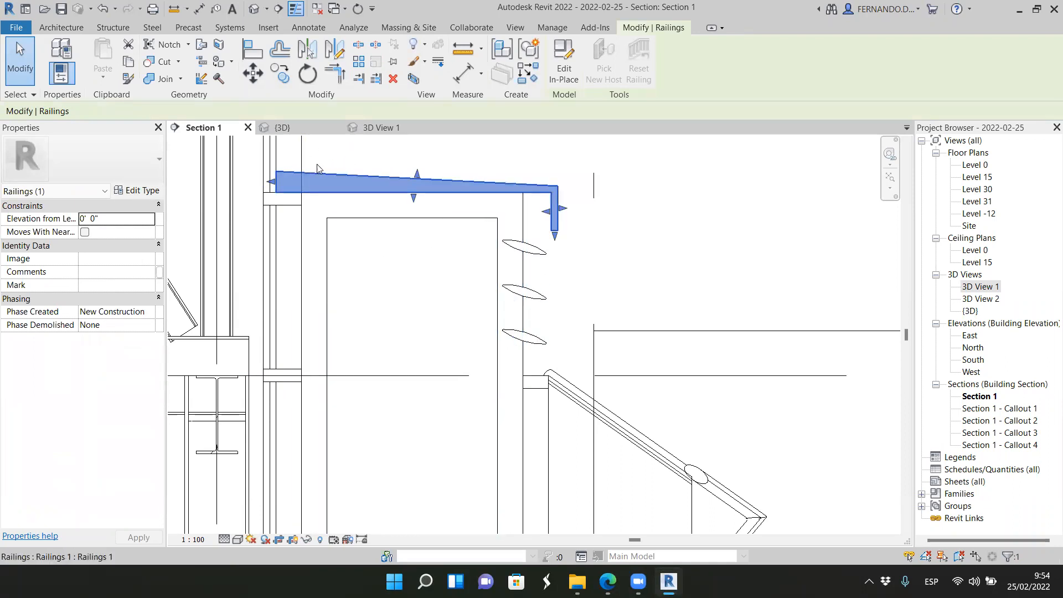
left_click(669, 262)
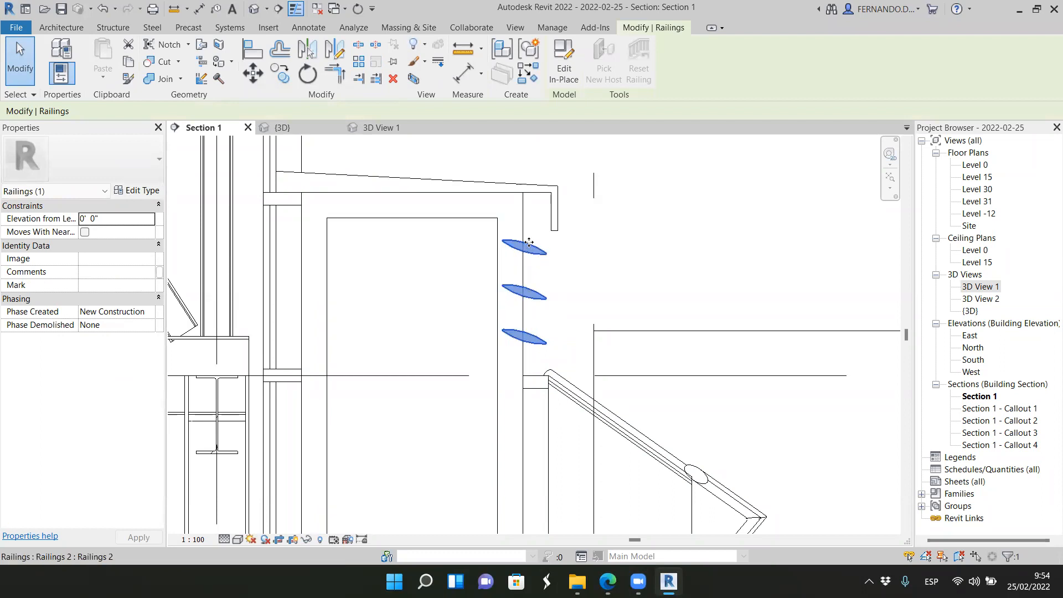
mouse_move(522, 359)
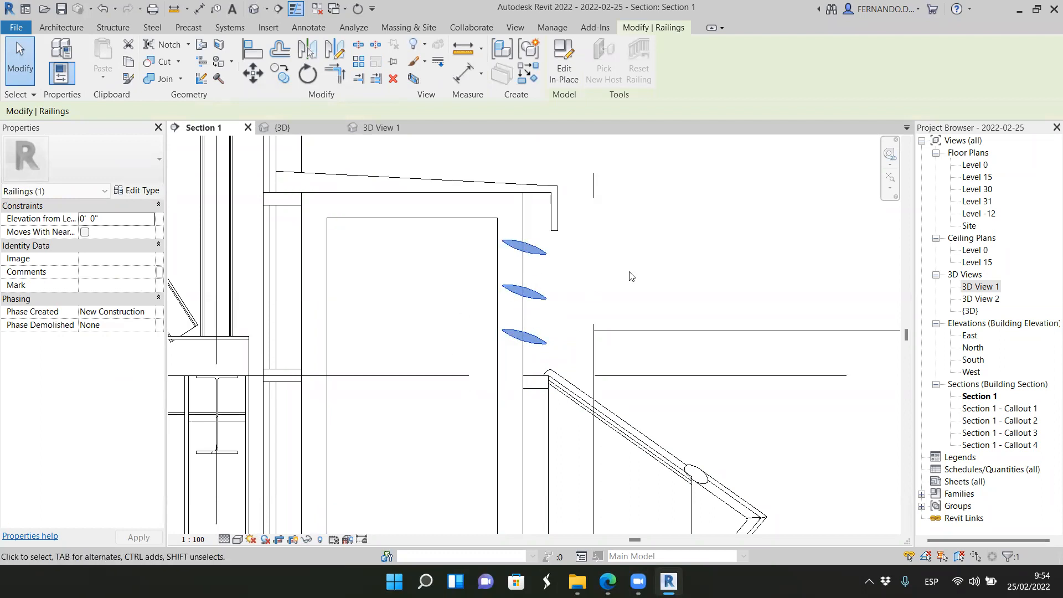
mouse_move(452, 246)
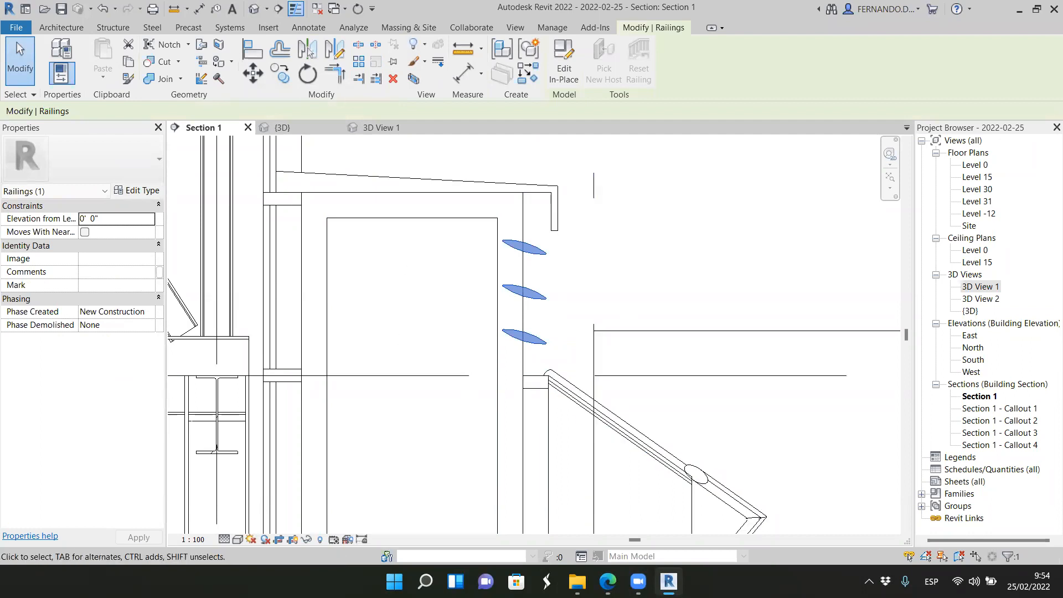
Open 'Examples double skins' from ARCH320 > Midterm presentation in File Explorer.
left_click(576, 582)
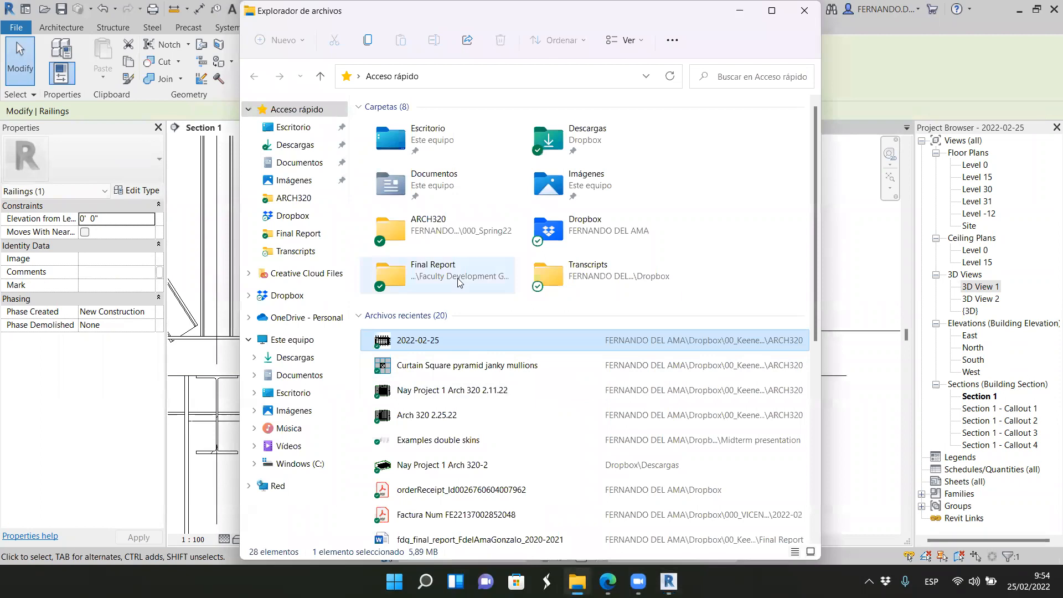
mouse_move(440, 232)
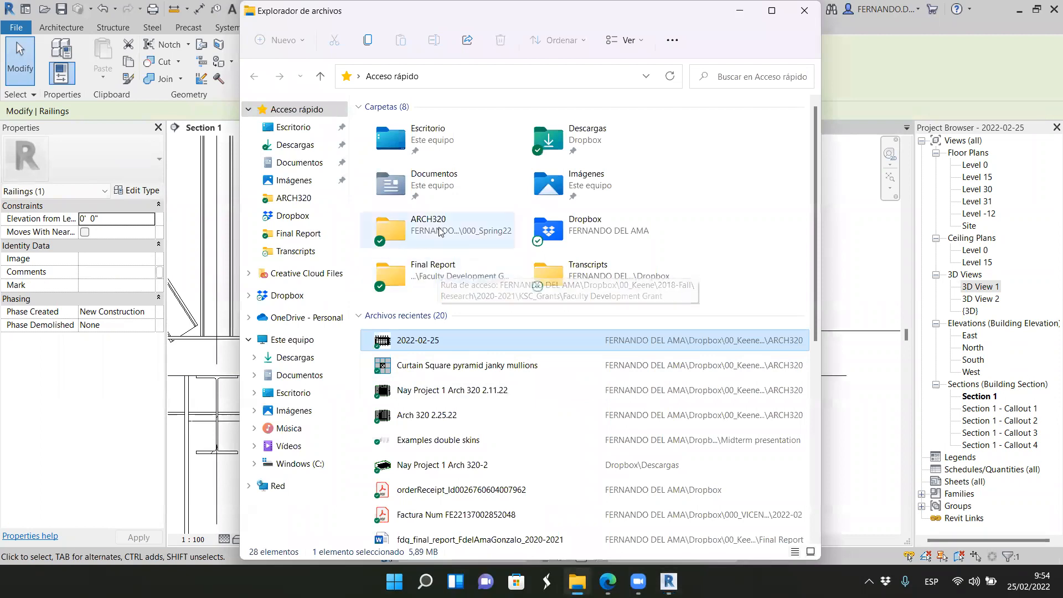
double_click(426, 229)
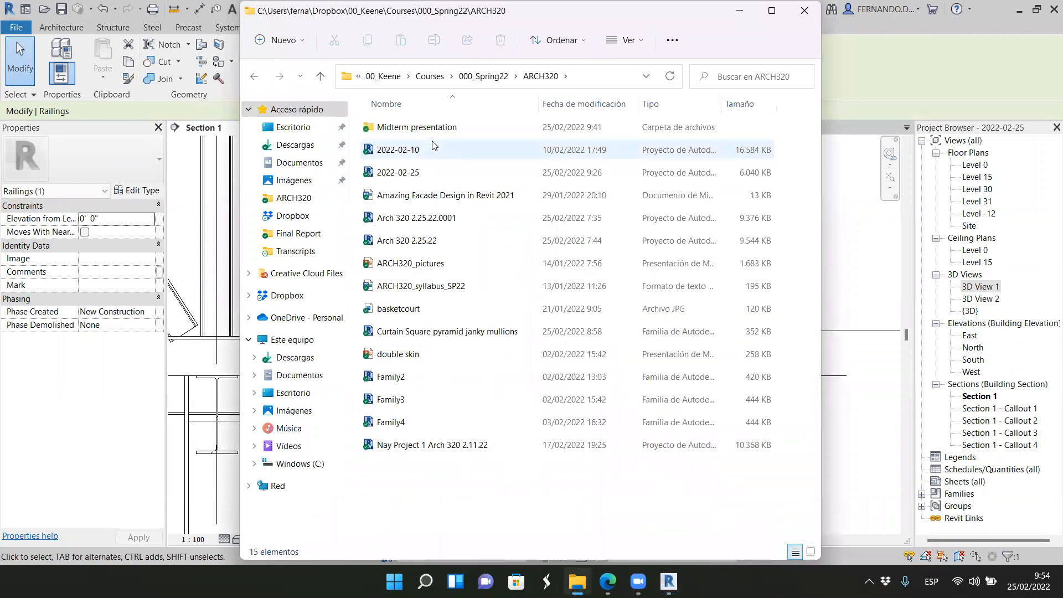
double_click(418, 126)
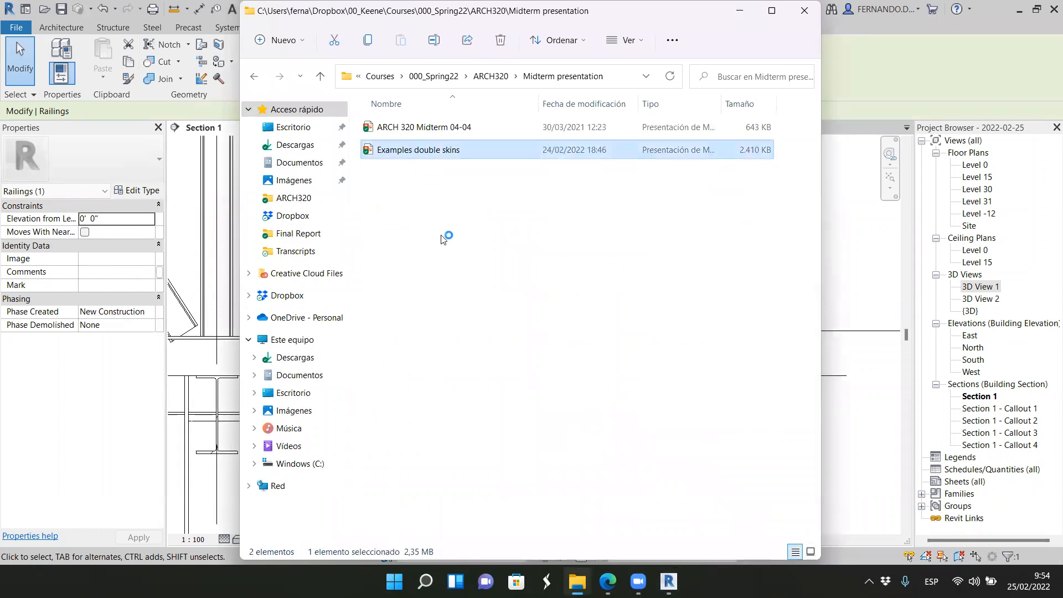
double_click(419, 150)
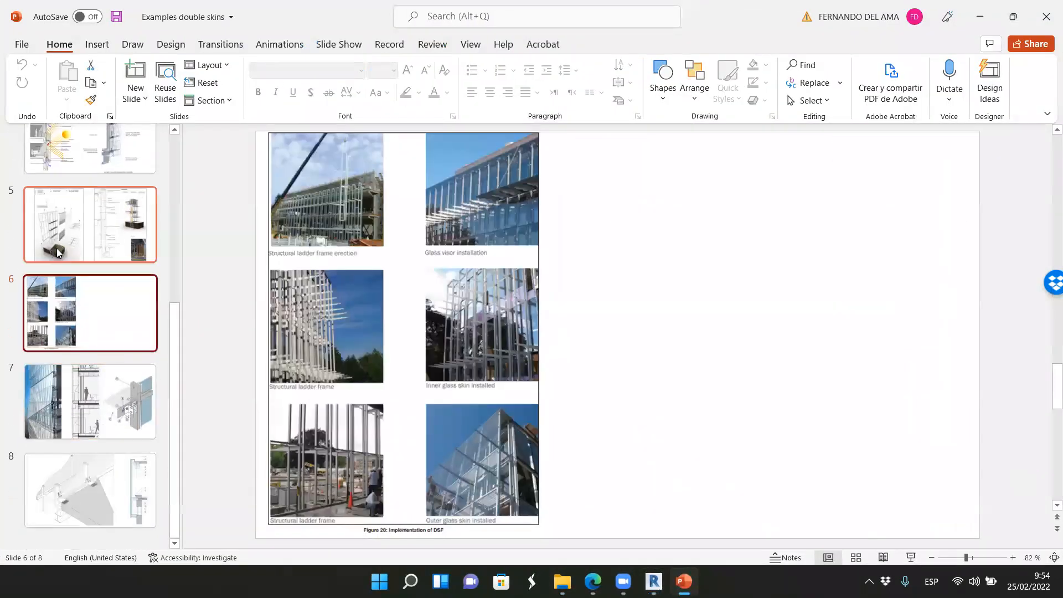
Review slide 5's exploded facade and louver section diagrams, then minimize PowerPoint.
left_click(89, 224)
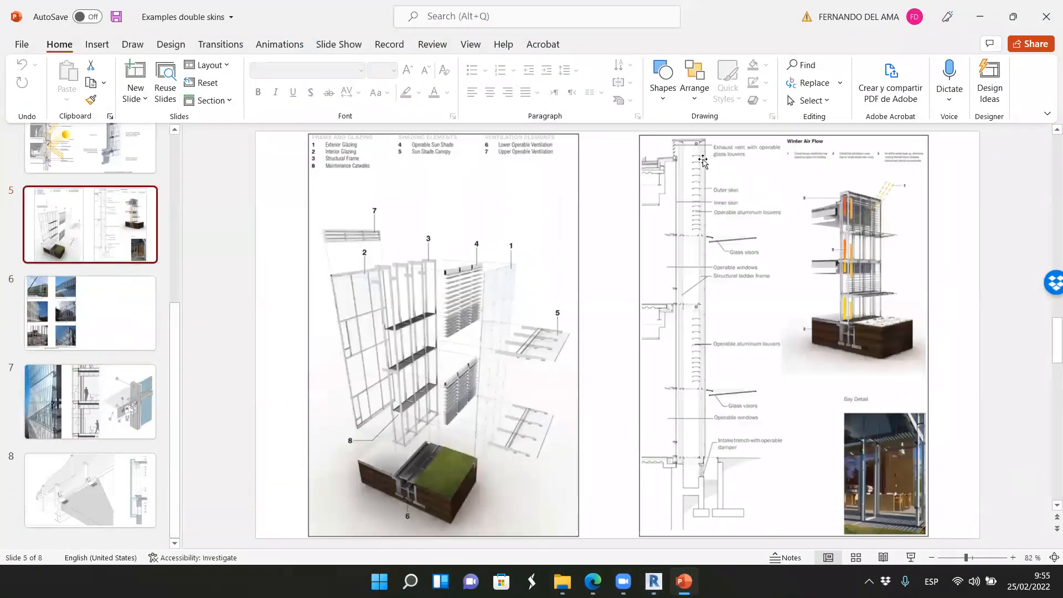
mouse_move(692, 223)
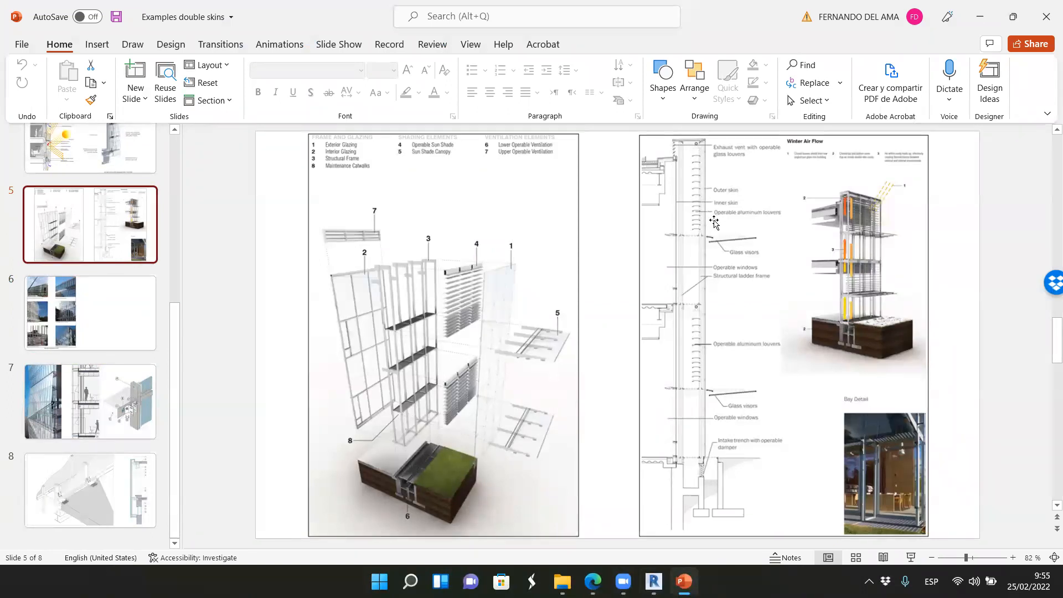
mouse_move(778, 219)
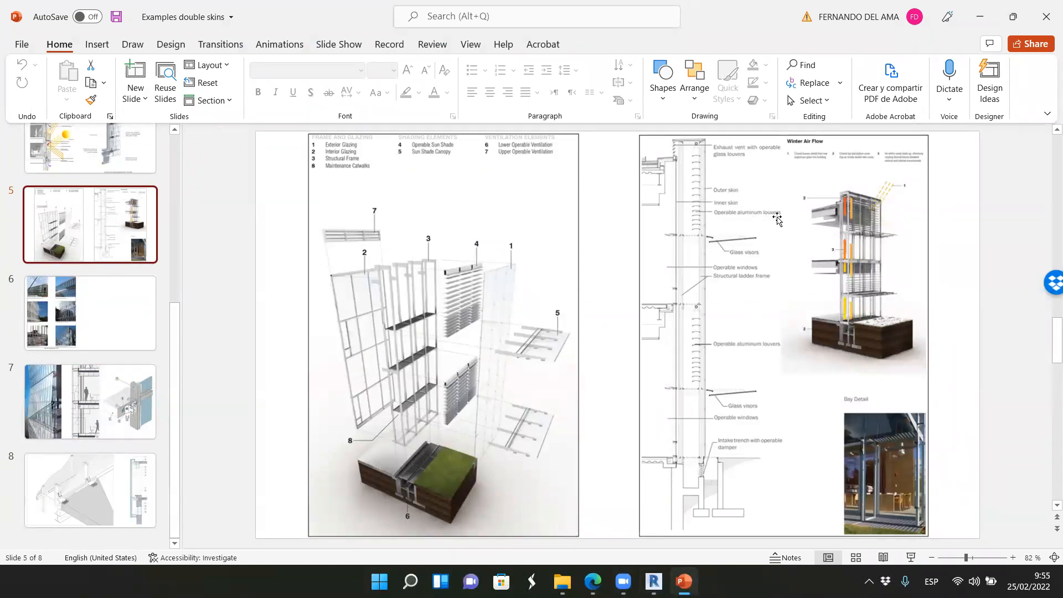
mouse_move(692, 210)
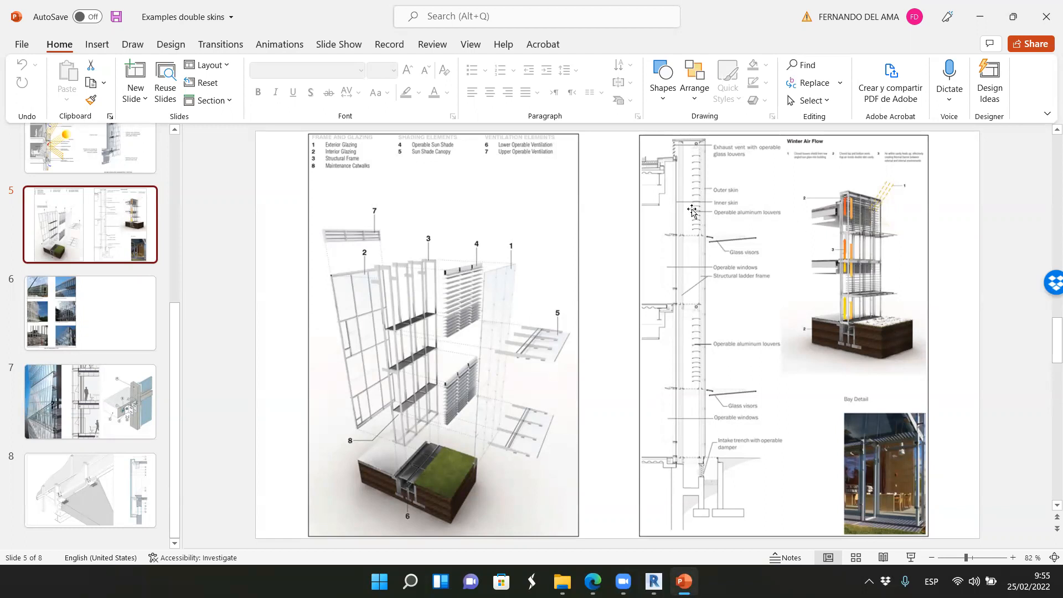
mouse_move(664, 239)
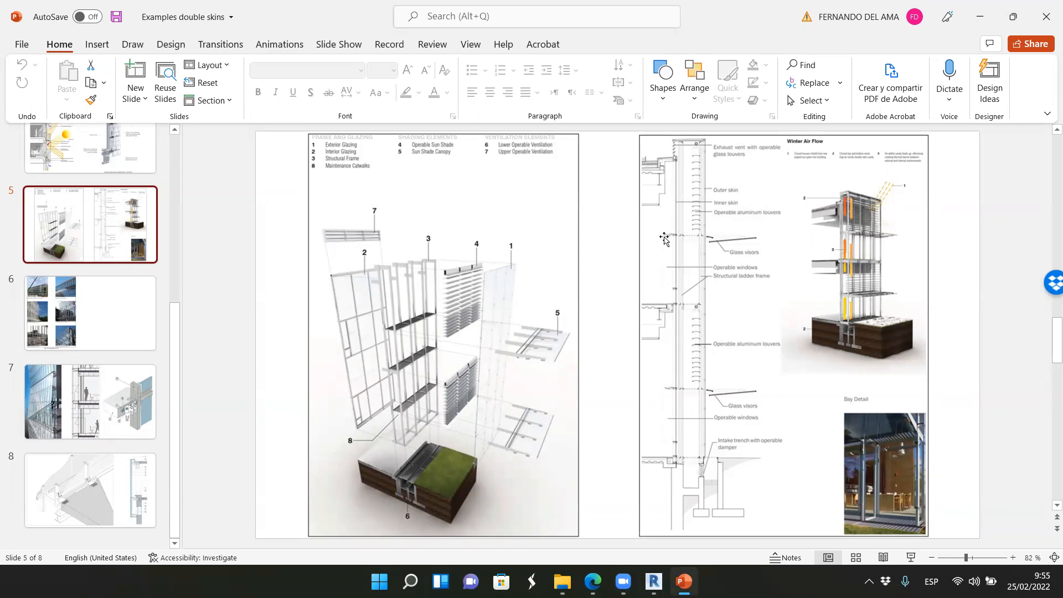
mouse_move(661, 451)
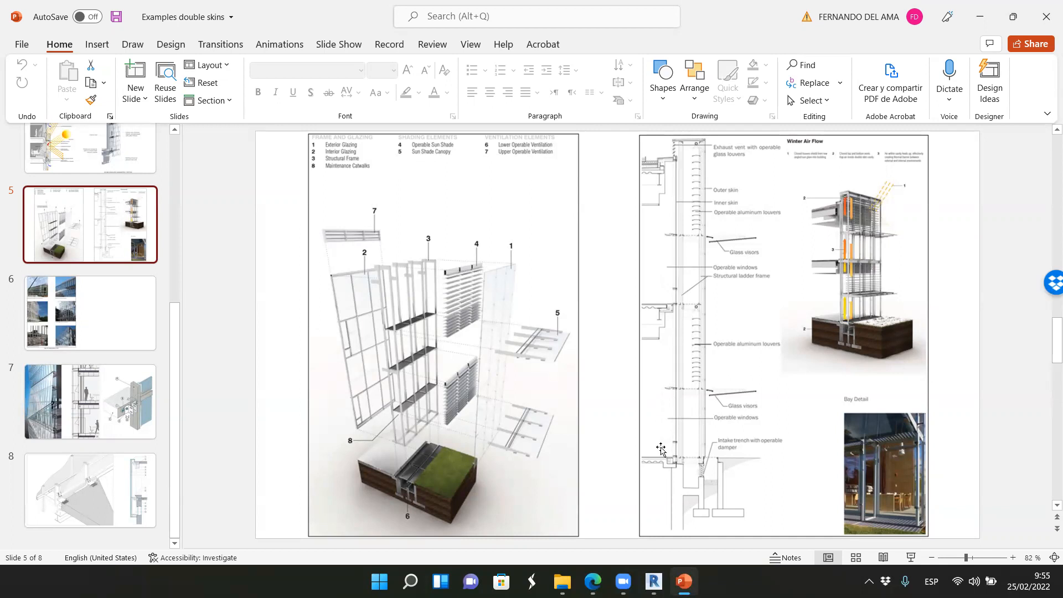
mouse_move(479, 378)
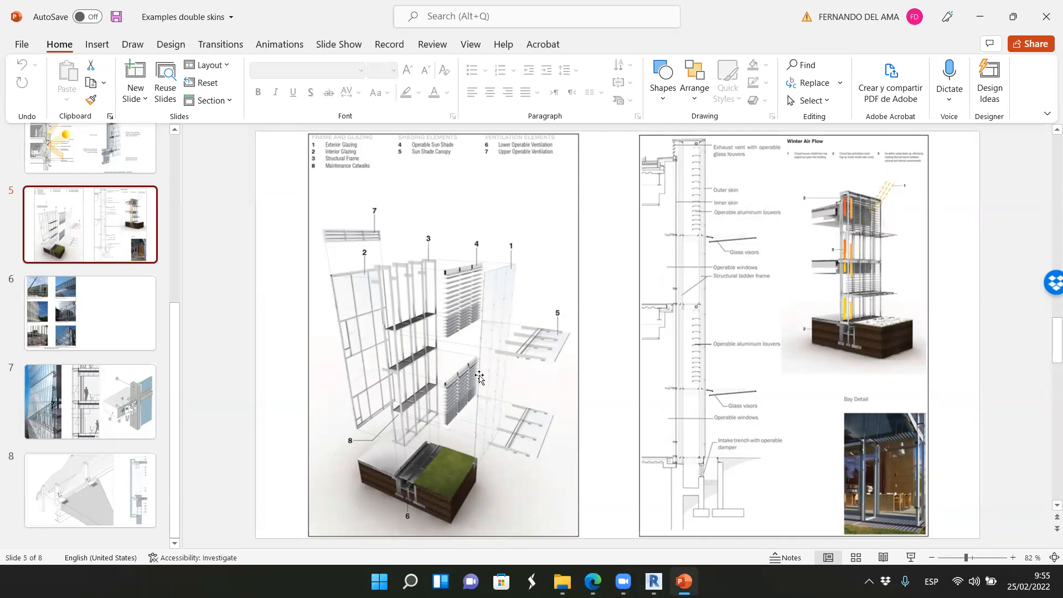
mouse_move(697, 223)
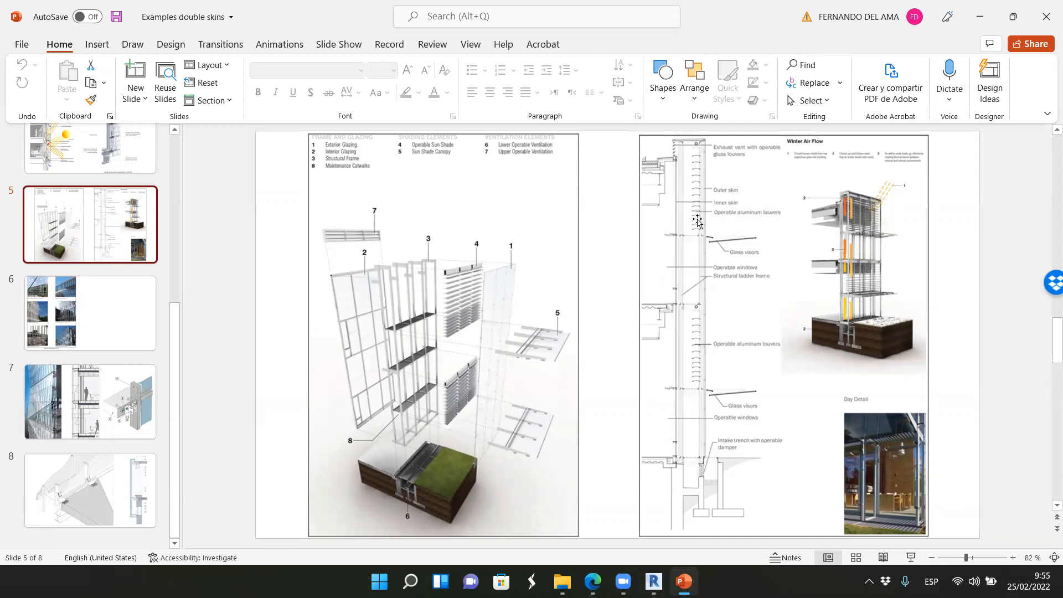
mouse_move(695, 172)
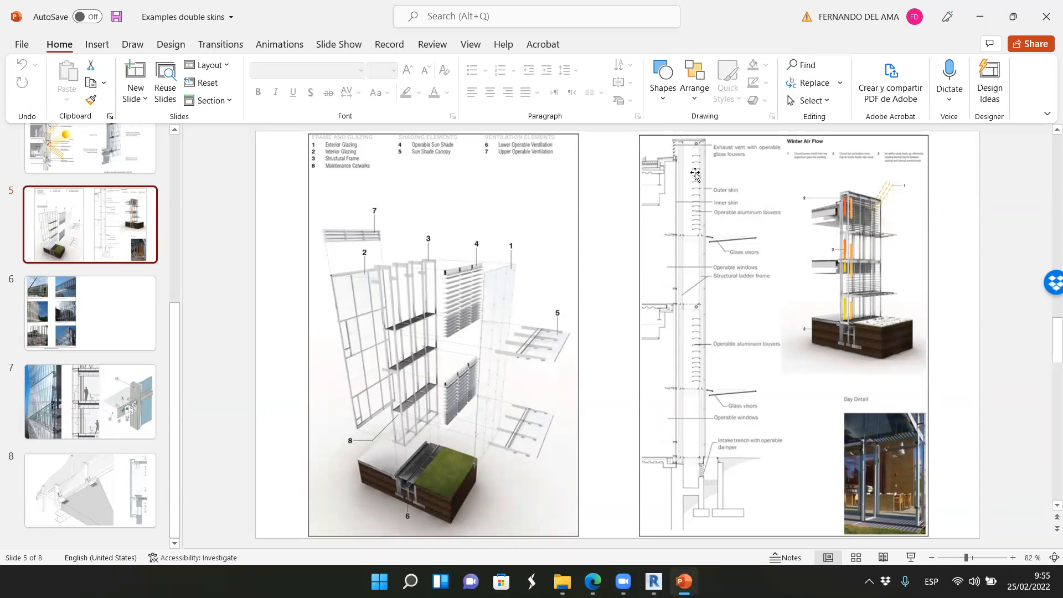
mouse_move(687, 256)
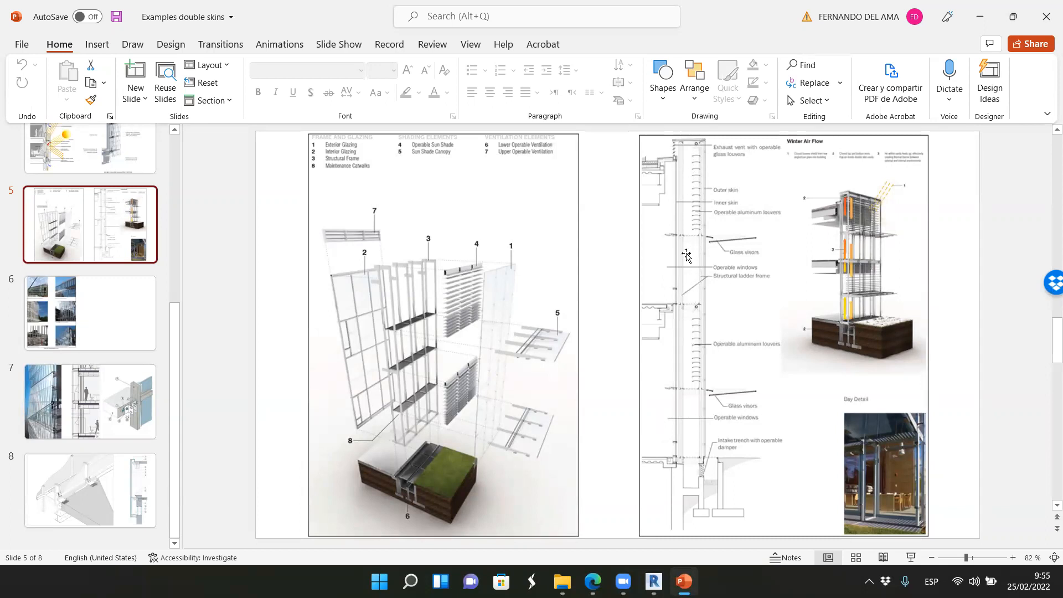
mouse_move(994, 21)
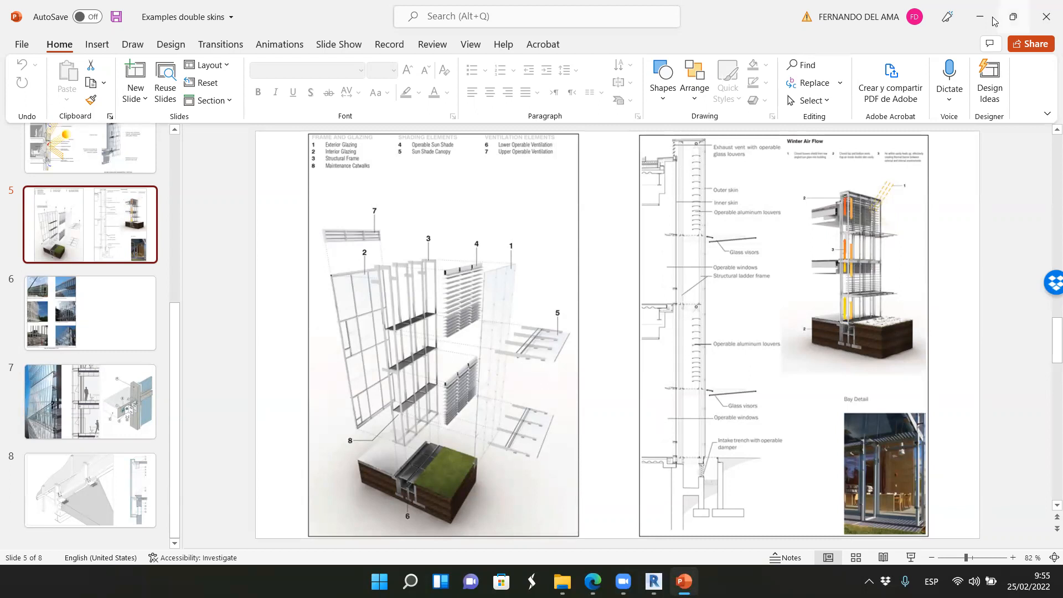
left_click(562, 581)
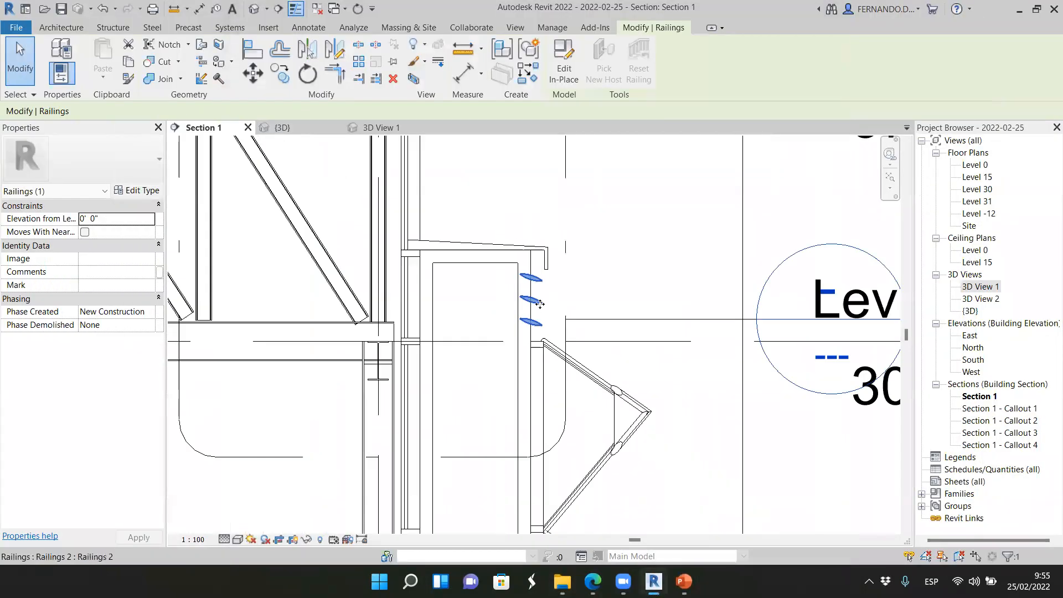
Model a Railings-category in-place family named Railings 4 on work plane Grid : 2.
left_click(474, 245)
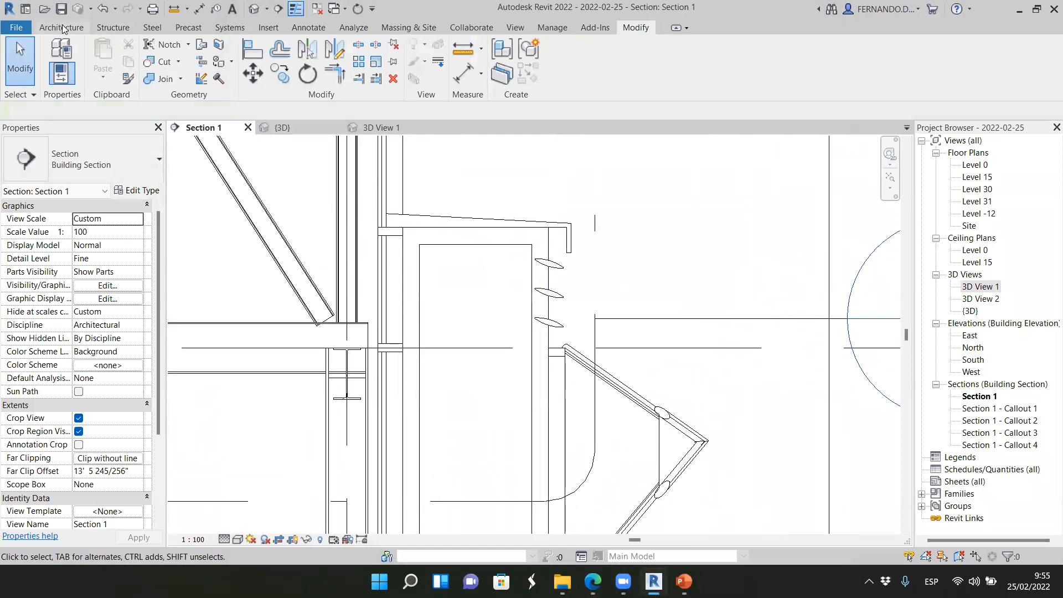
left_click(163, 54)
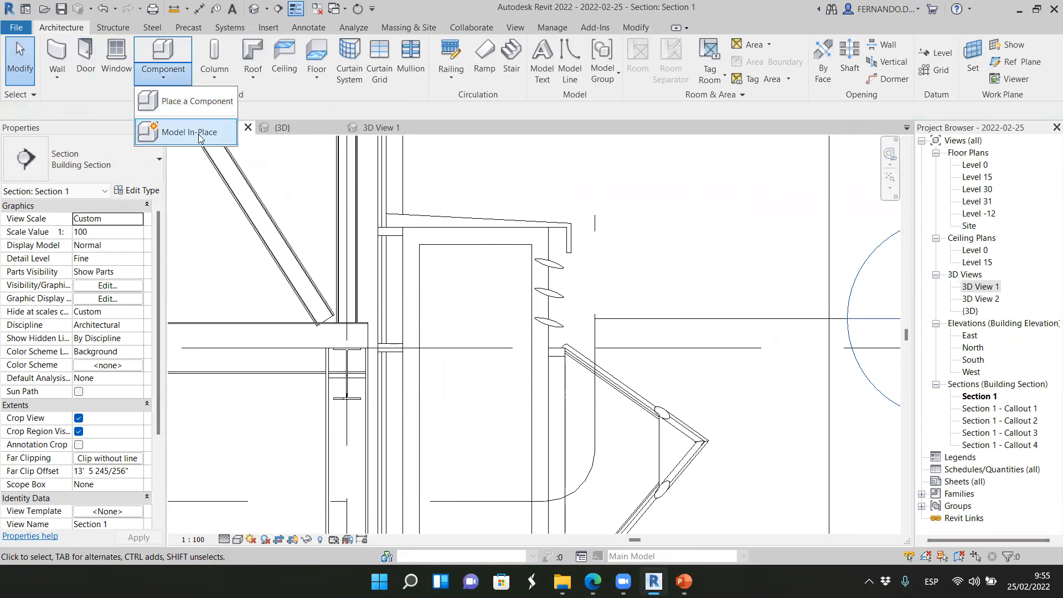
left_click(192, 133)
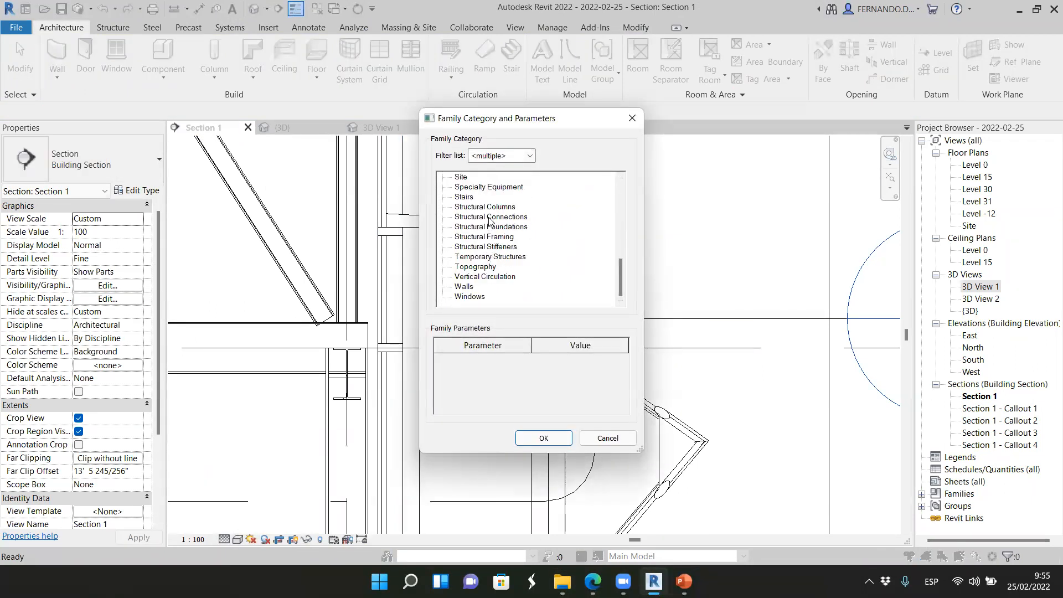
scroll("up", 3)
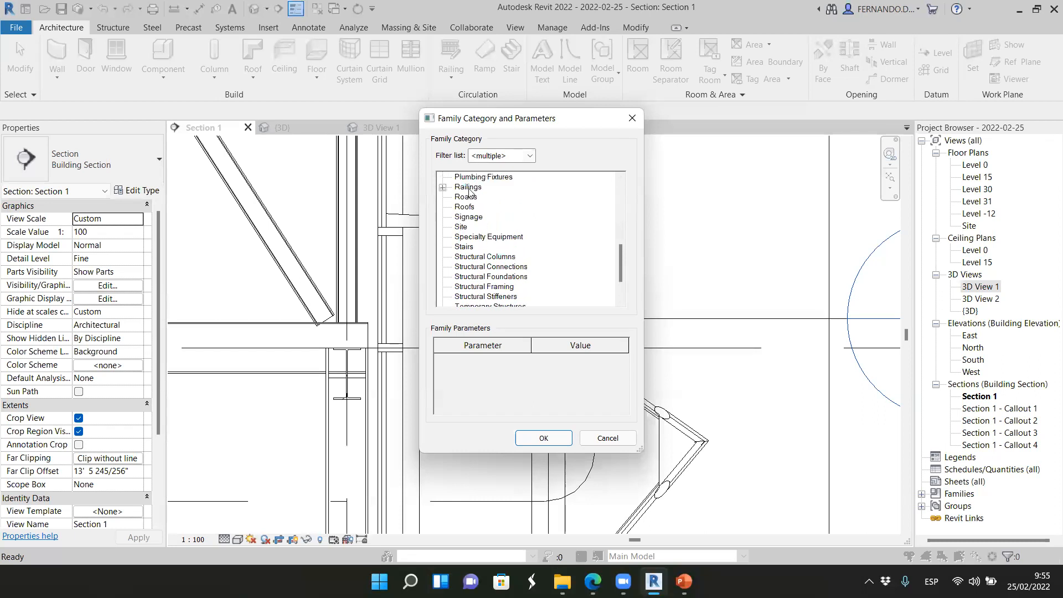
left_click(543, 438)
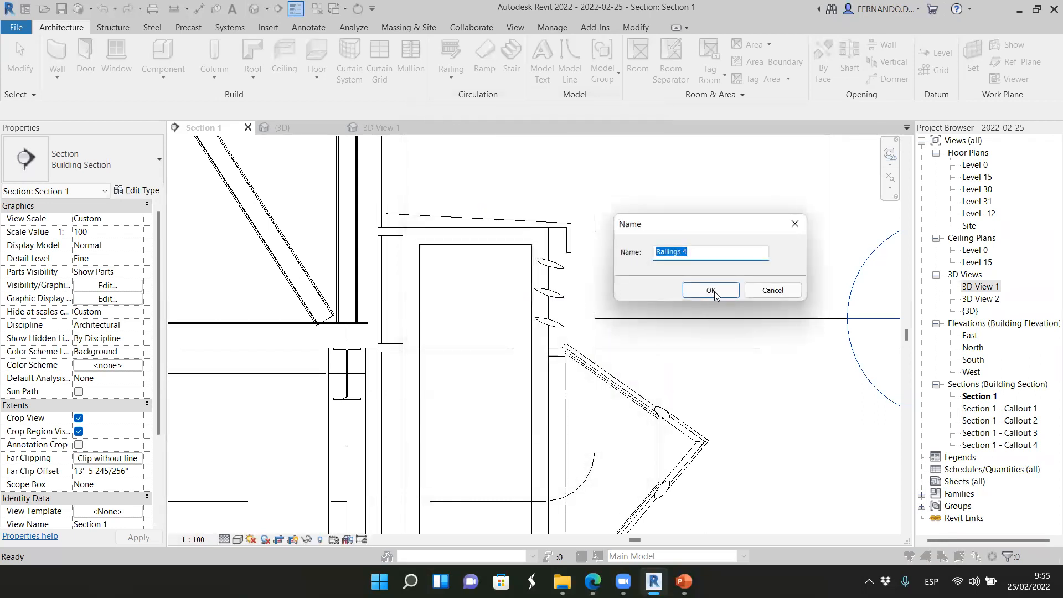
left_click(709, 290)
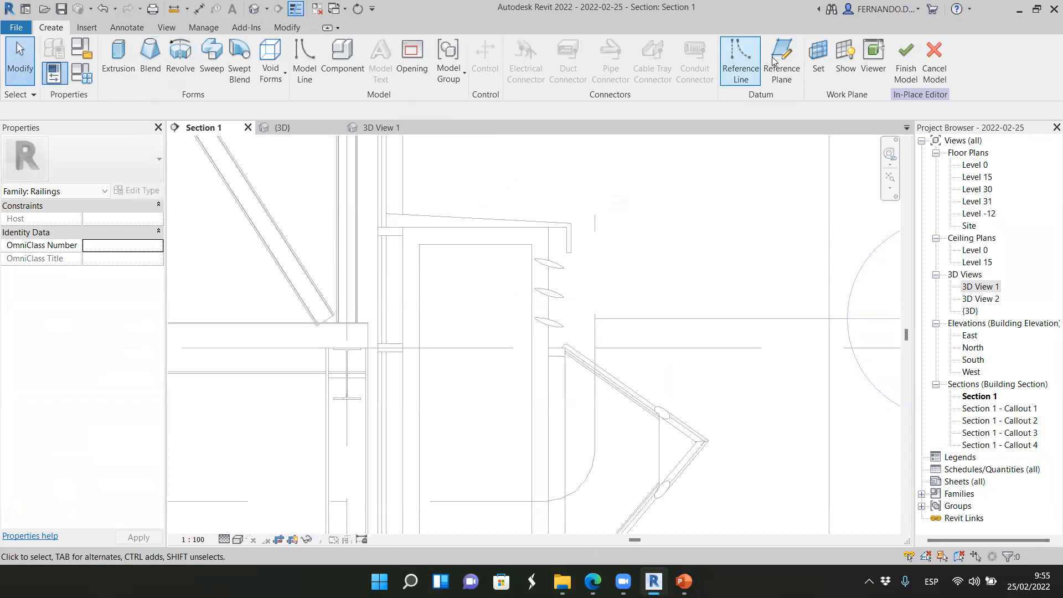
left_click(817, 55)
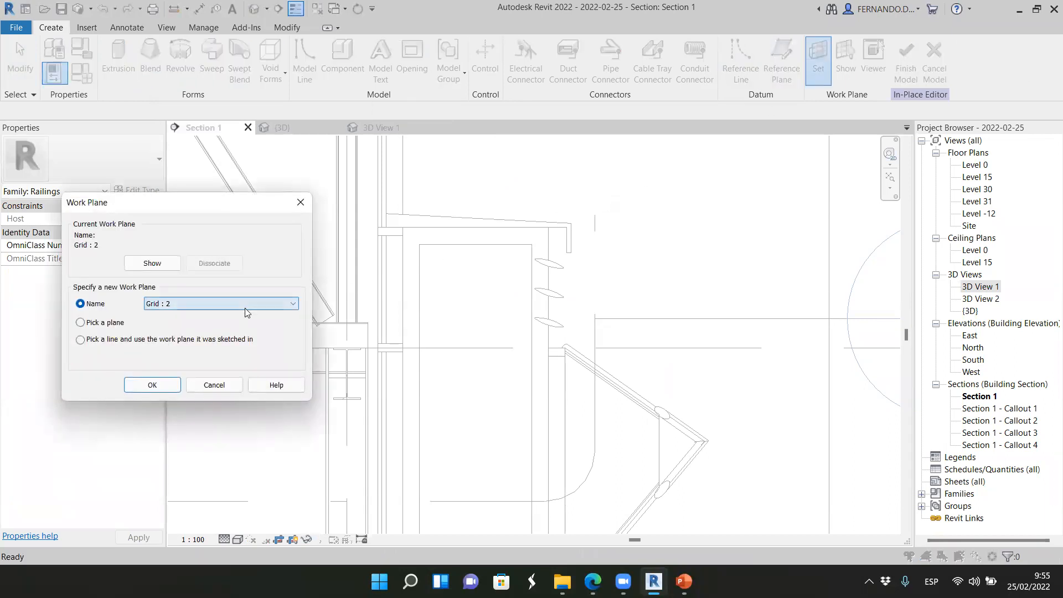
left_click(152, 384)
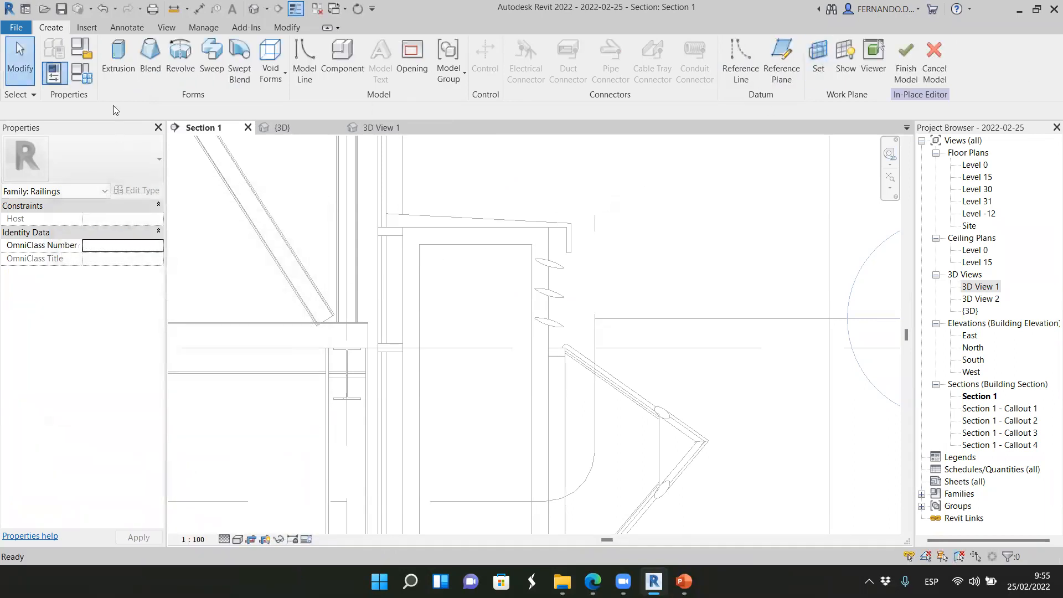
Sketch U-shaped profile lines offset 0' 0 1/2" inward, trimmed to corners, with circle and arc.
left_click(117, 61)
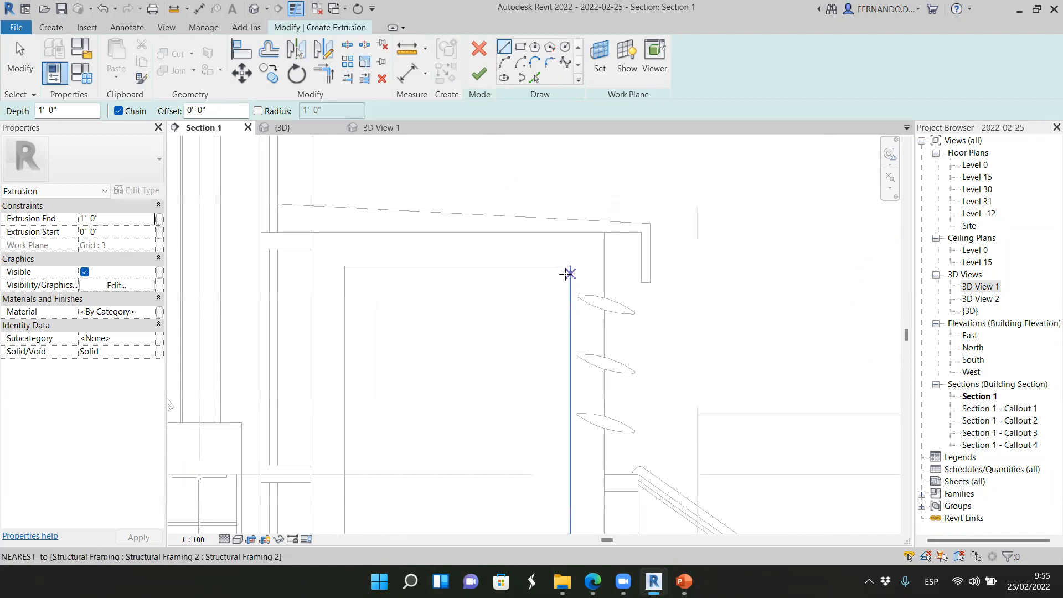
mouse_move(570, 320)
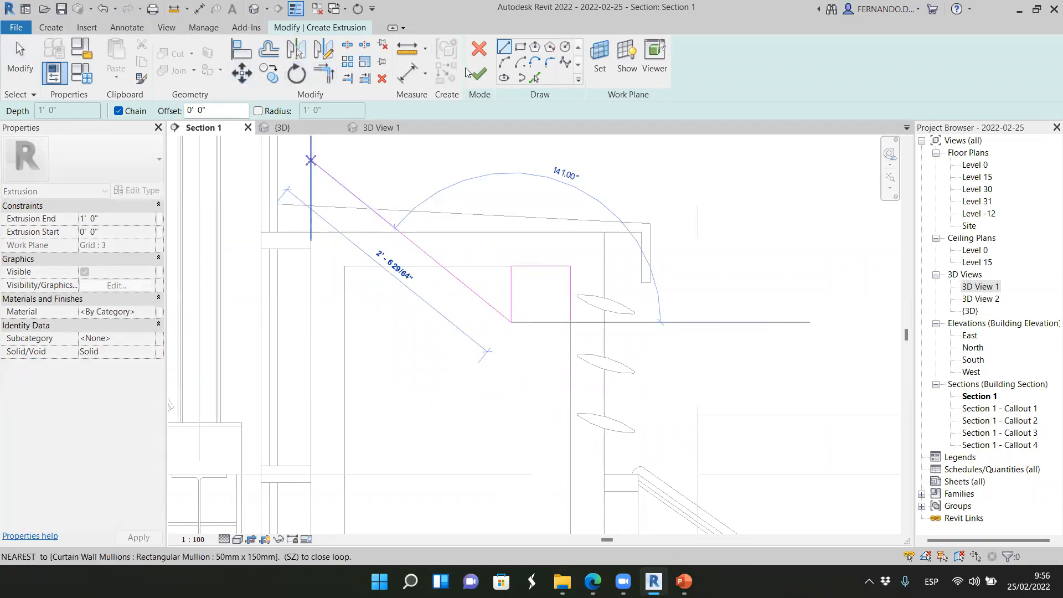
left_click(269, 48)
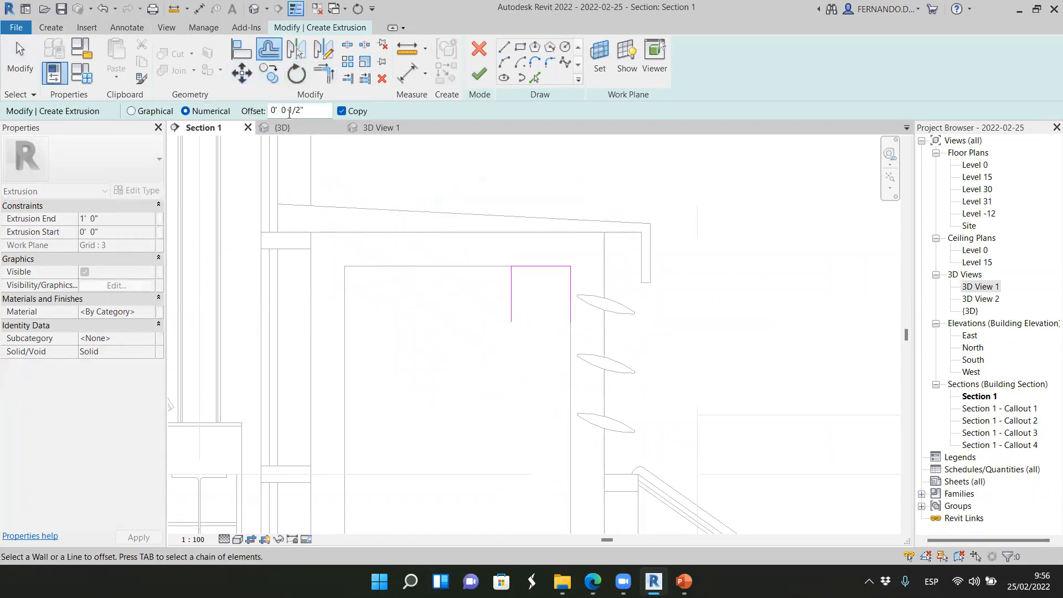
mouse_move(513, 297)
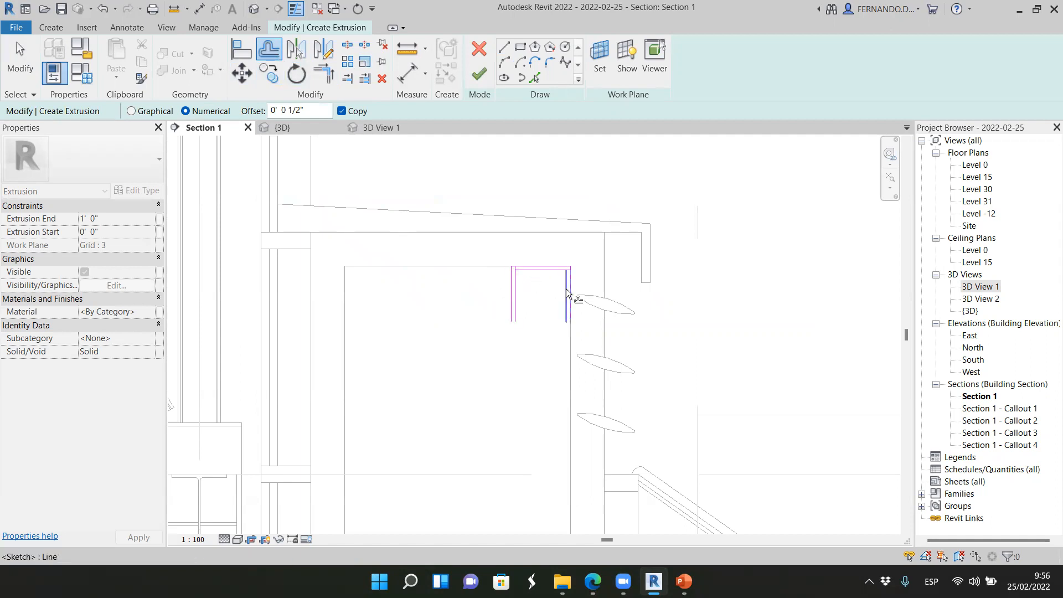
left_click(505, 47)
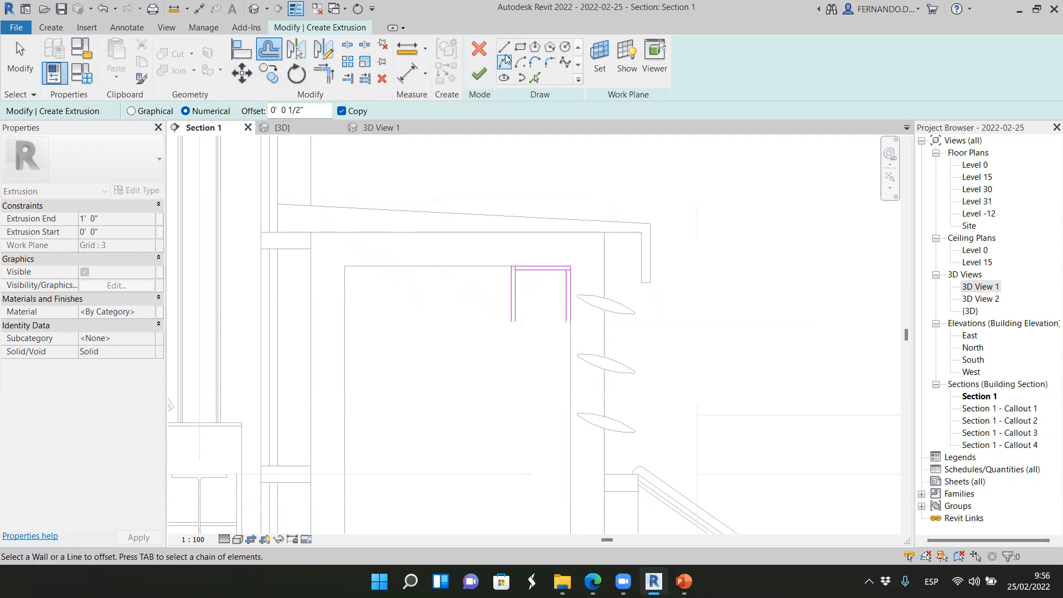
left_click(504, 47)
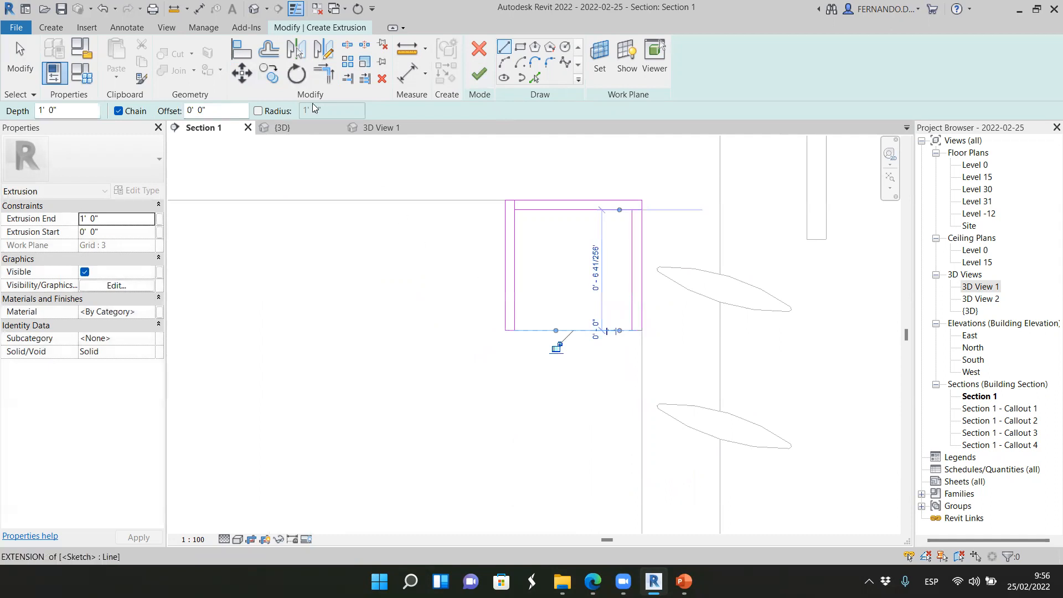
left_click(325, 72)
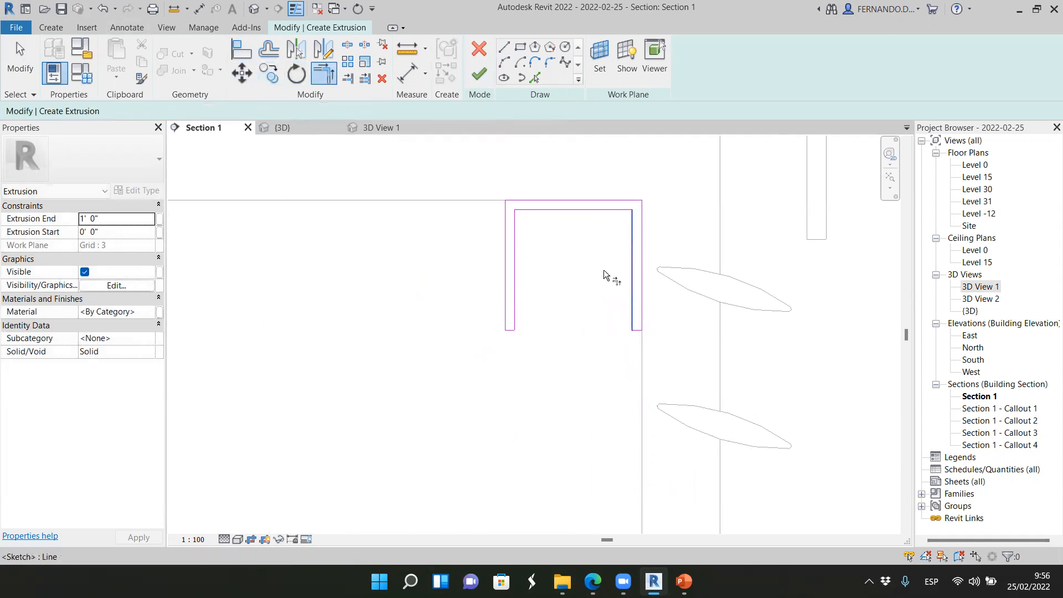
left_click(535, 46)
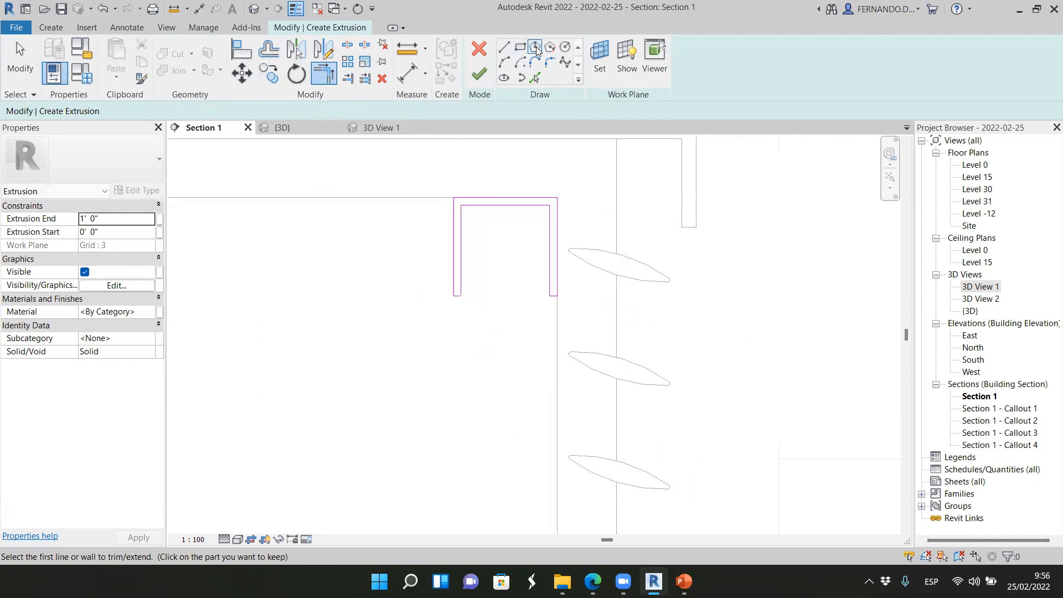
left_click(564, 46)
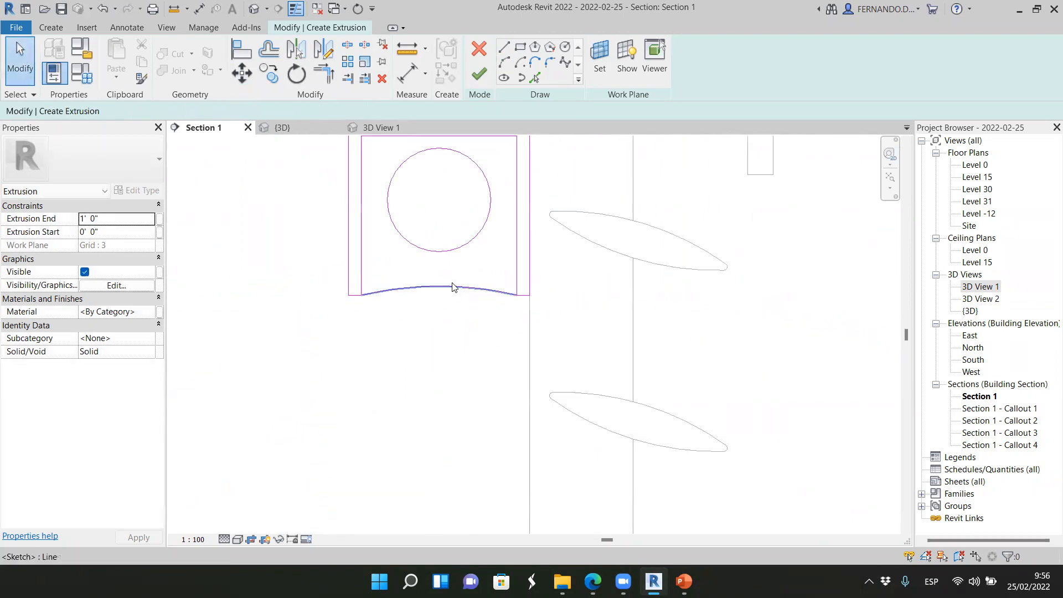
Offset the bottom arc concentrically into a closed thin curved slat with rounded ends.
left_click(453, 290)
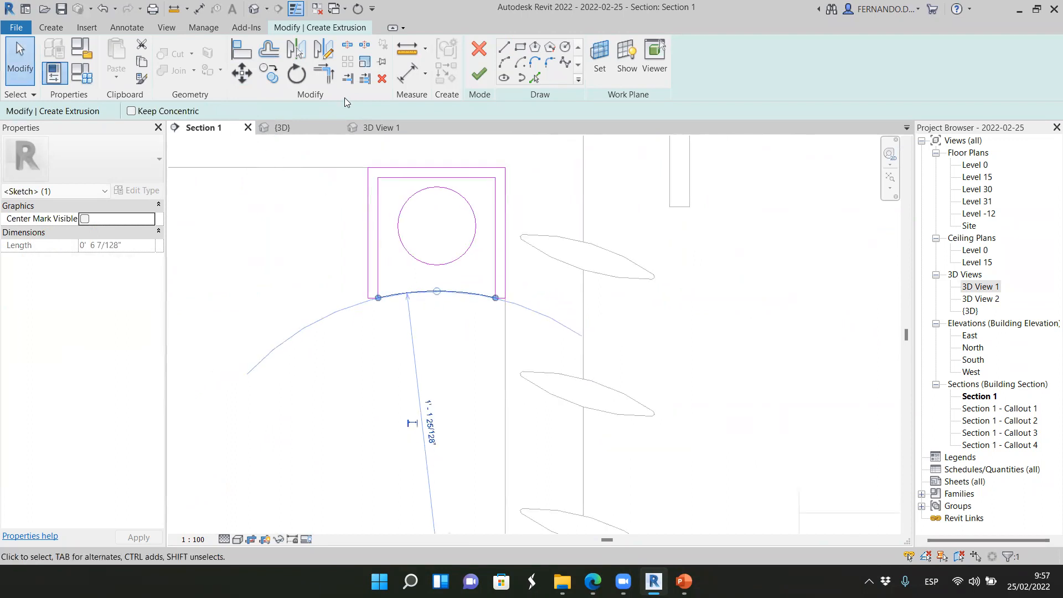
left_click(241, 73)
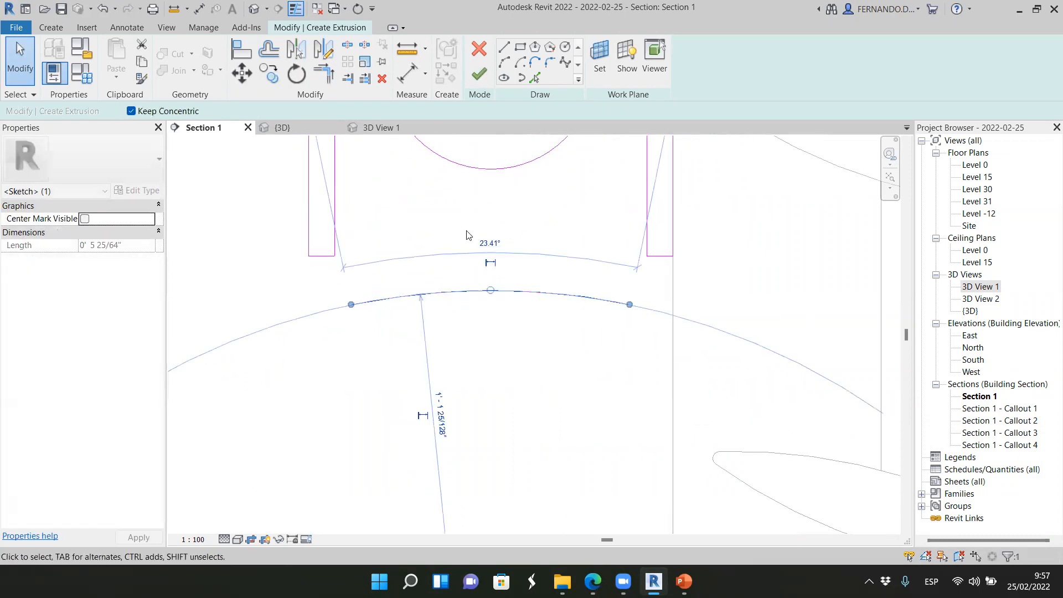
left_click(267, 48)
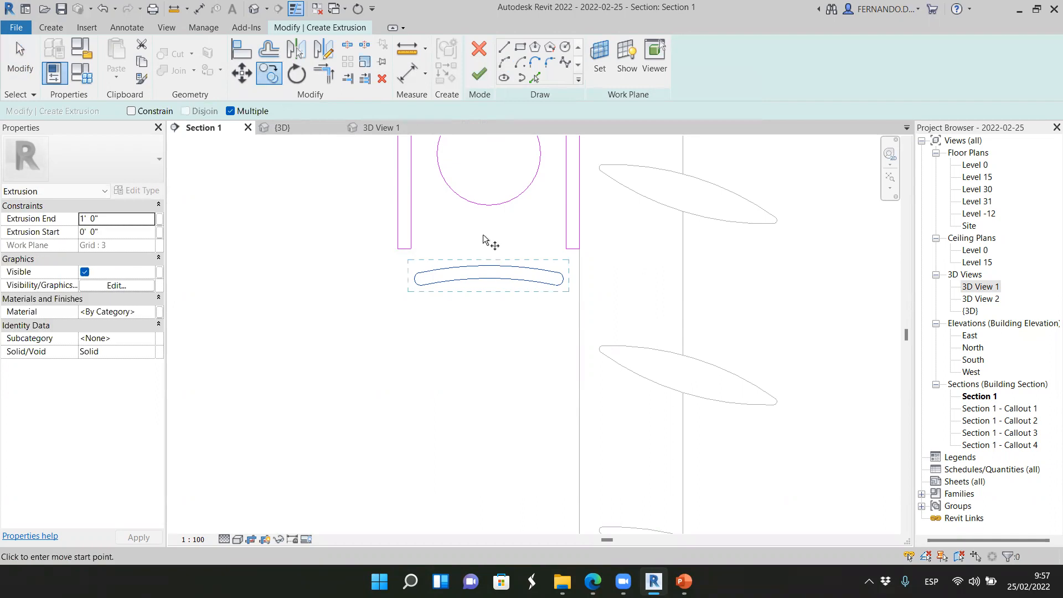
Copy the slat profile repeatedly downward at fixed spacing into a tall column.
left_click(488, 312)
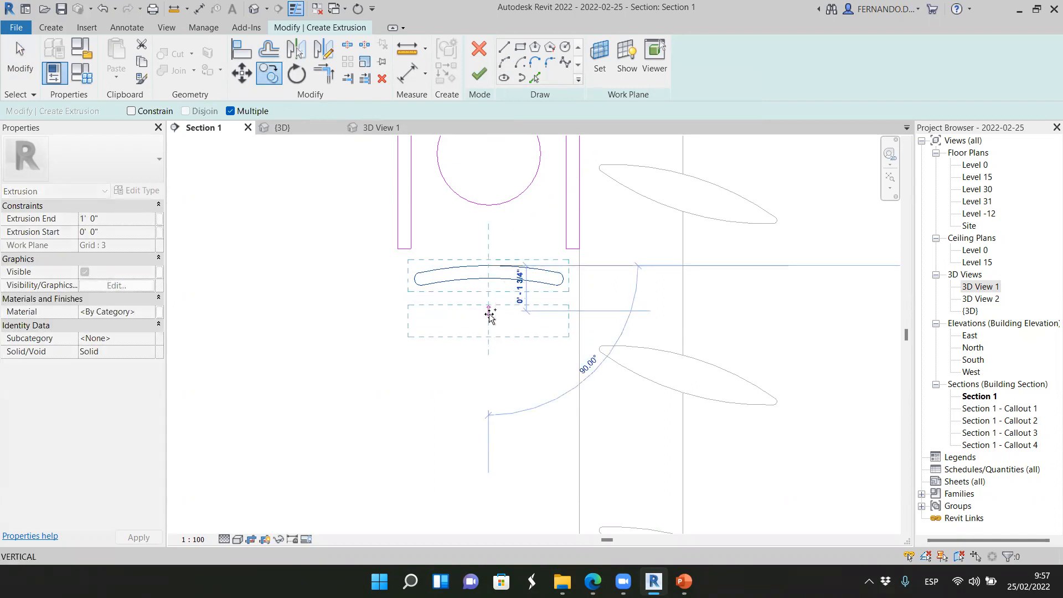
mouse_move(489, 318)
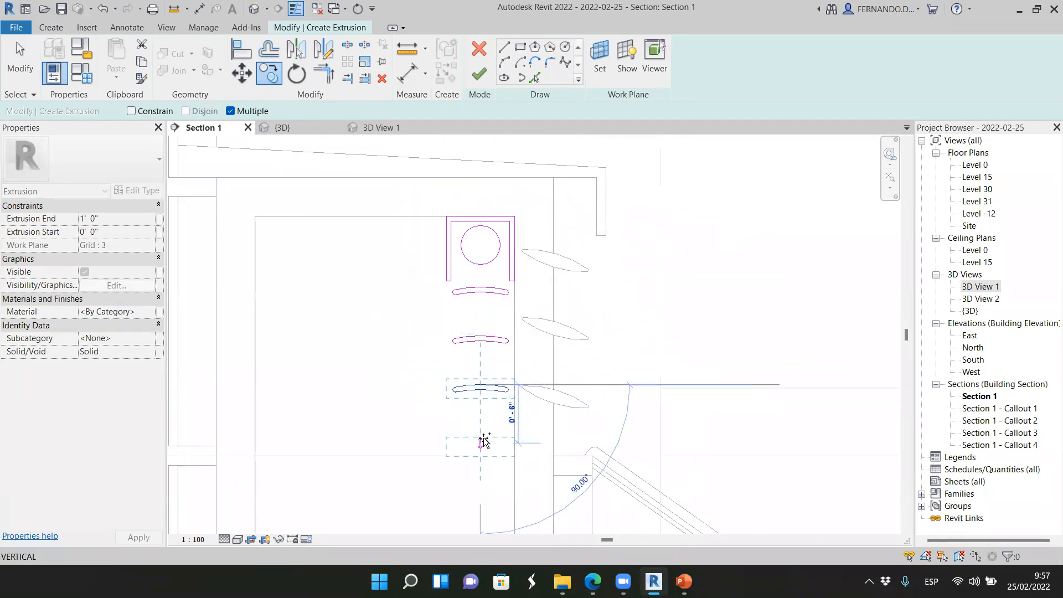
scroll("up", 3)
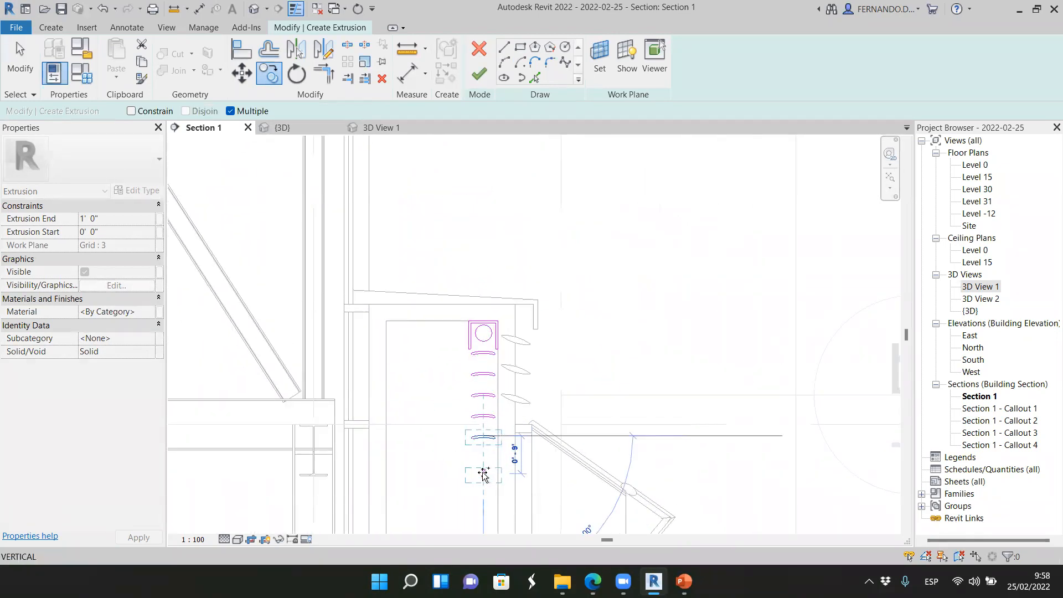
mouse_move(482, 463)
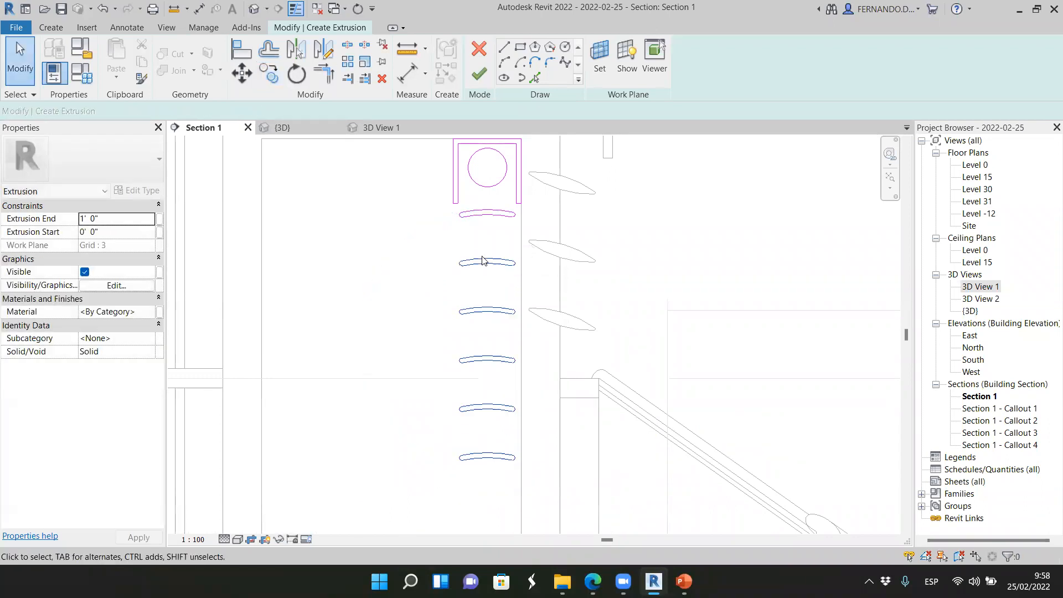
left_click(241, 72)
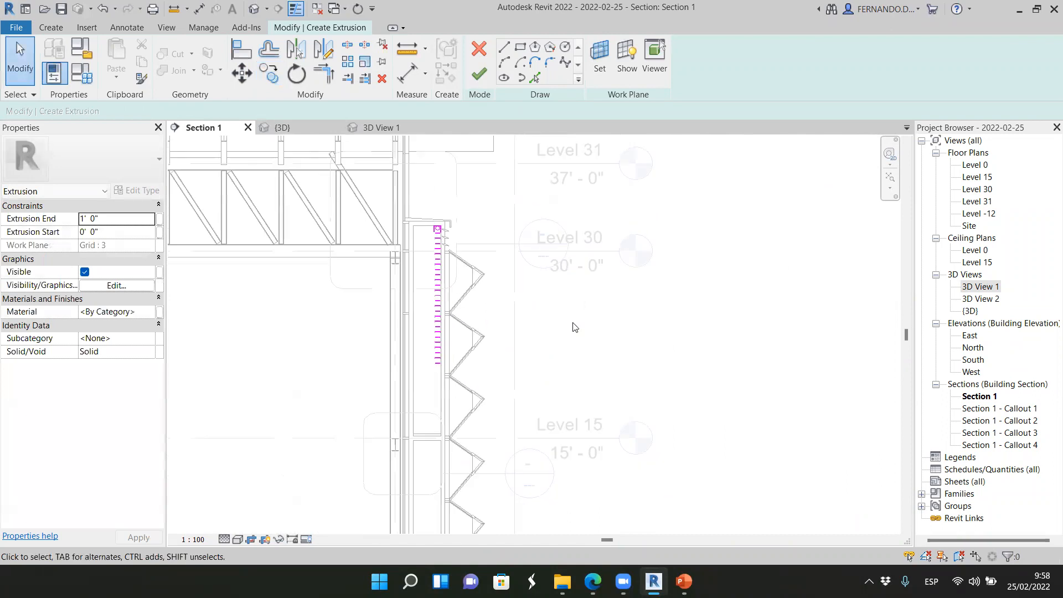
Finish the slat extrusion and the Railings 4 in-place model, viewed in 3D View 1.
left_click(437, 292)
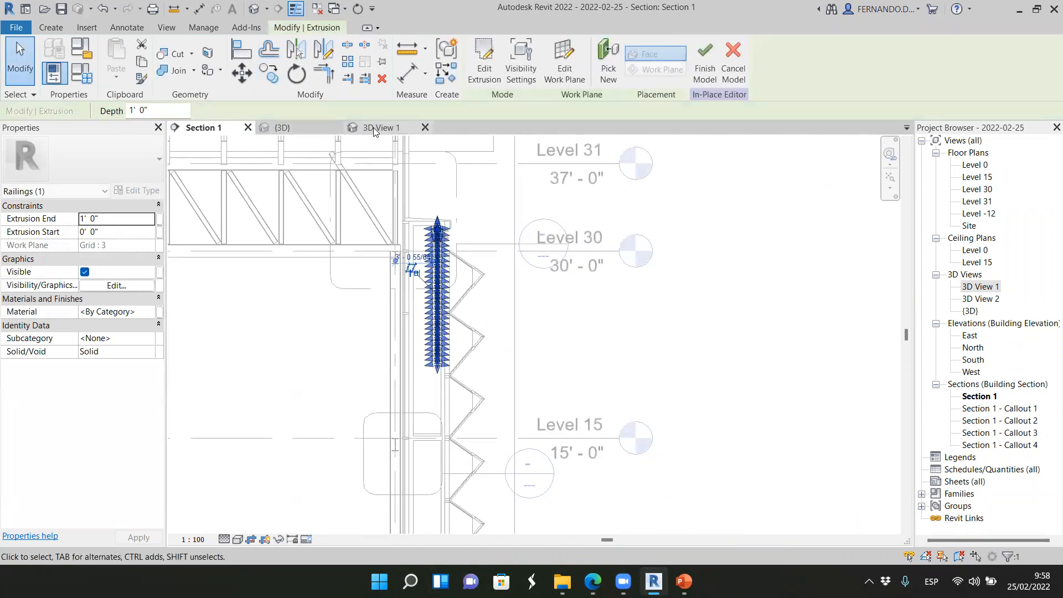
left_click(381, 128)
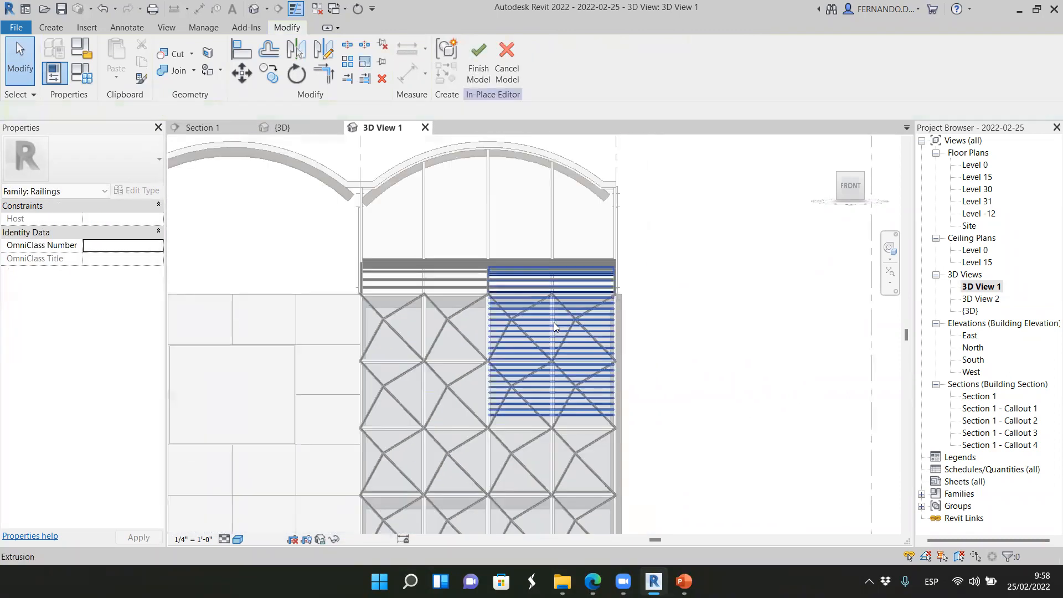
left_click(478, 61)
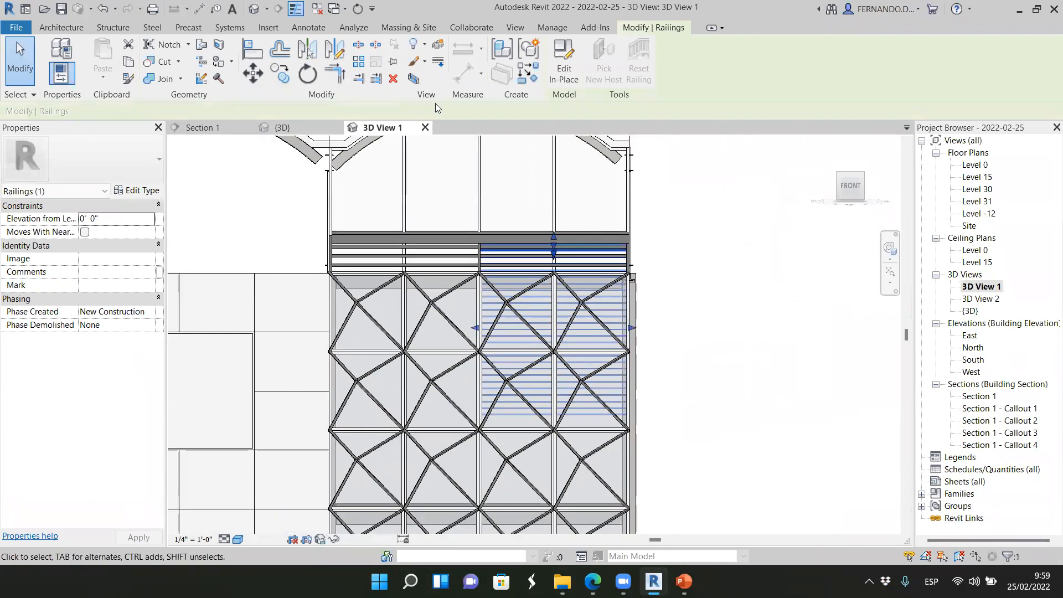
Copy the louver set into the neighbouring pyramid-panel bay and inspect it in 3D.
left_click(252, 72)
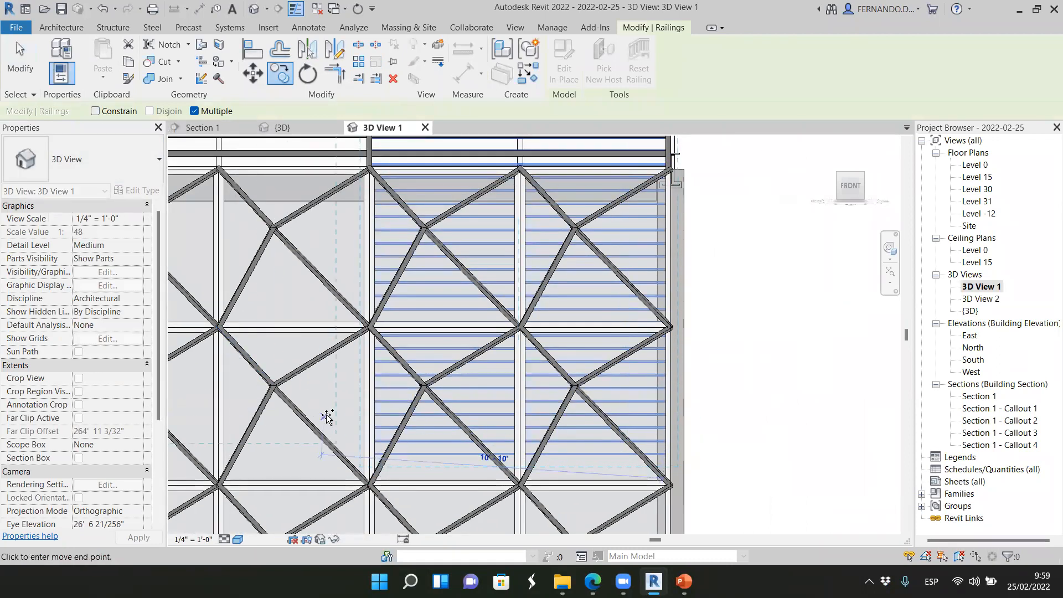
mouse_move(363, 468)
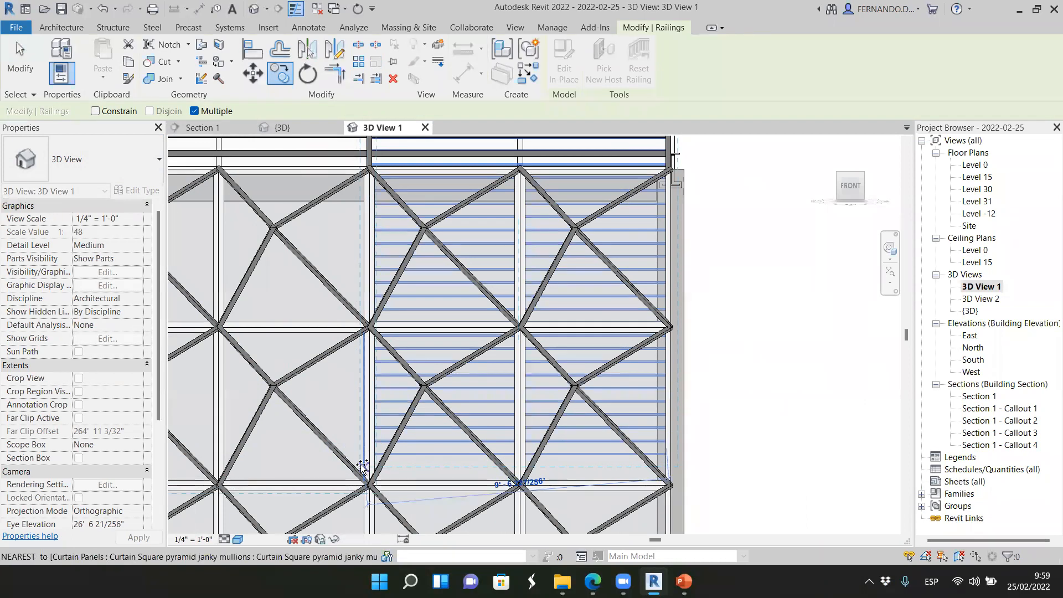
scroll("up", 3)
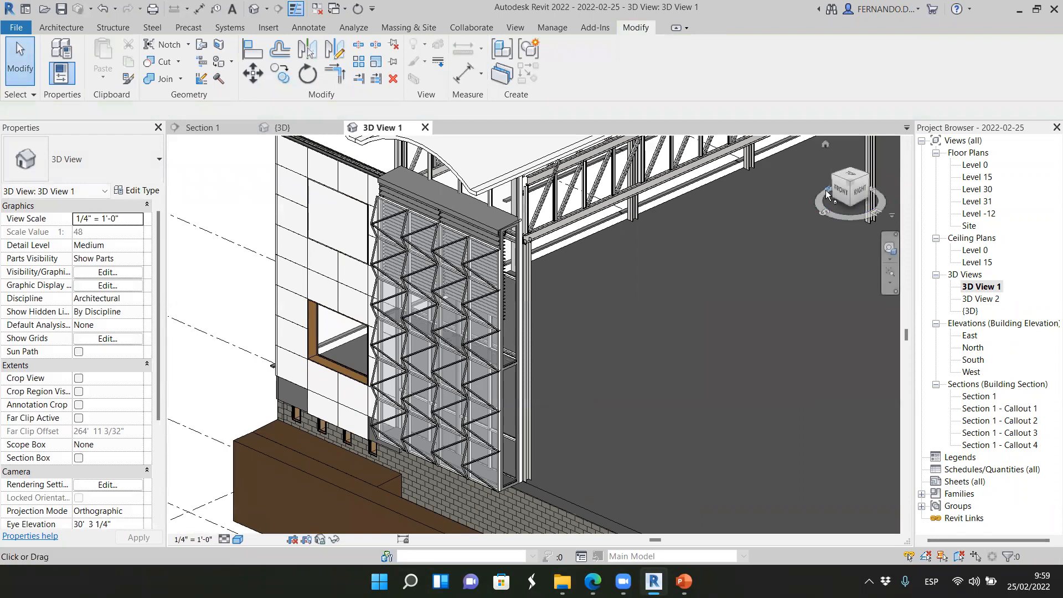
left_click(861, 189)
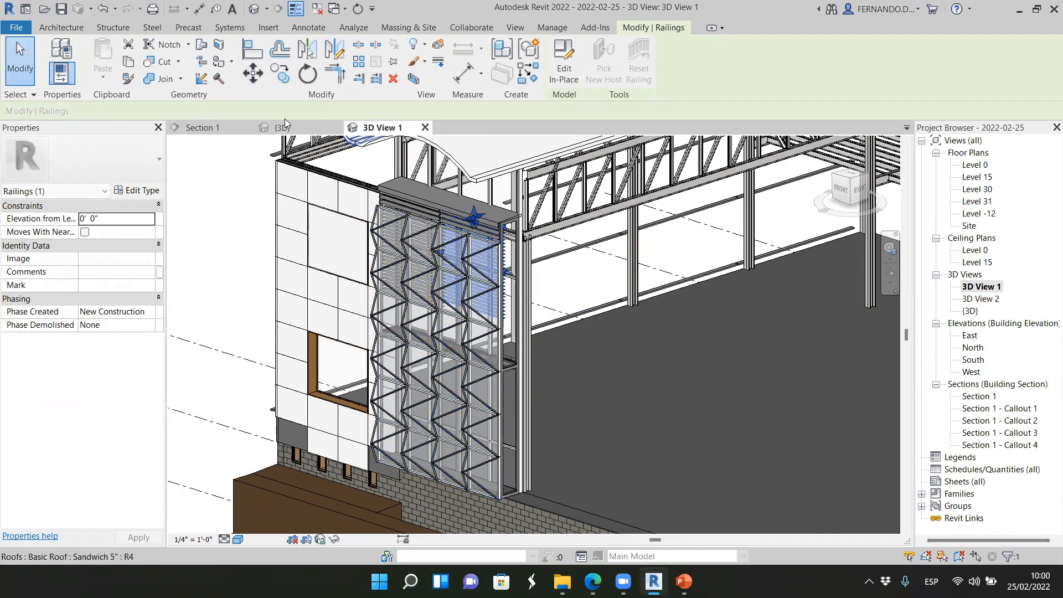
Check the louvers in Section 1, cancel the rotate, and return to 3D View 1.
left_click(199, 127)
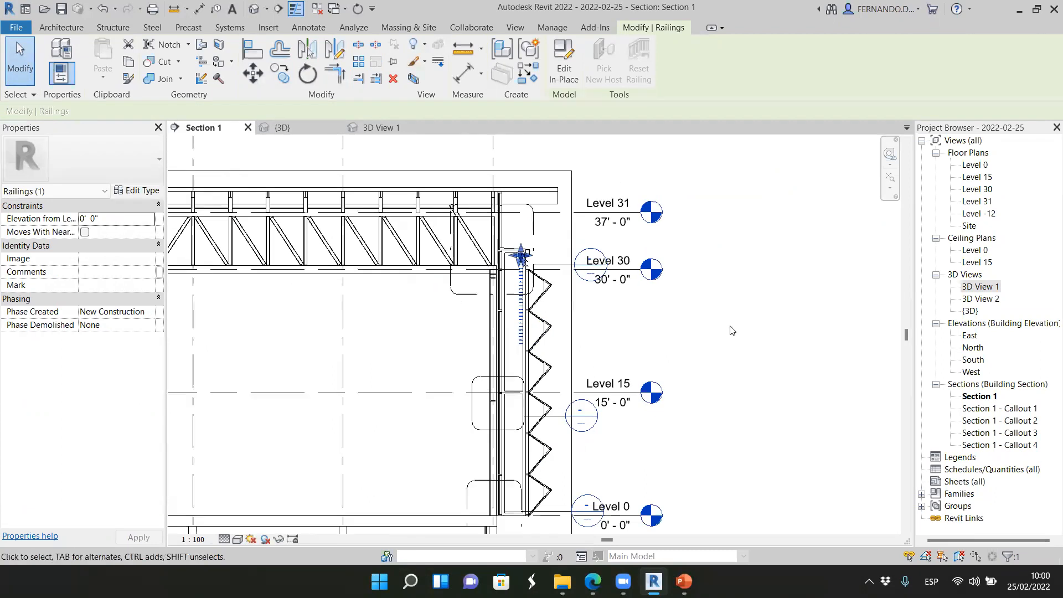
scroll("up", 3)
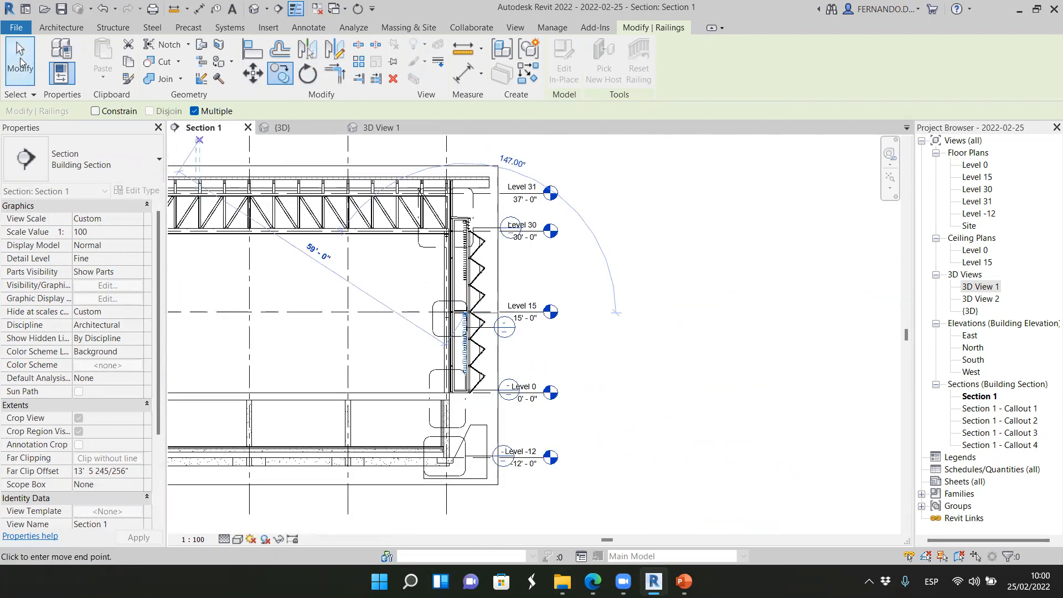
left_click(381, 128)
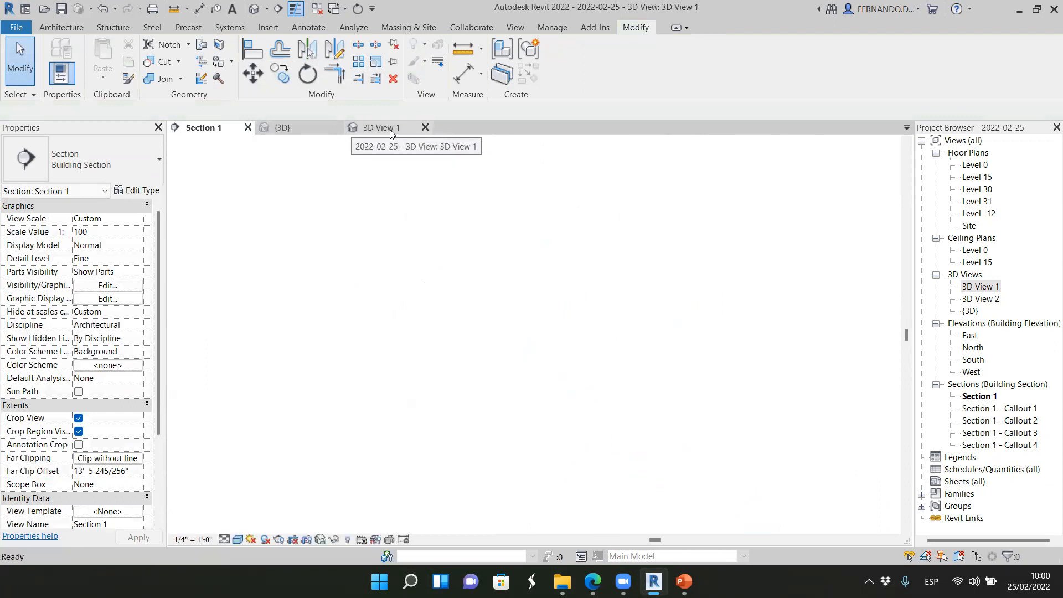
left_click(381, 127)
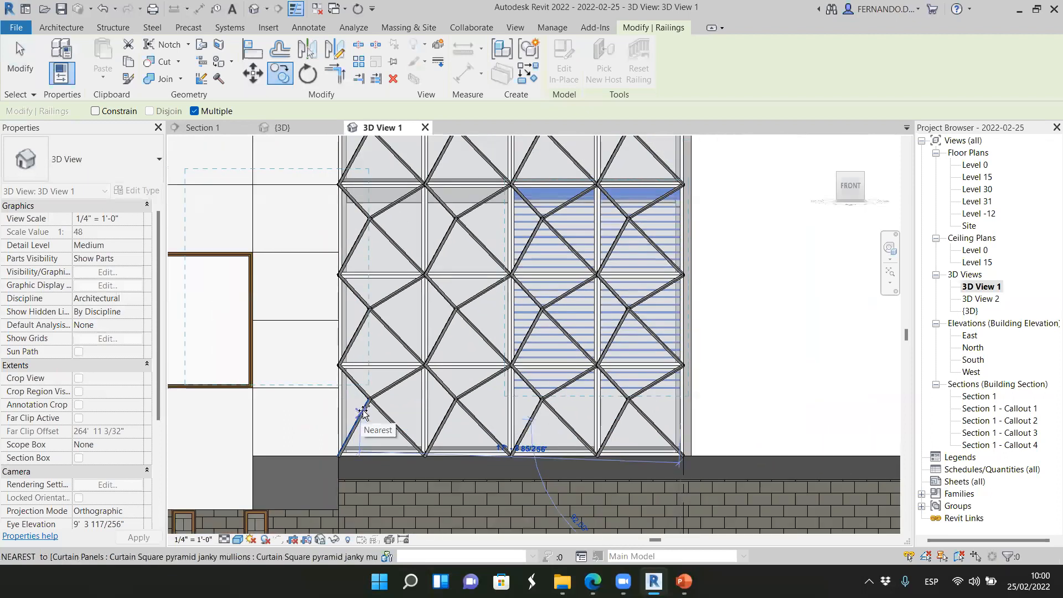
Place the louver copy, Railings 6, in the lower facade bay.
left_click(597, 278)
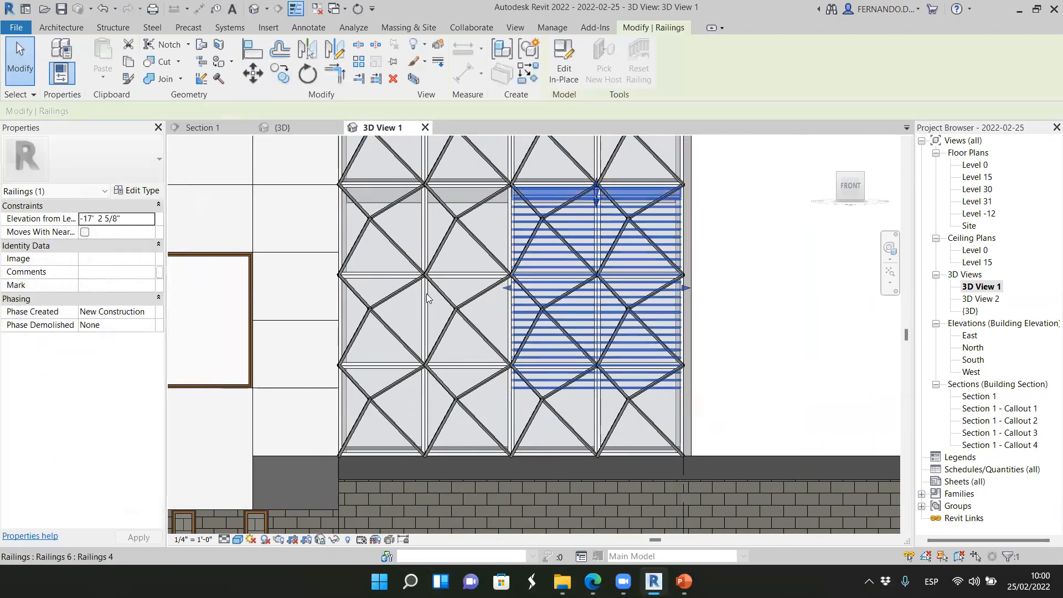
left_click(253, 72)
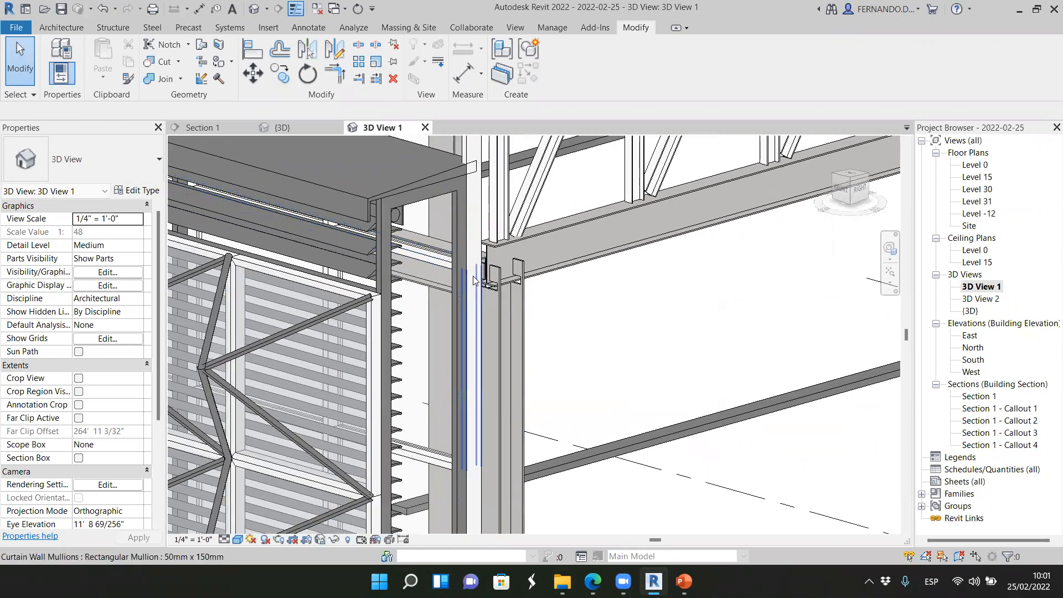
Inspect the storefront curtain wall and steel column at the facade junction in 3D.
left_click(471, 278)
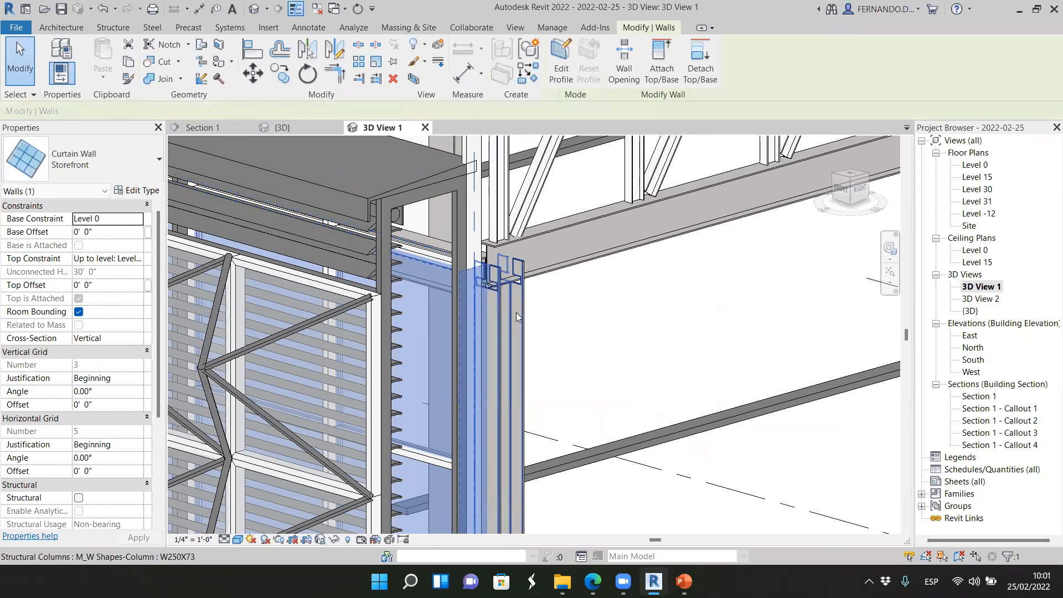
left_click(519, 268)
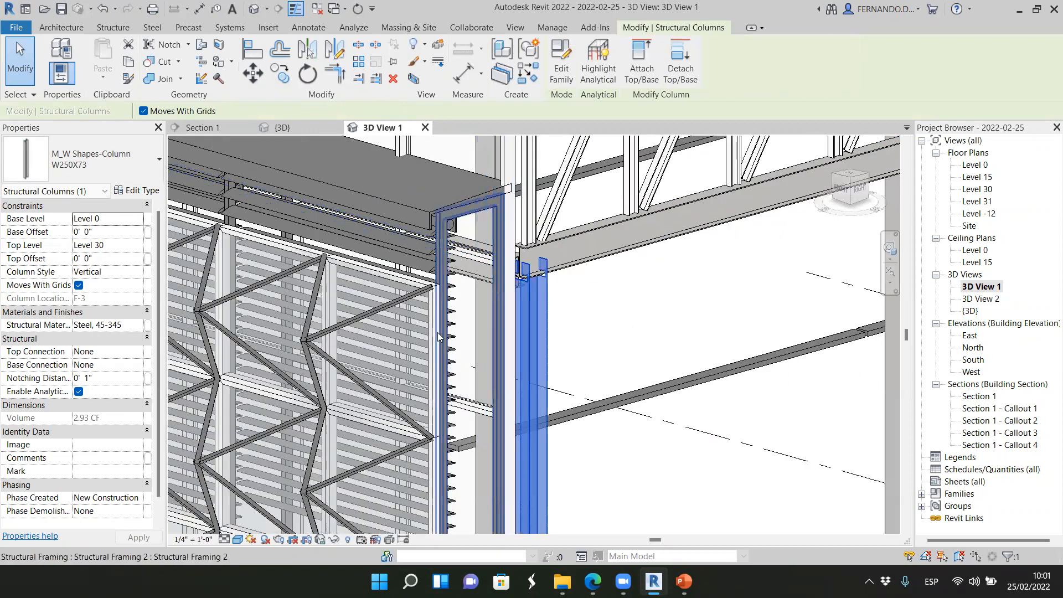
left_click(525, 285)
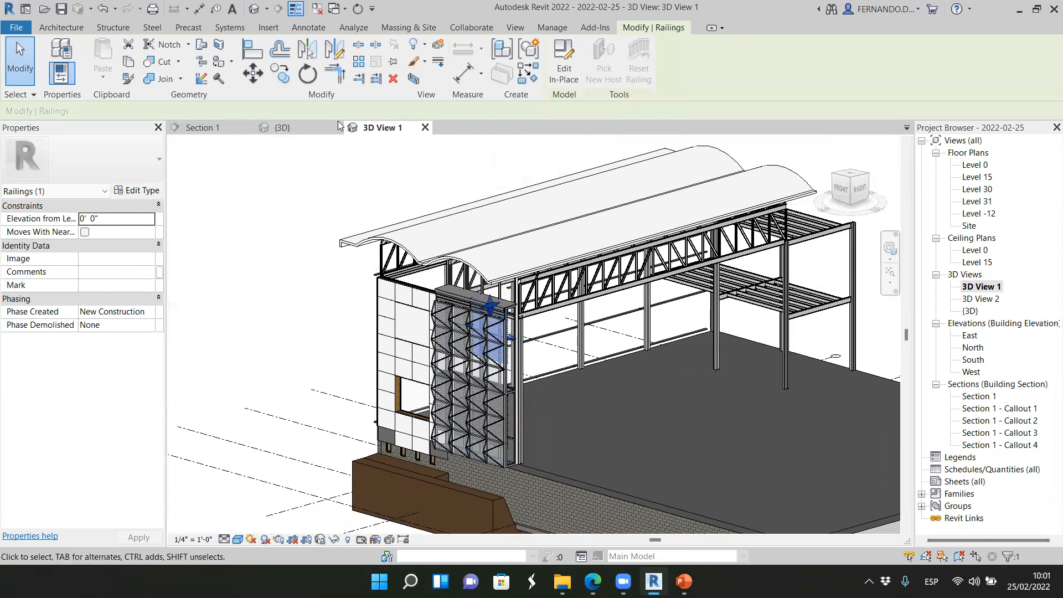
mouse_move(846, 202)
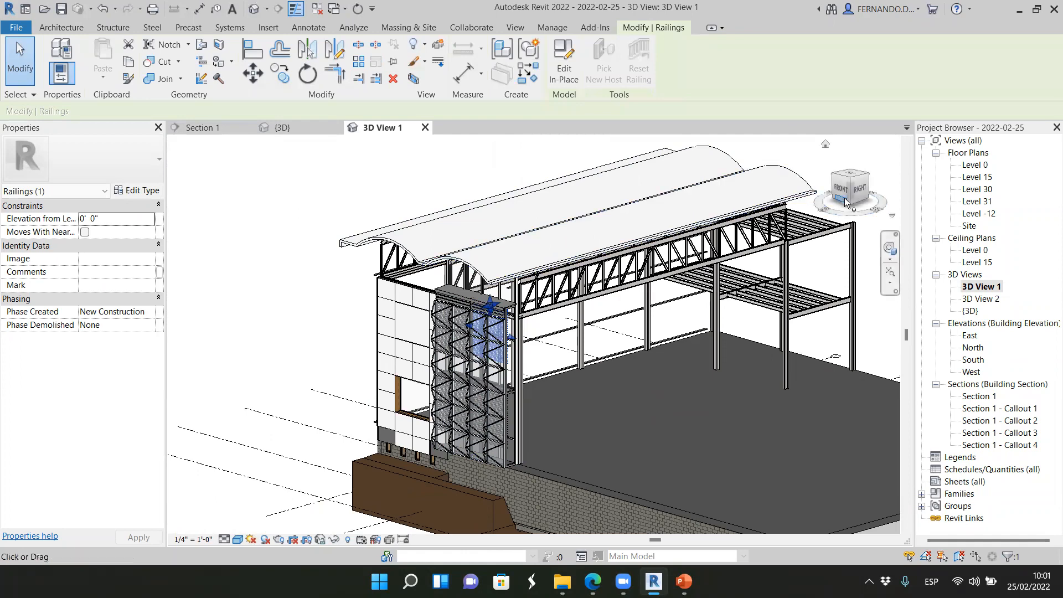
Review the whole building in 3D, then switch to the Section 1 view.
left_click(847, 188)
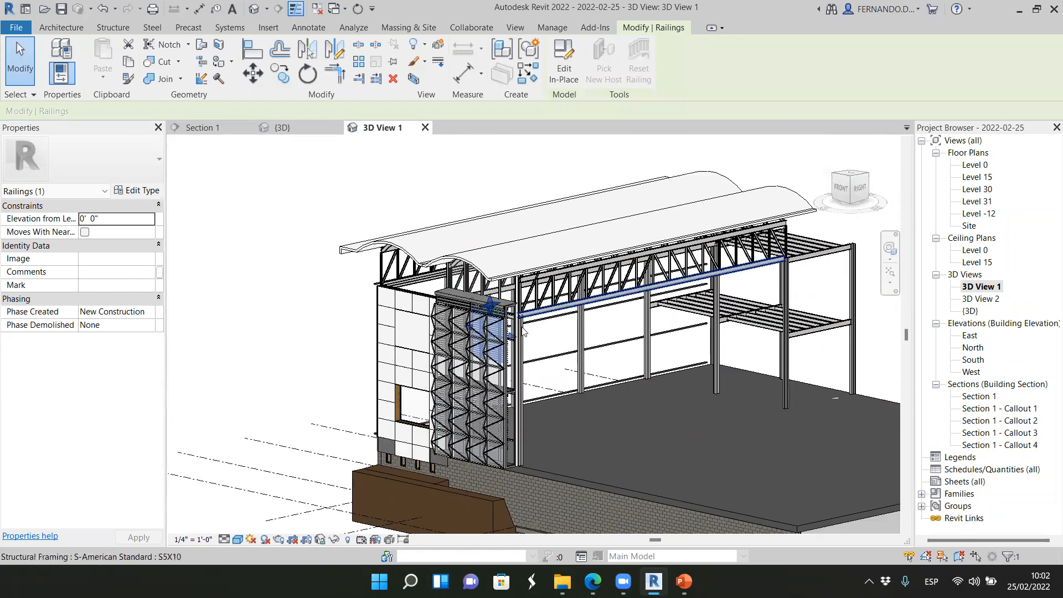
scroll("up", 3)
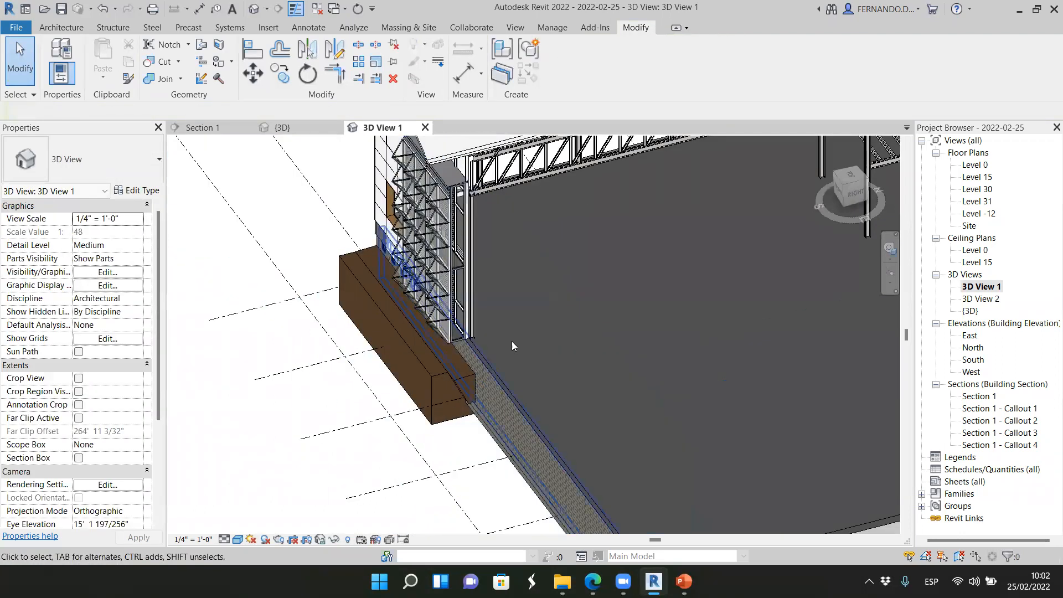
left_click(201, 128)
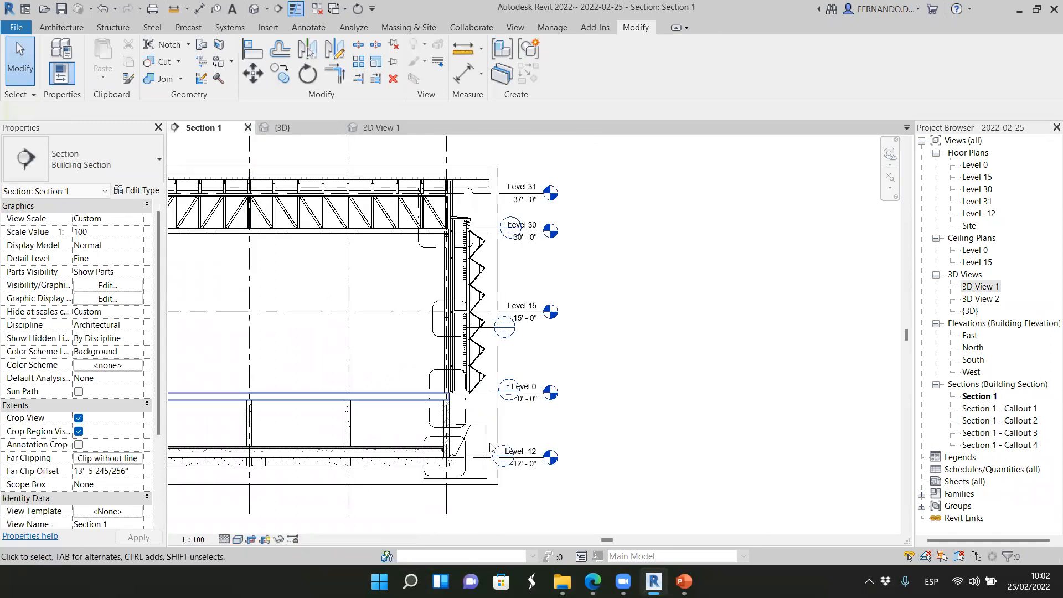
scroll("up", 3)
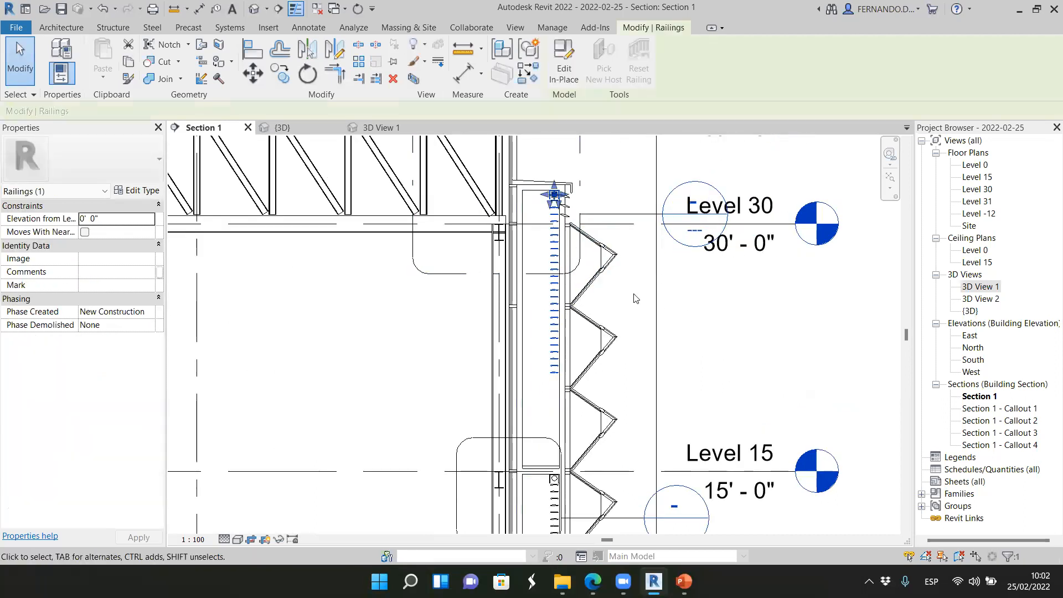
left_click(589, 261)
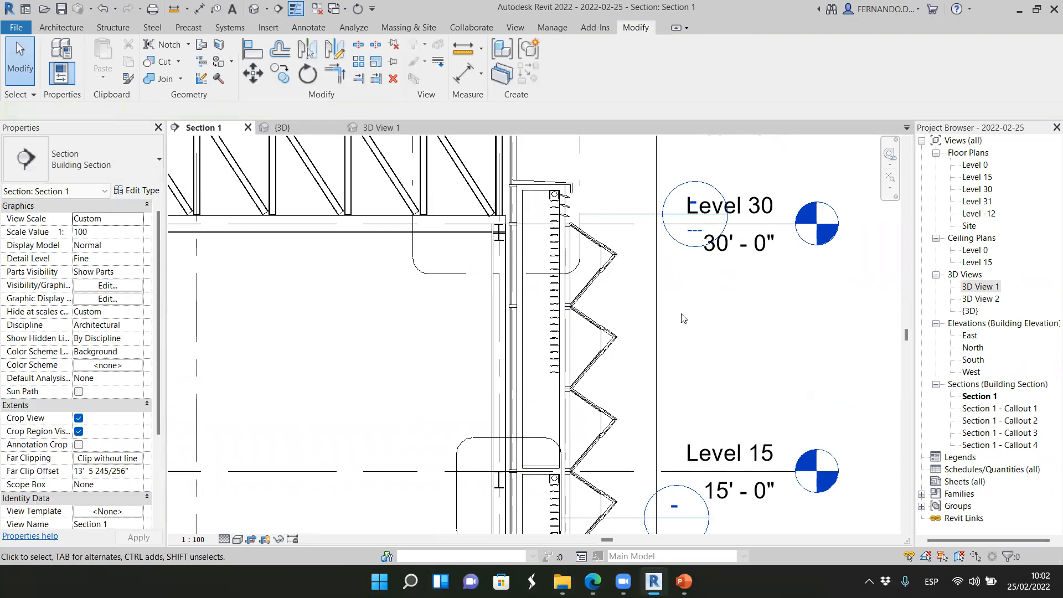
mouse_move(607, 271)
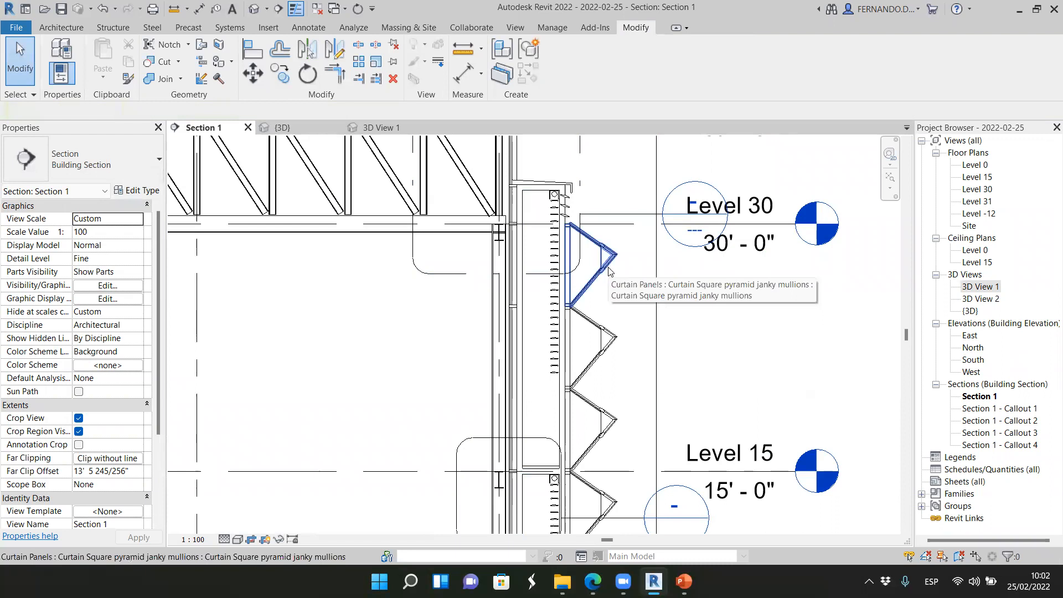
mouse_move(572, 286)
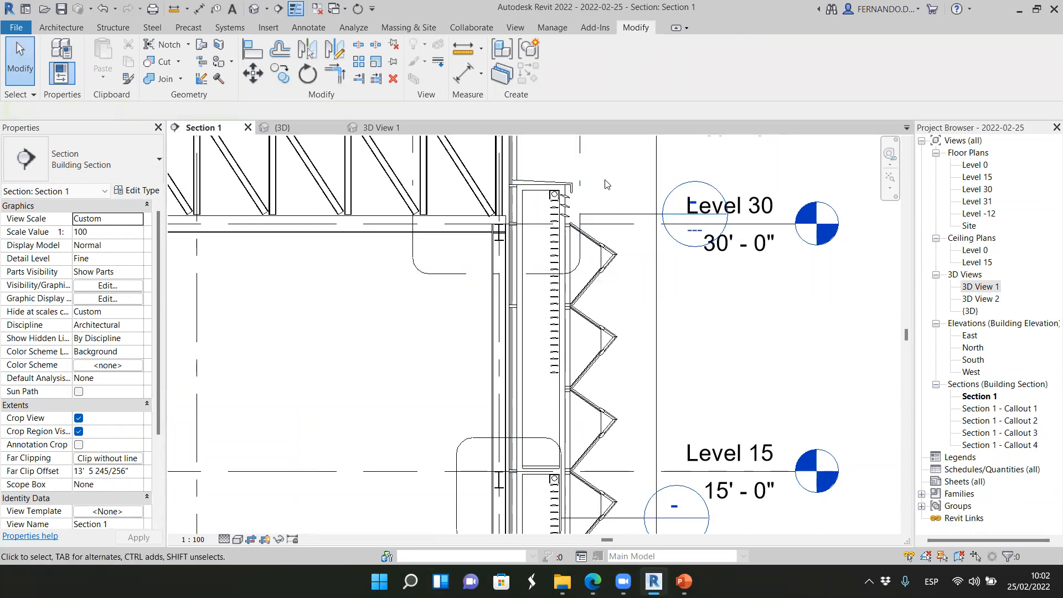
mouse_move(609, 178)
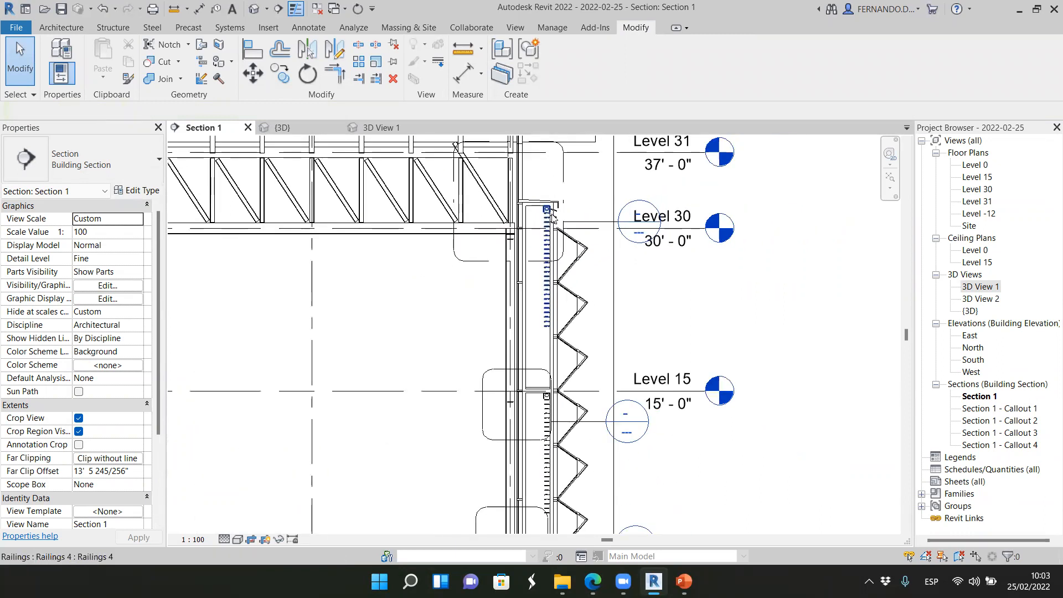
Zoom out to see the whole Section 1 drawing.
left_click(546, 210)
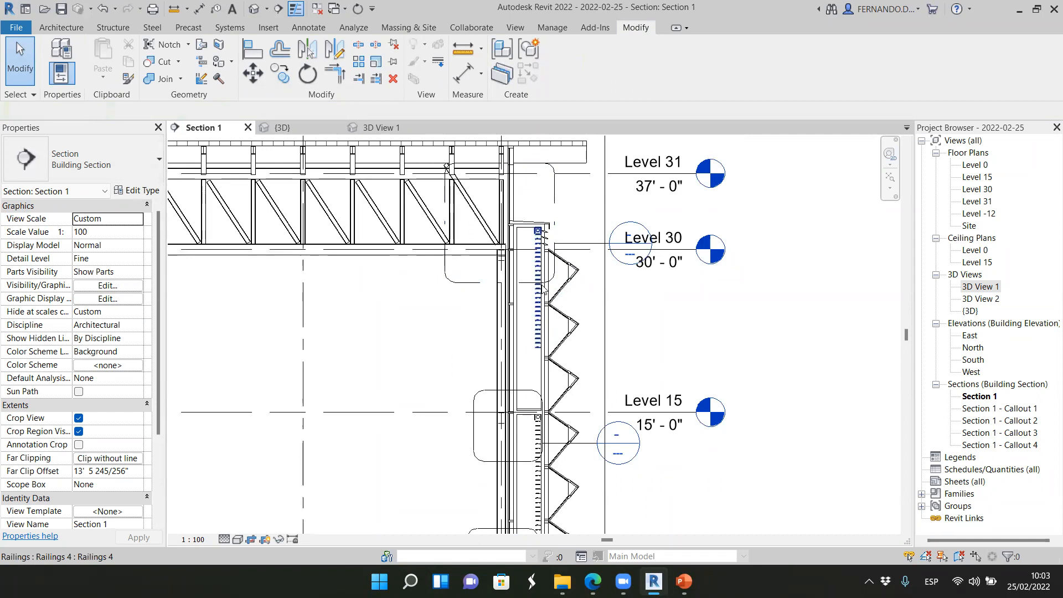
left_click(561, 271)
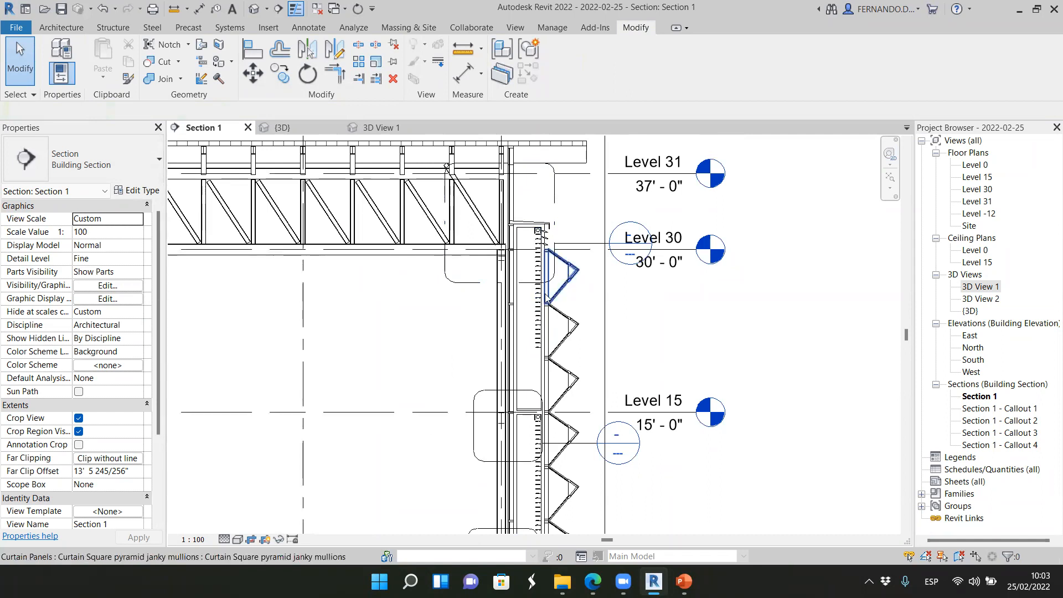
left_click(444, 335)
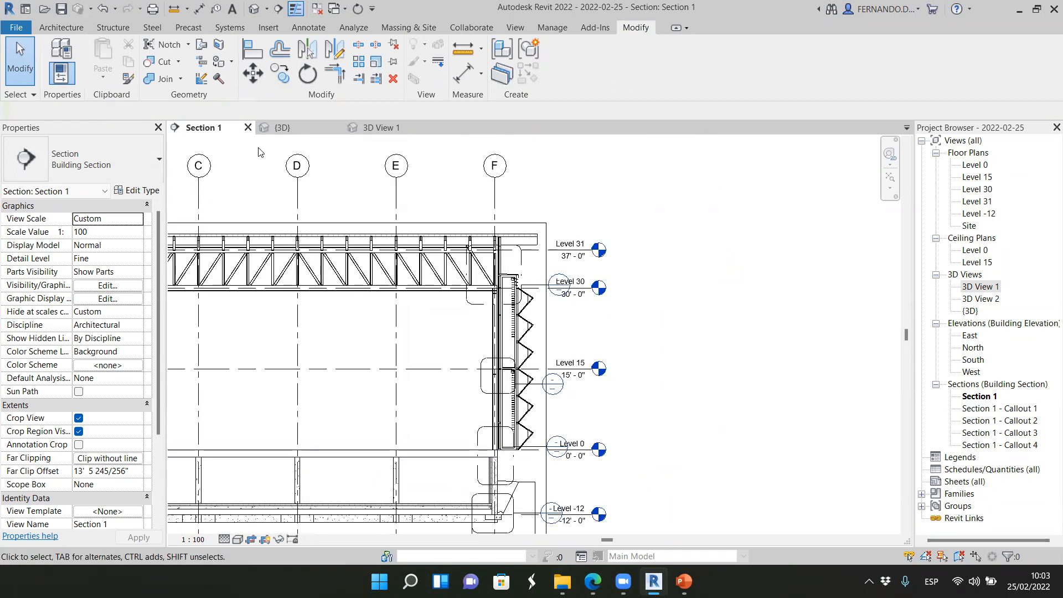
Inspect the louvers in the {3D} perspective, then go to 3D View 1.
left_click(280, 128)
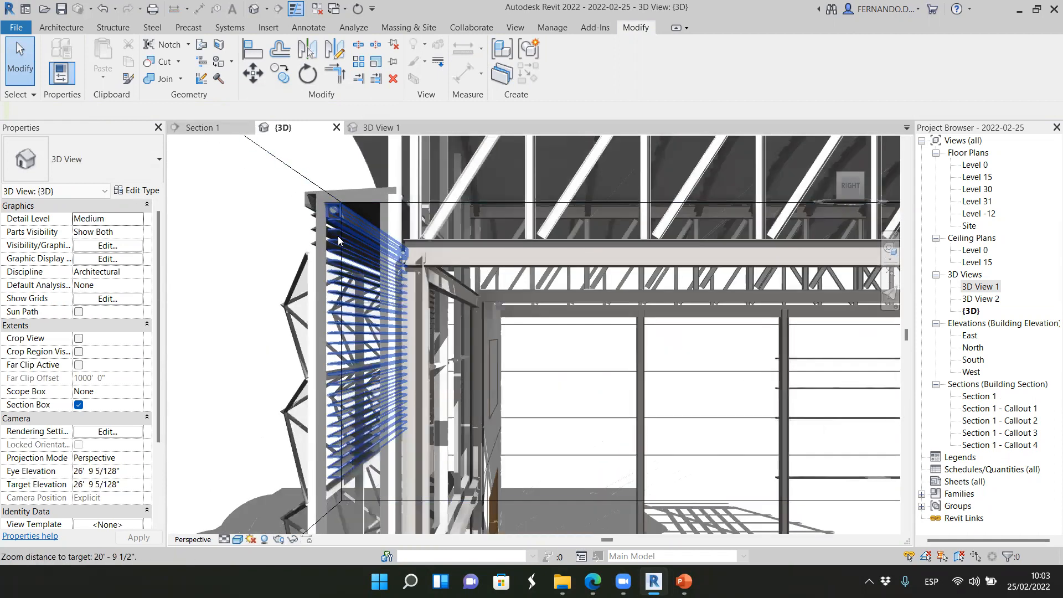
scroll("down", 3)
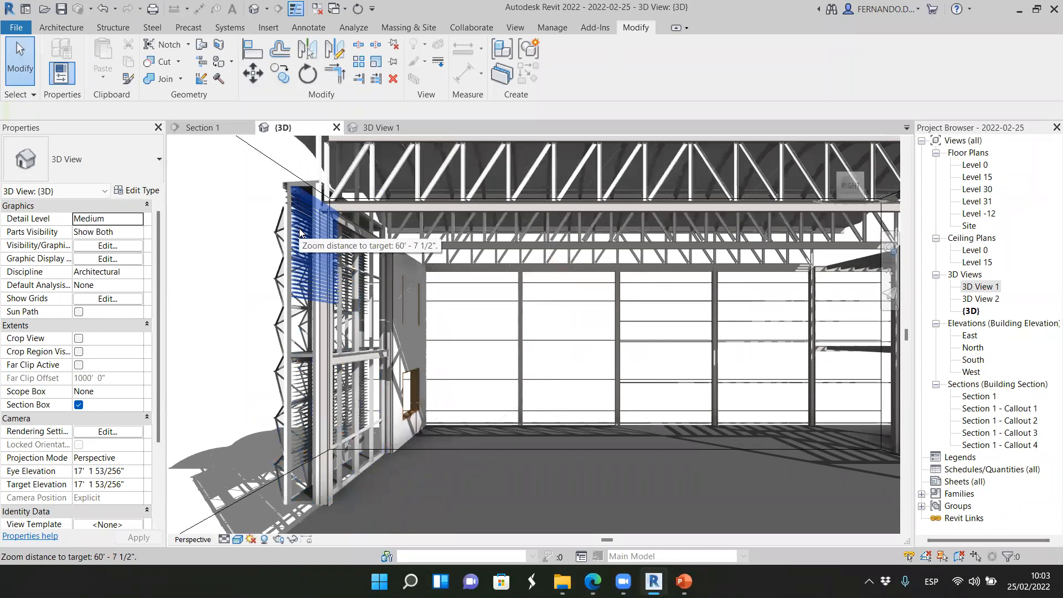
left_click(312, 305)
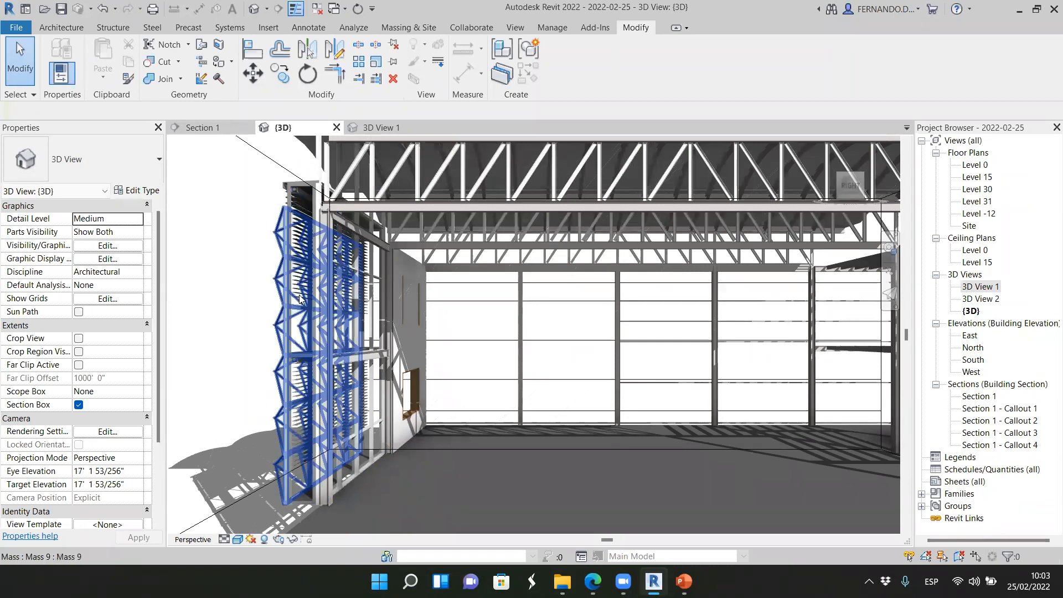
scroll("down", 3)
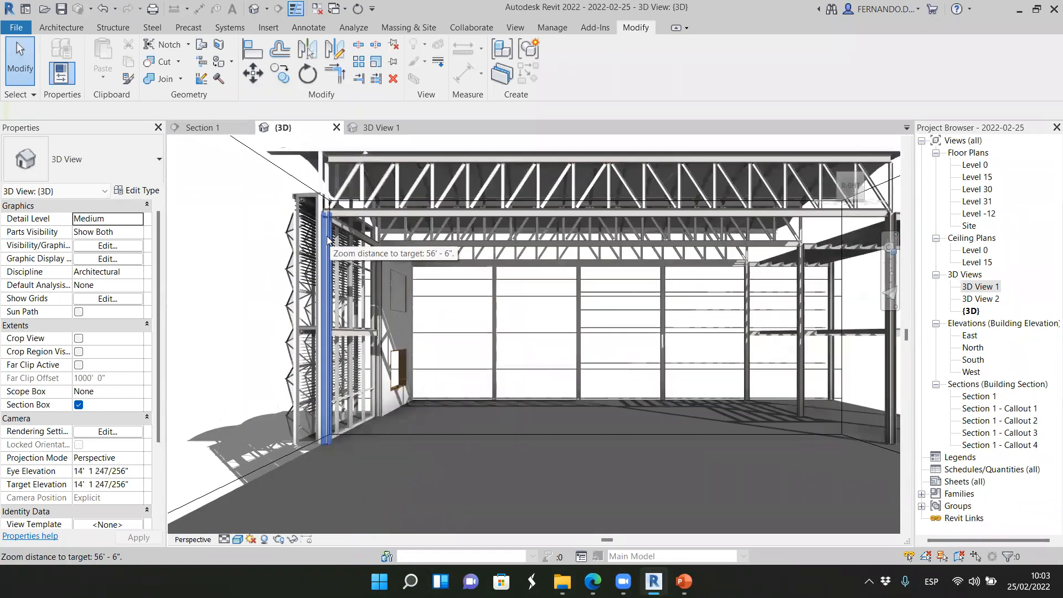
left_click(380, 127)
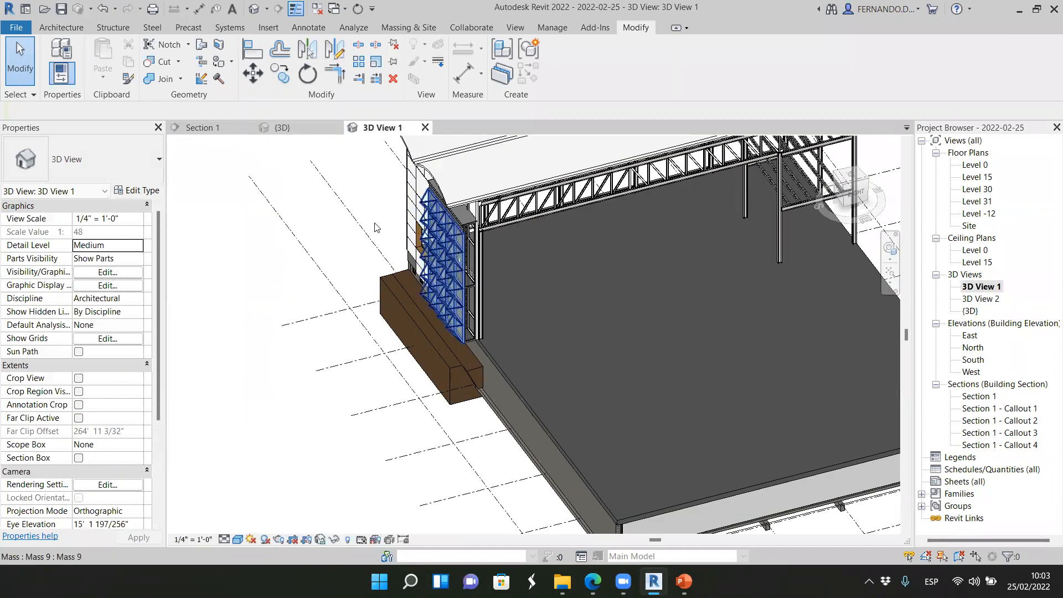
left_click(200, 127)
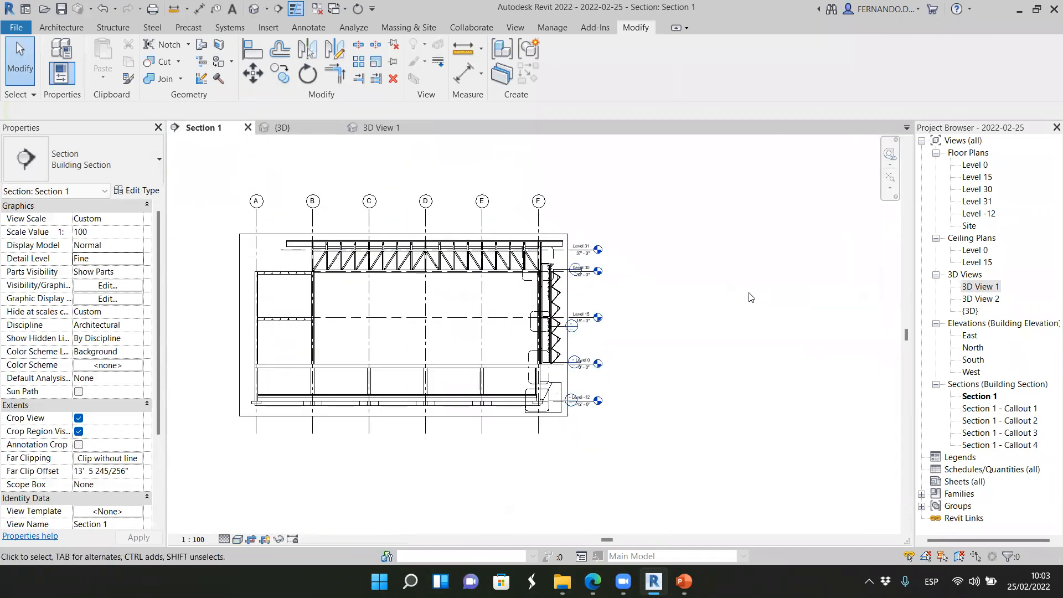
mouse_move(765, 298)
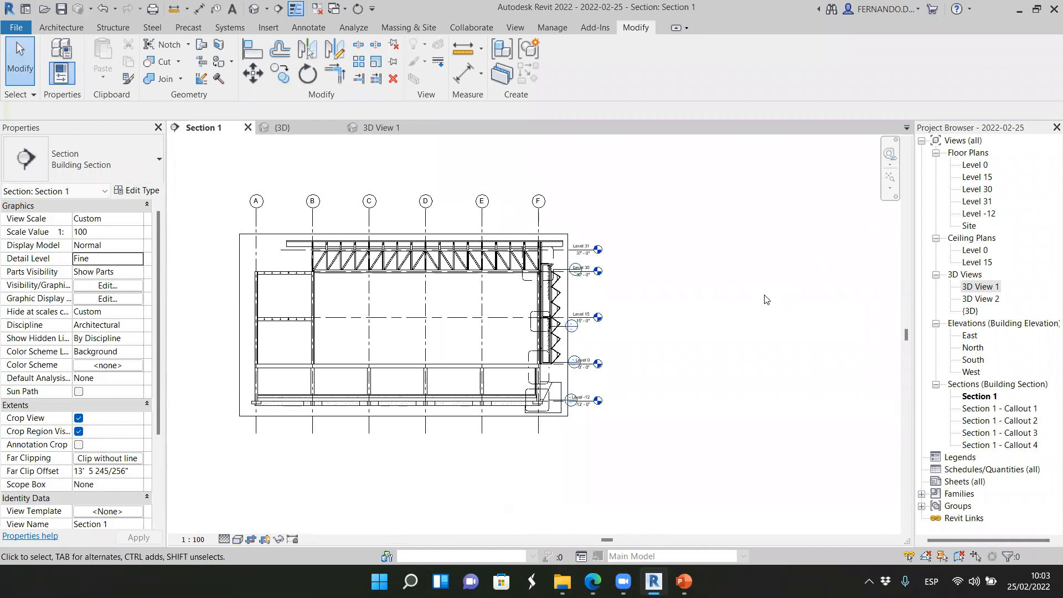
mouse_move(837, 364)
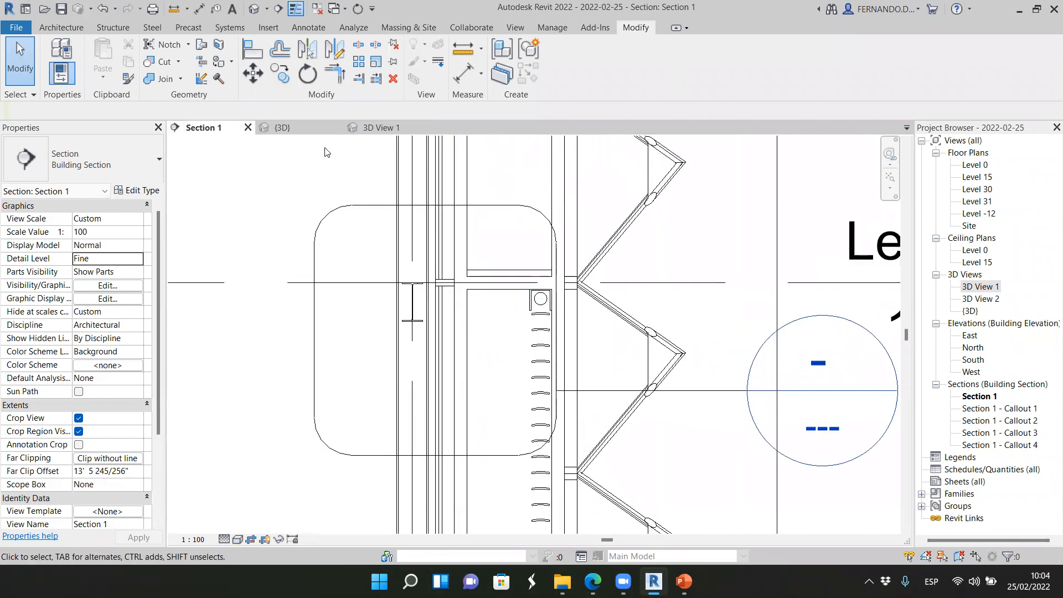
left_click(380, 127)
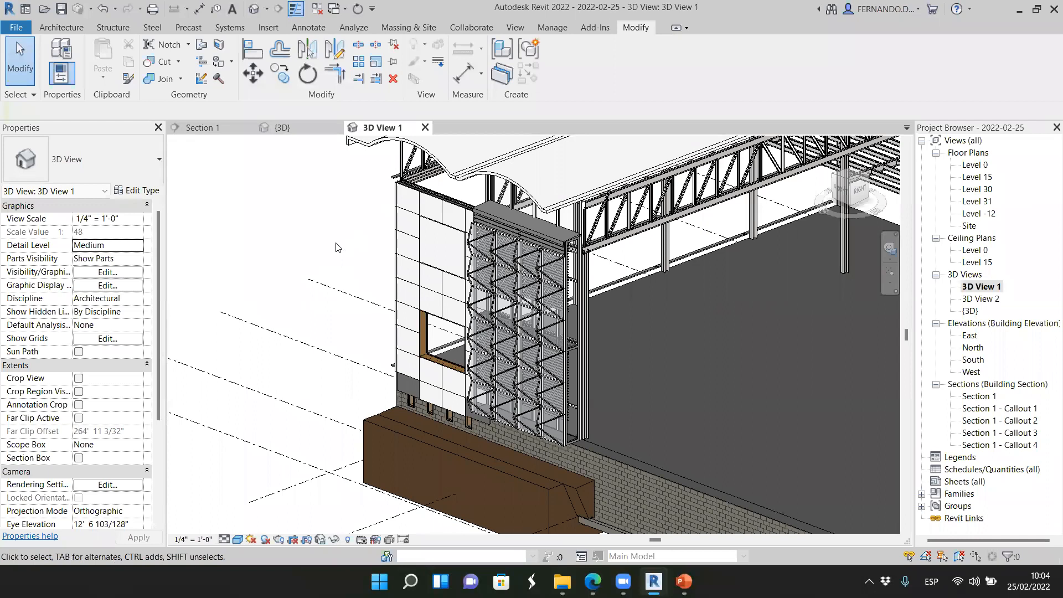
mouse_move(360, 259)
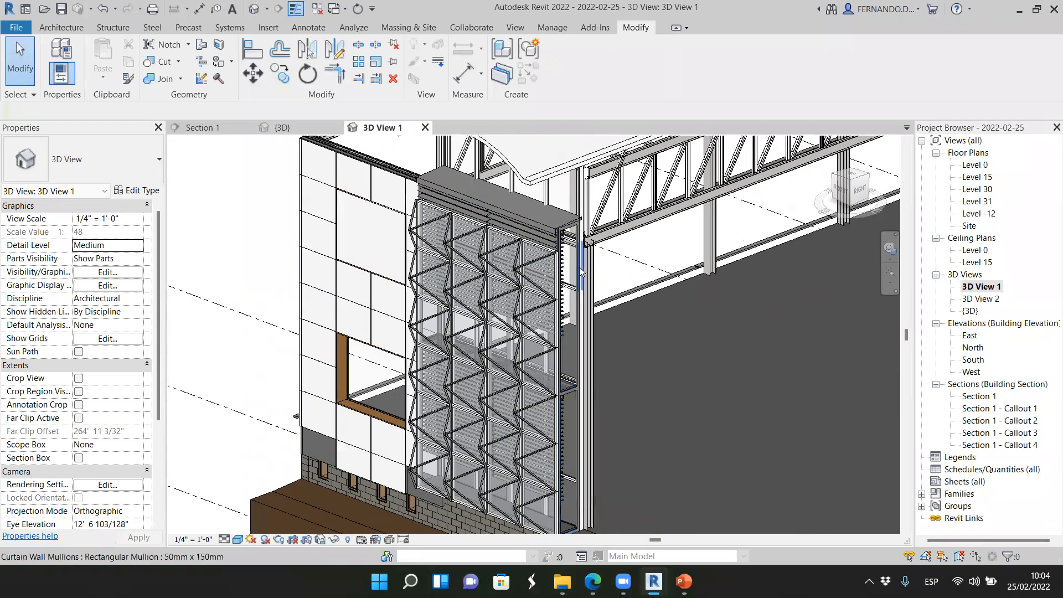
Select the pyramid panel facade in front of the slatted double-skin in 3D View 1.
left_click(474, 305)
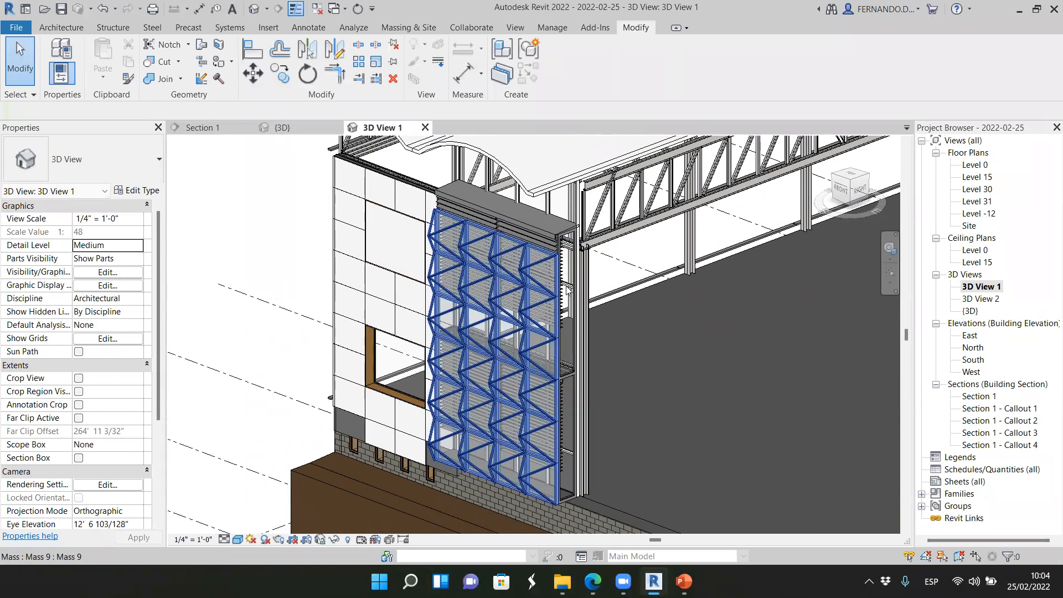
mouse_move(468, 247)
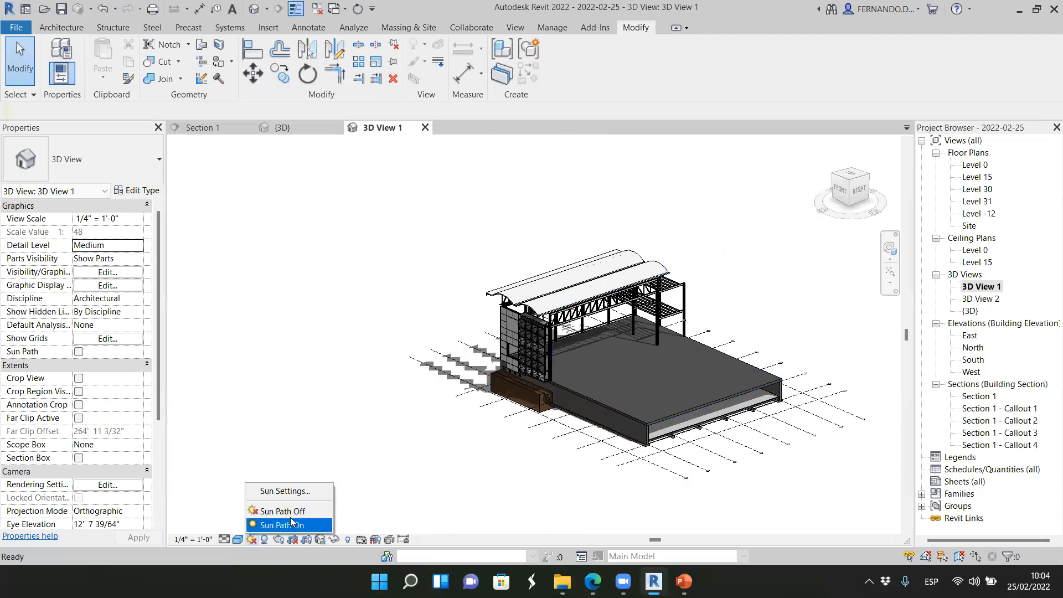
Turn Sun Path on, check the {3D} view, and return to 3D View 1.
left_click(281, 524)
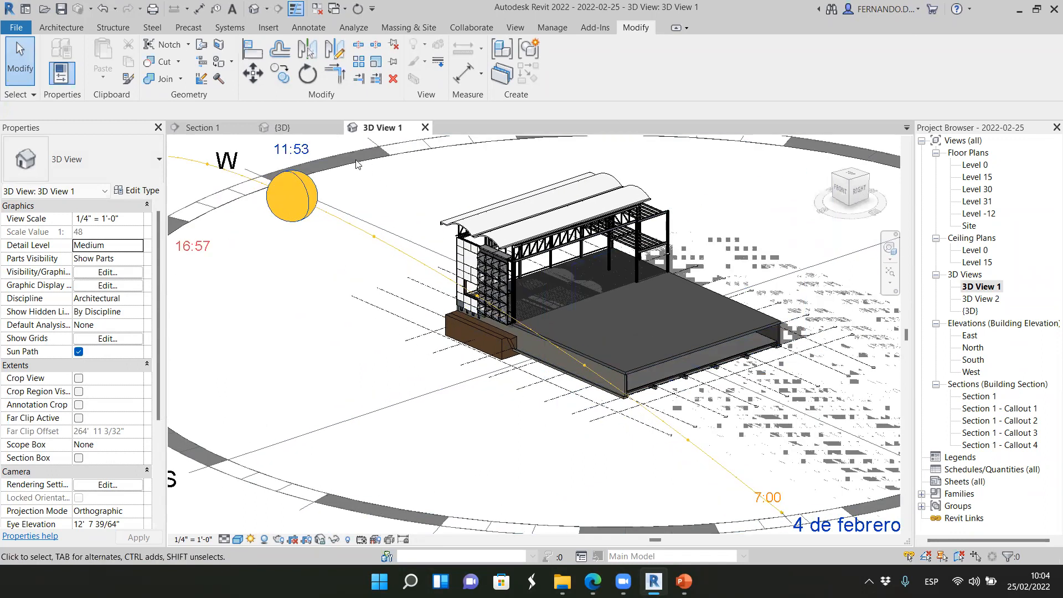
left_click(280, 128)
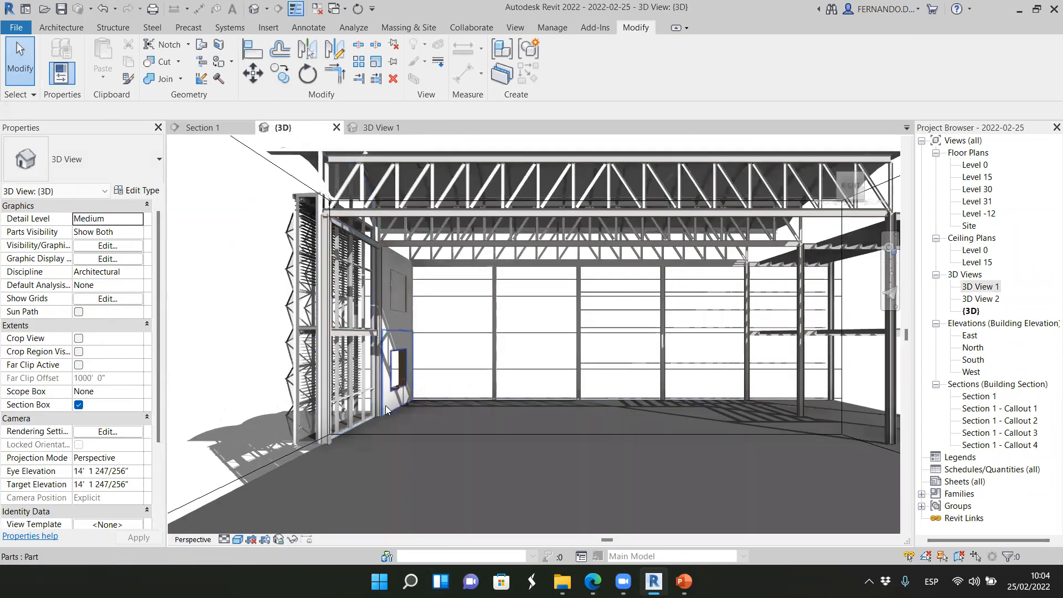
left_click(384, 127)
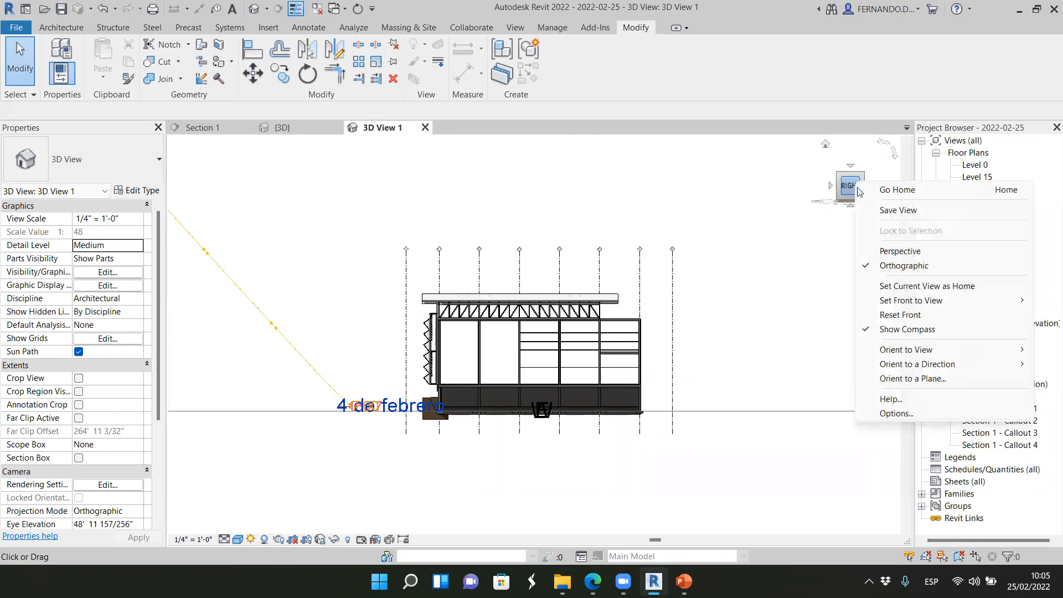
Make 3D View 1 a perspective aimed at the hall interior and roof trusses.
left_click(900, 251)
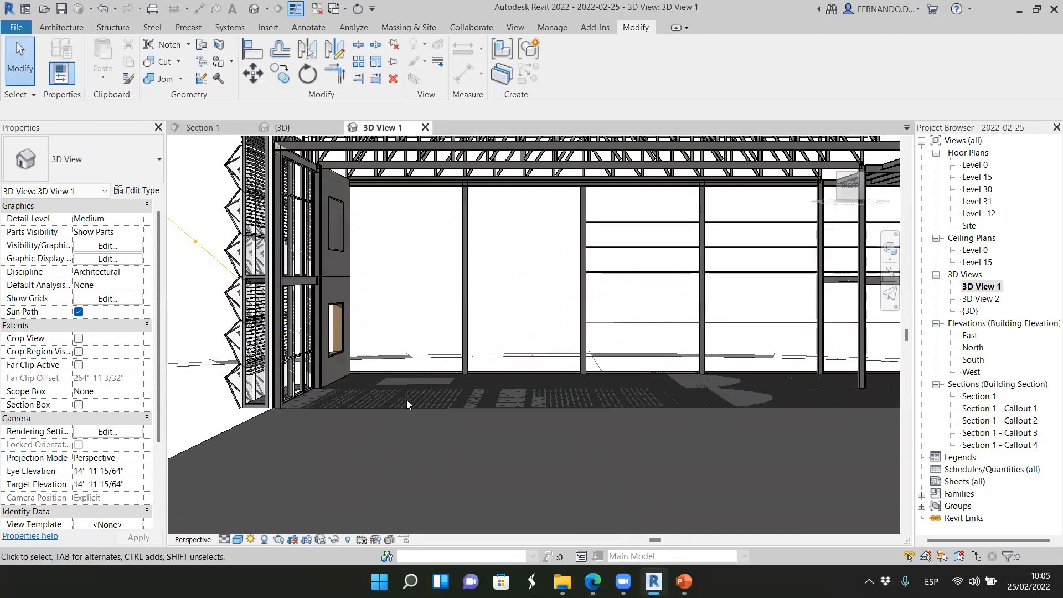
left_click(278, 217)
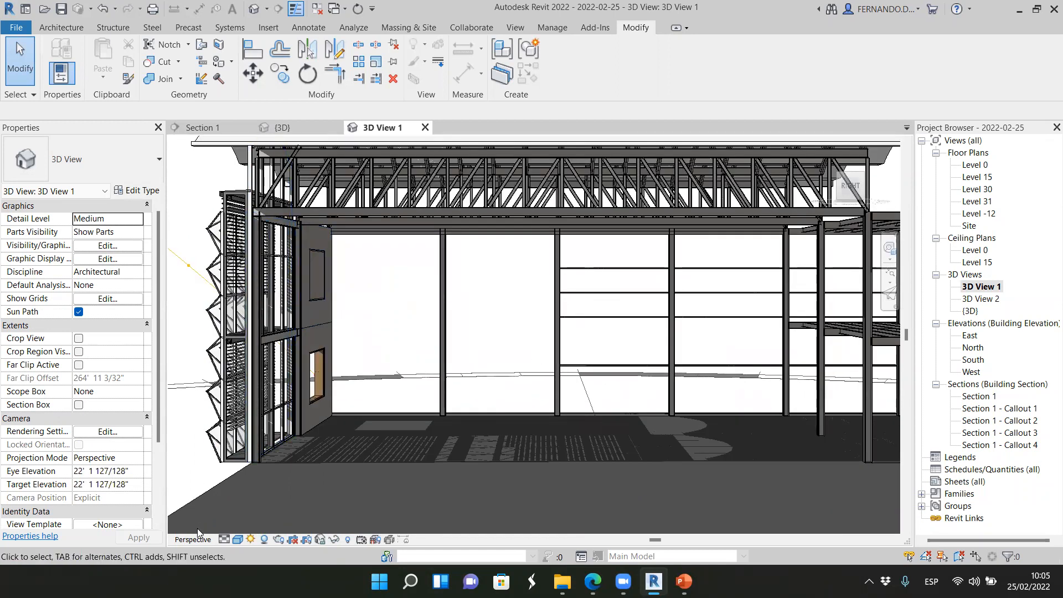
Set 3D View 1 to the Hidden Line visual style.
left_click(237, 538)
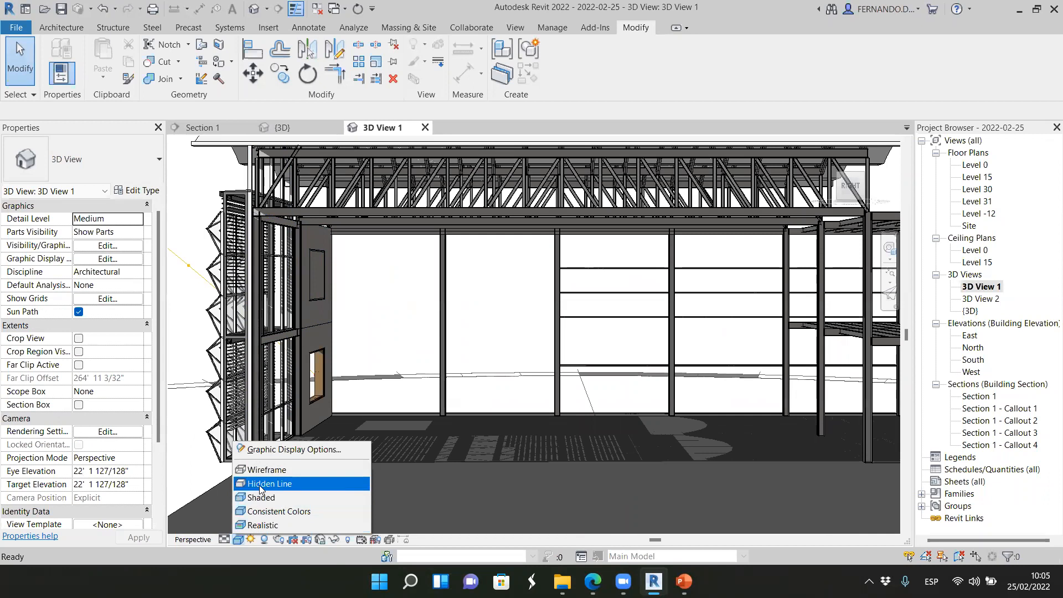
left_click(272, 483)
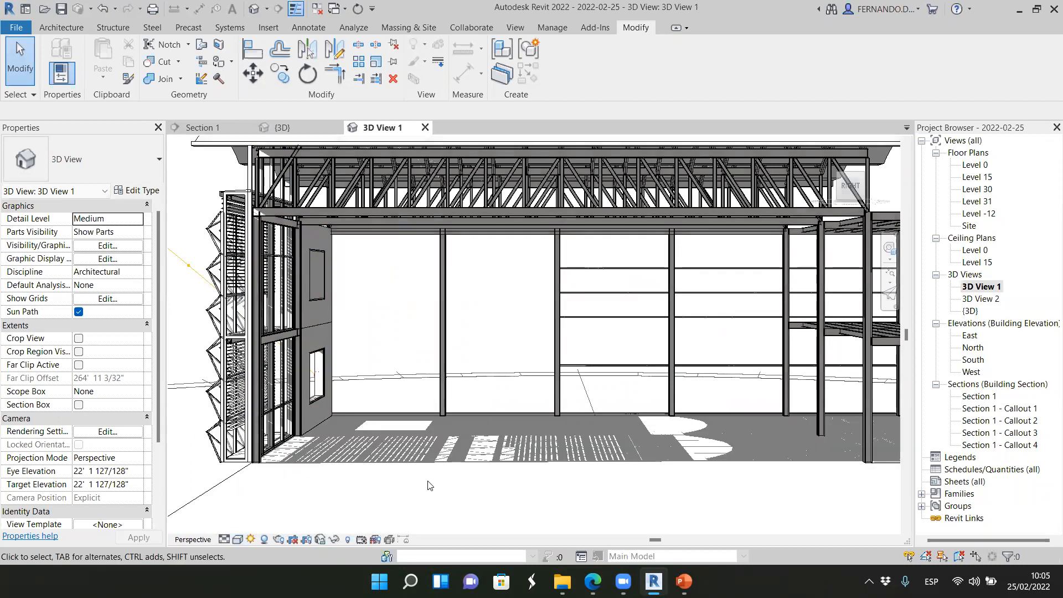
left_click(271, 336)
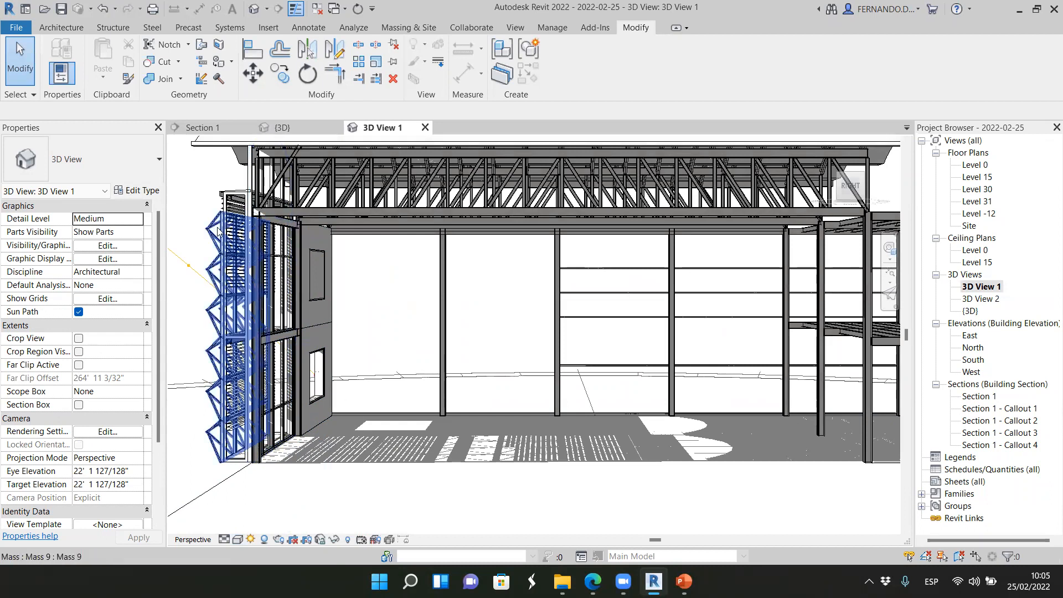
Deselect the louver mass and zoom toward the striped floor shadows.
left_click(378, 464)
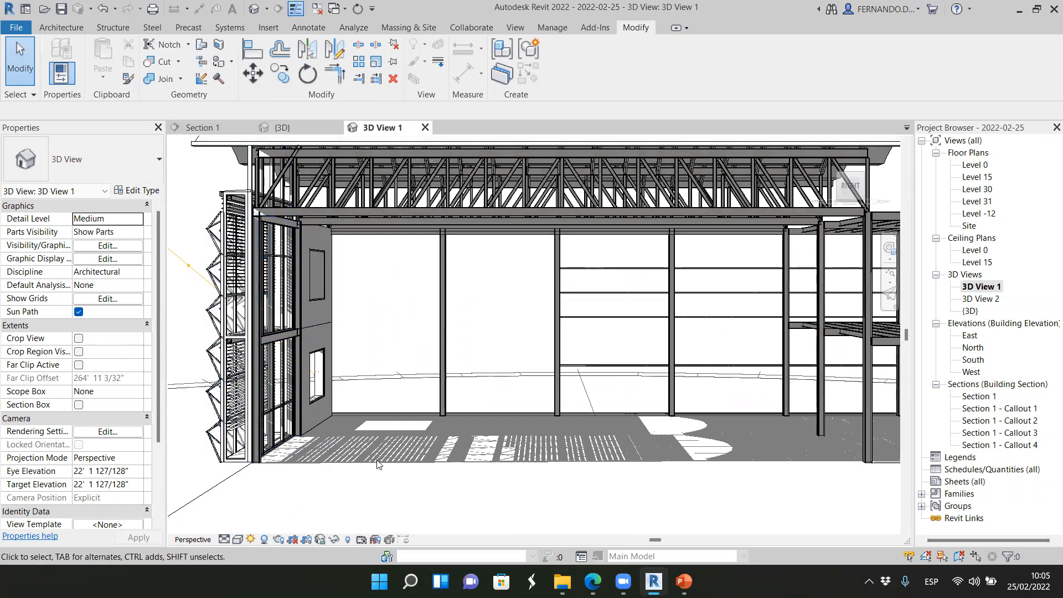
mouse_move(384, 465)
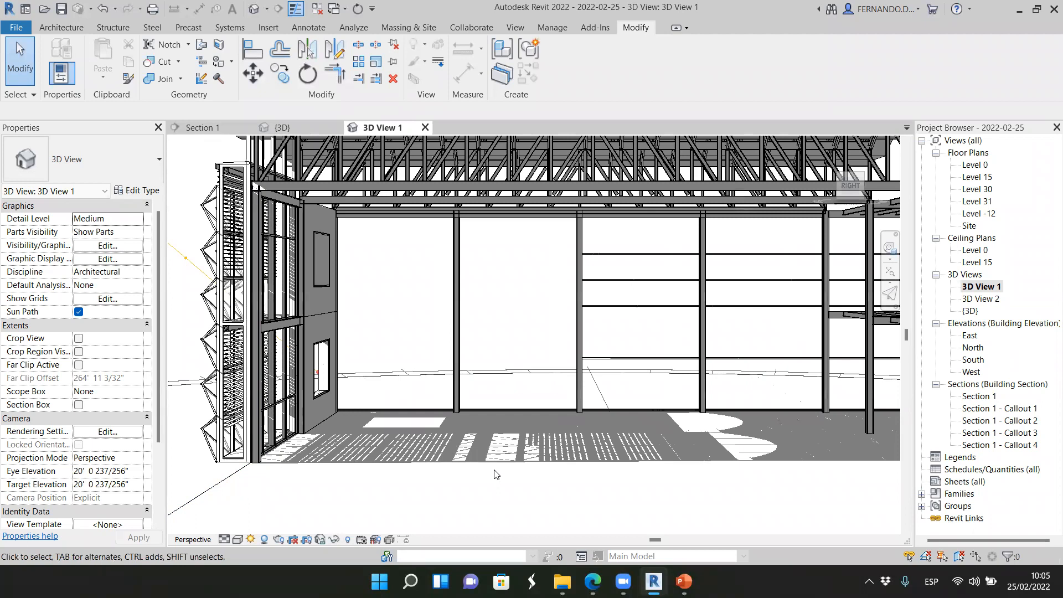
scroll("down", 3)
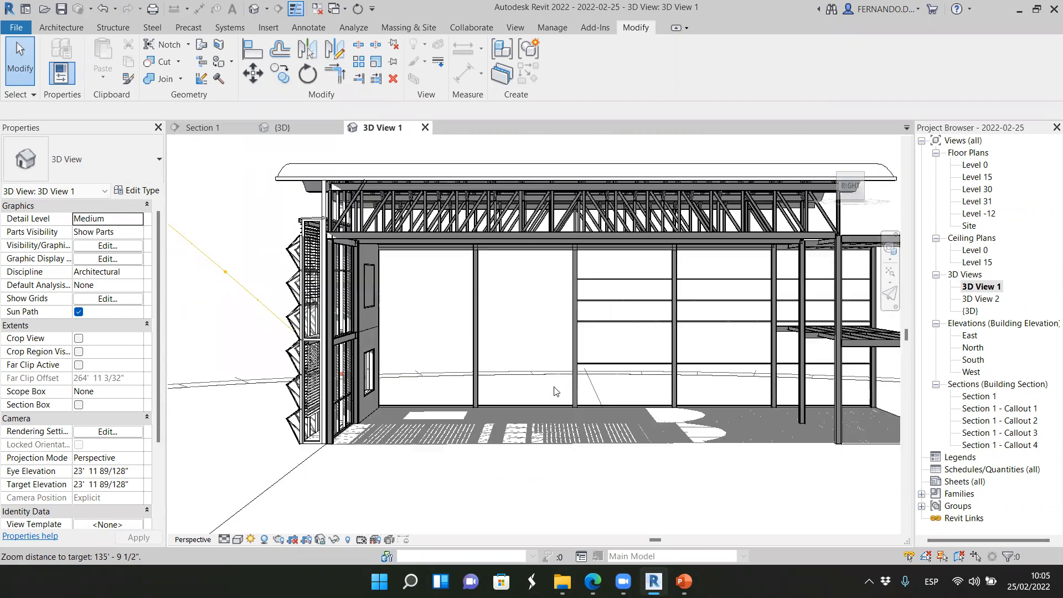
scroll("down", 3)
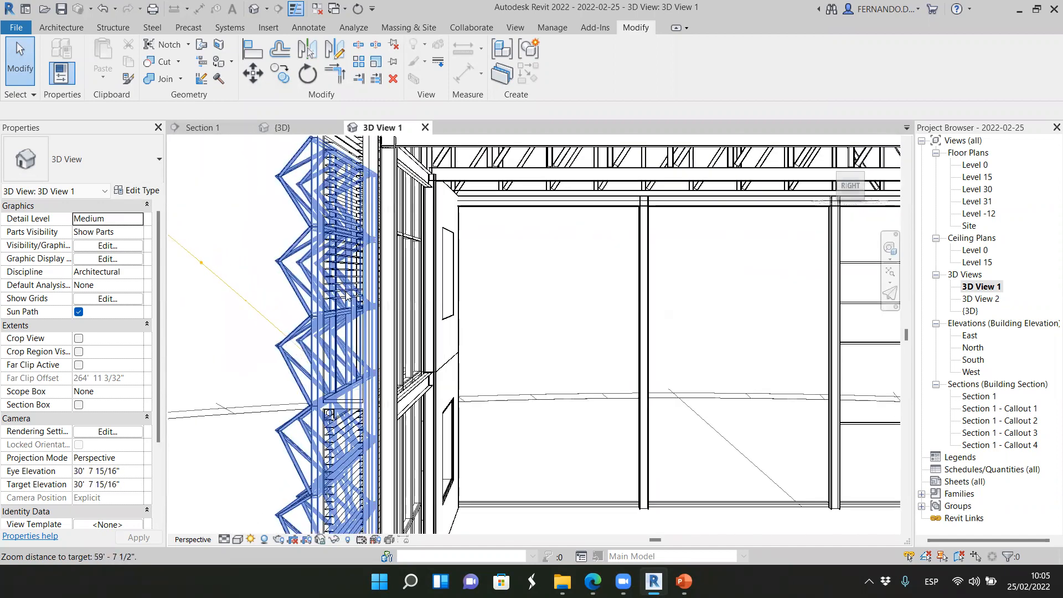
scroll("down", 3)
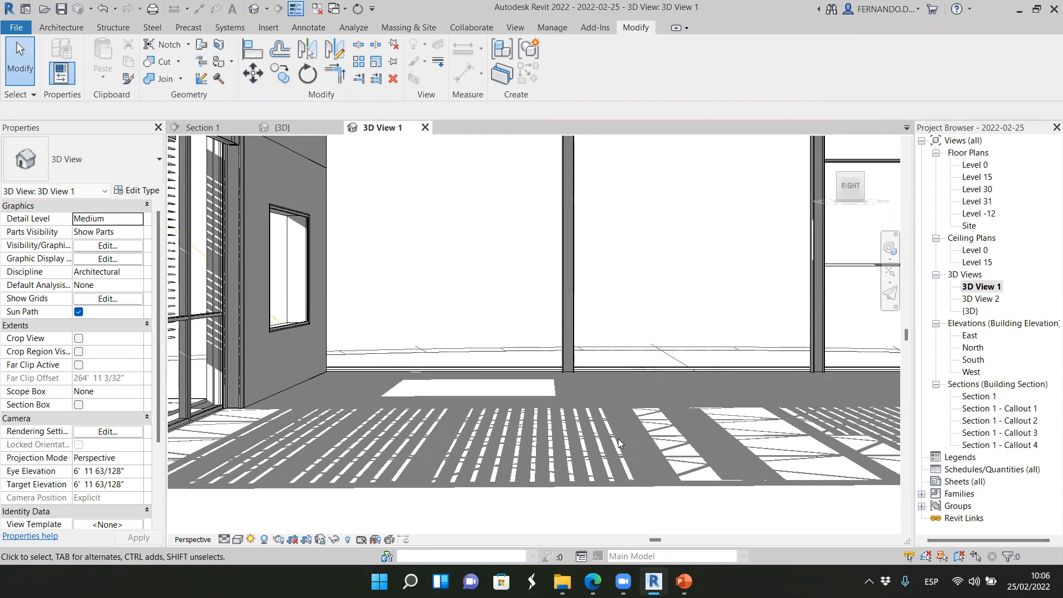
mouse_move(524, 426)
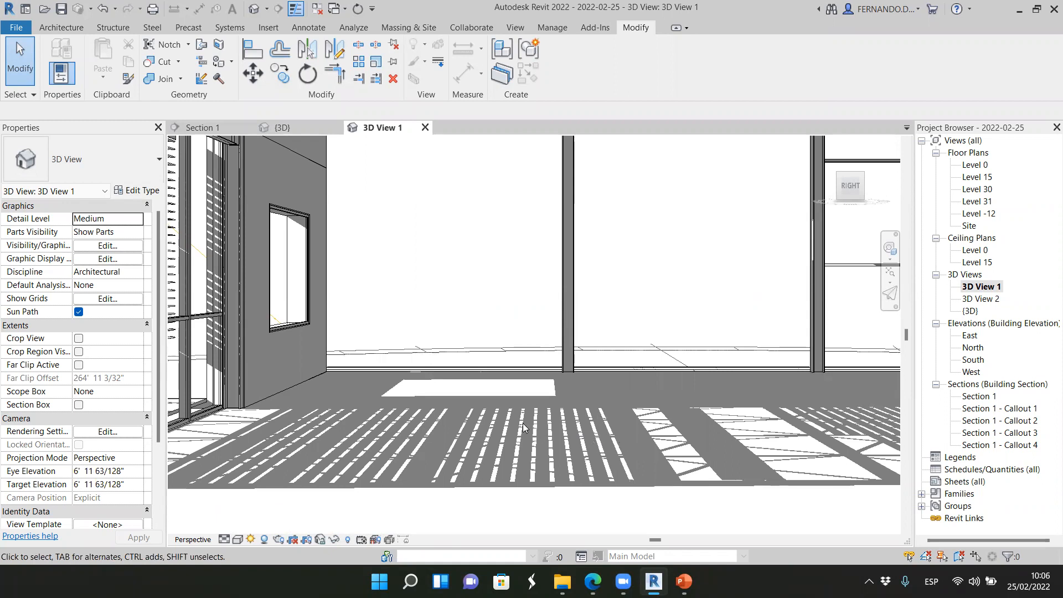
Zoom out, toggle the louver mass selection, and switch the view to orthographic.
scroll("up", 3)
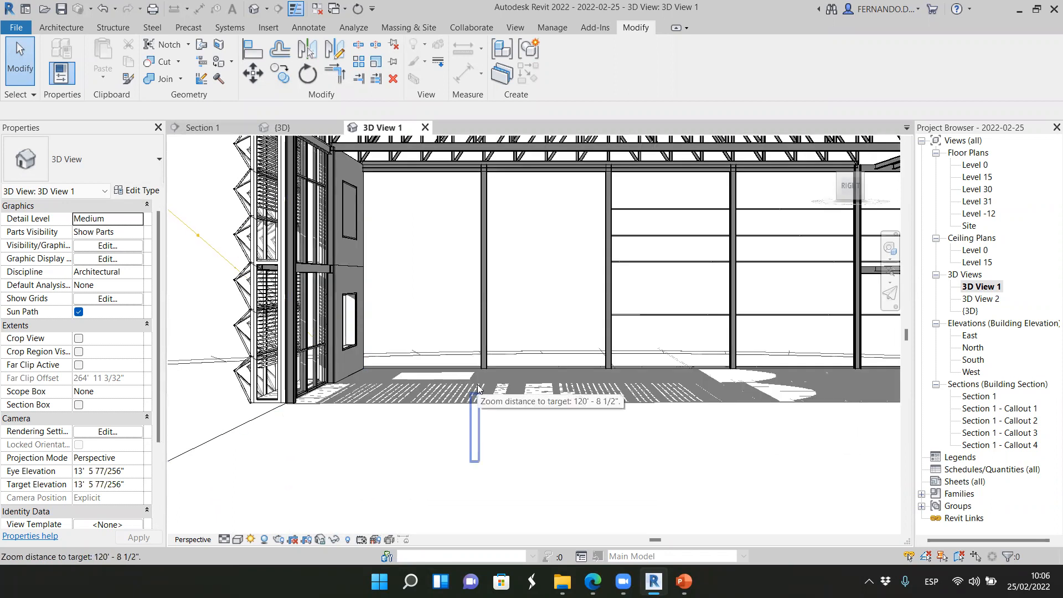
scroll("up", 3)
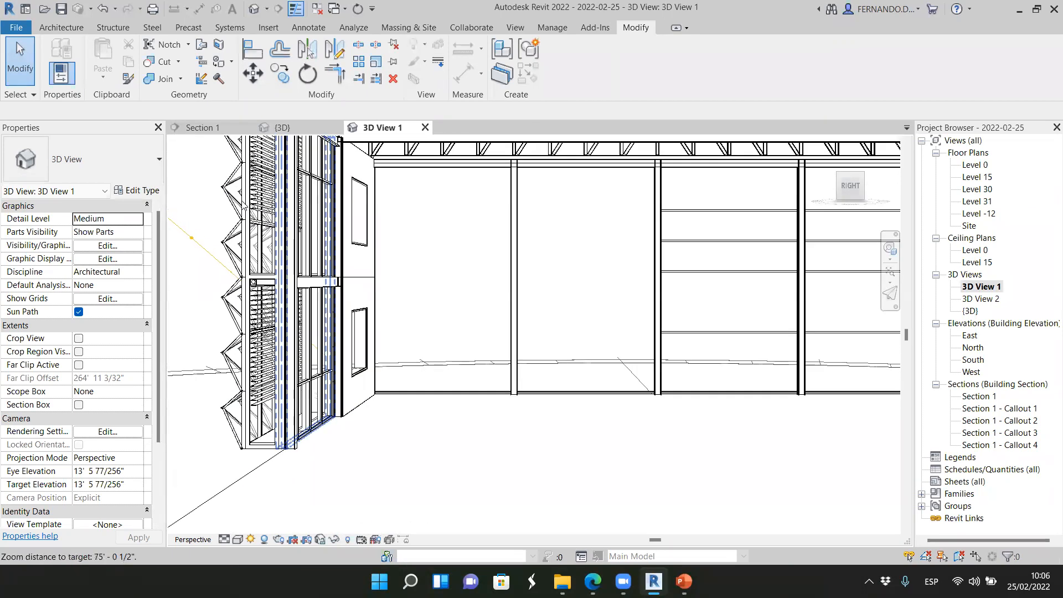
scroll("down", 3)
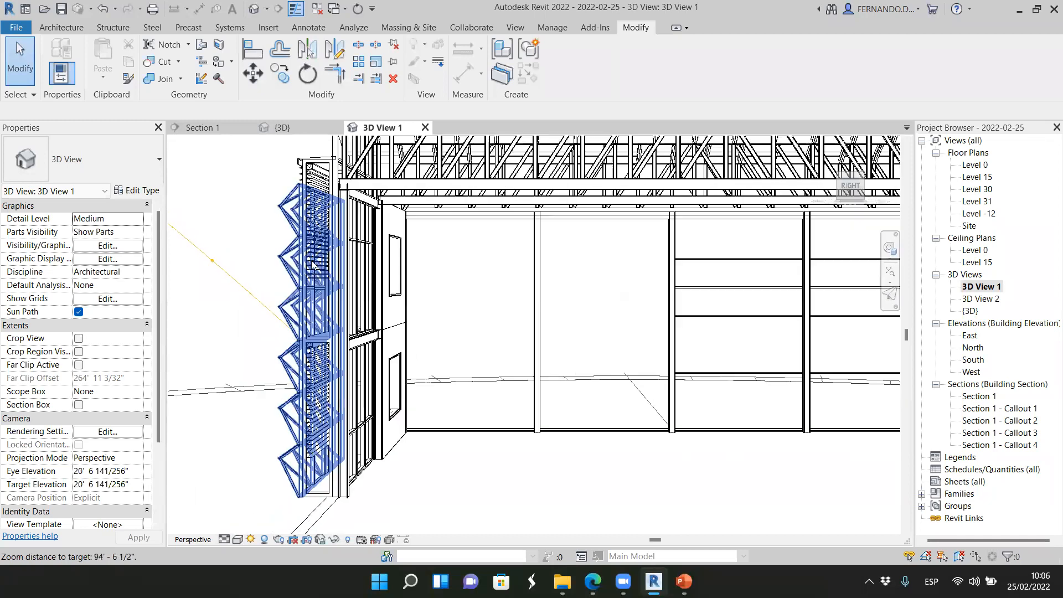
scroll("down", 3)
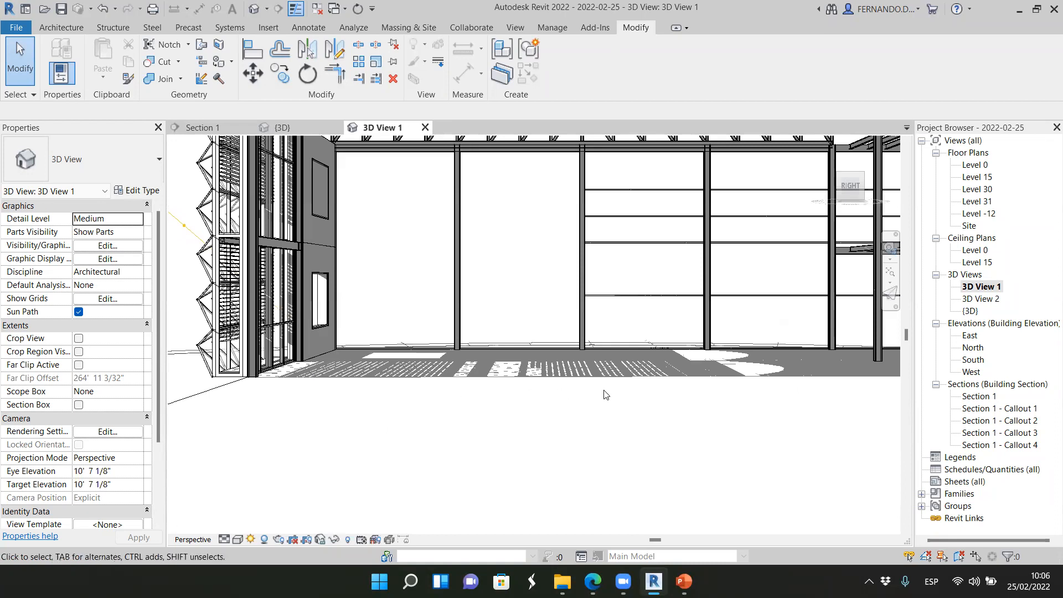
mouse_move(546, 441)
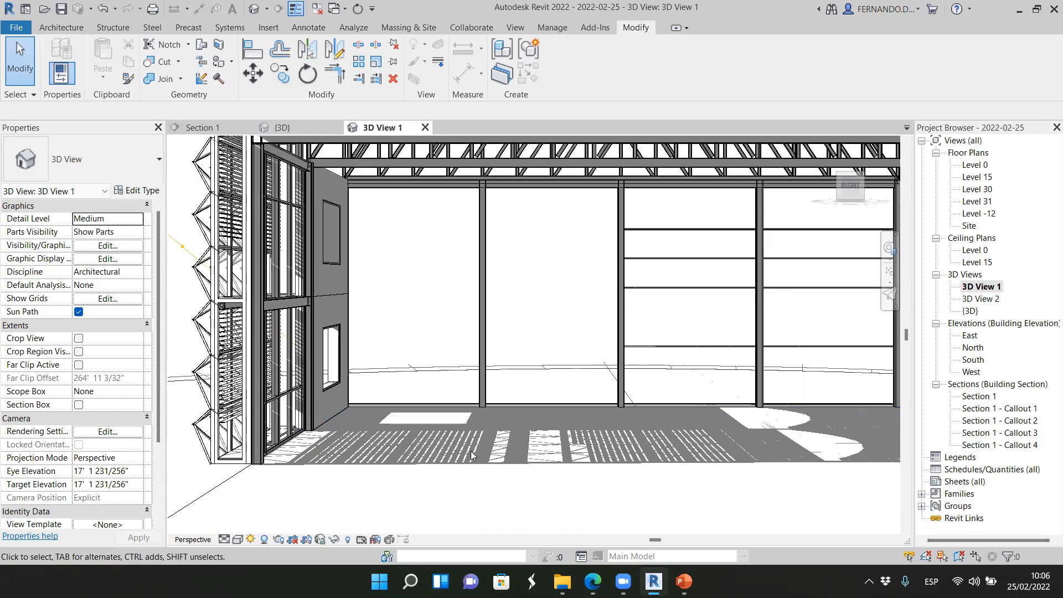
mouse_move(404, 461)
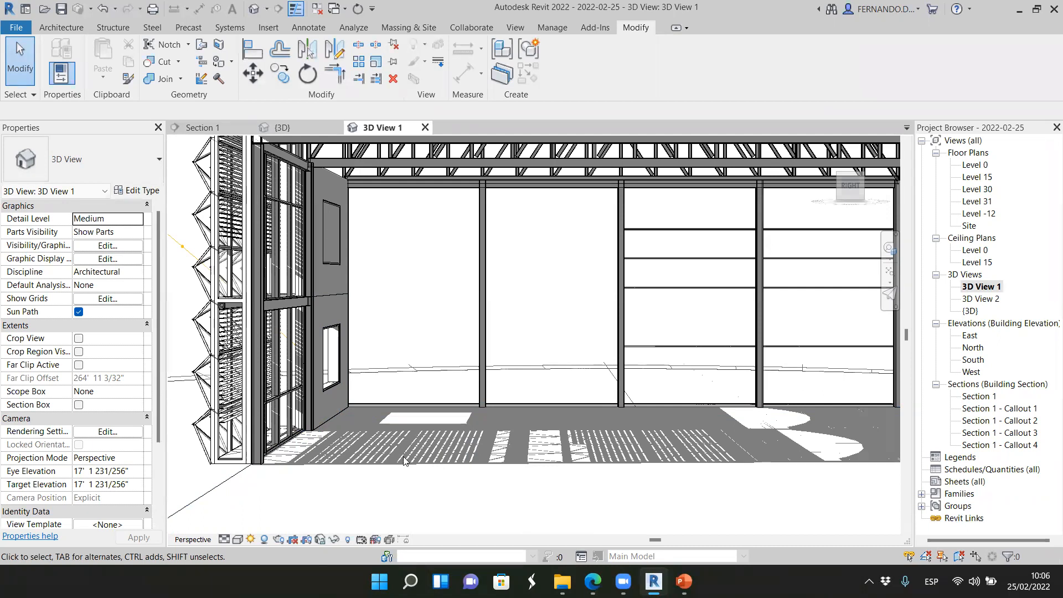
mouse_move(604, 449)
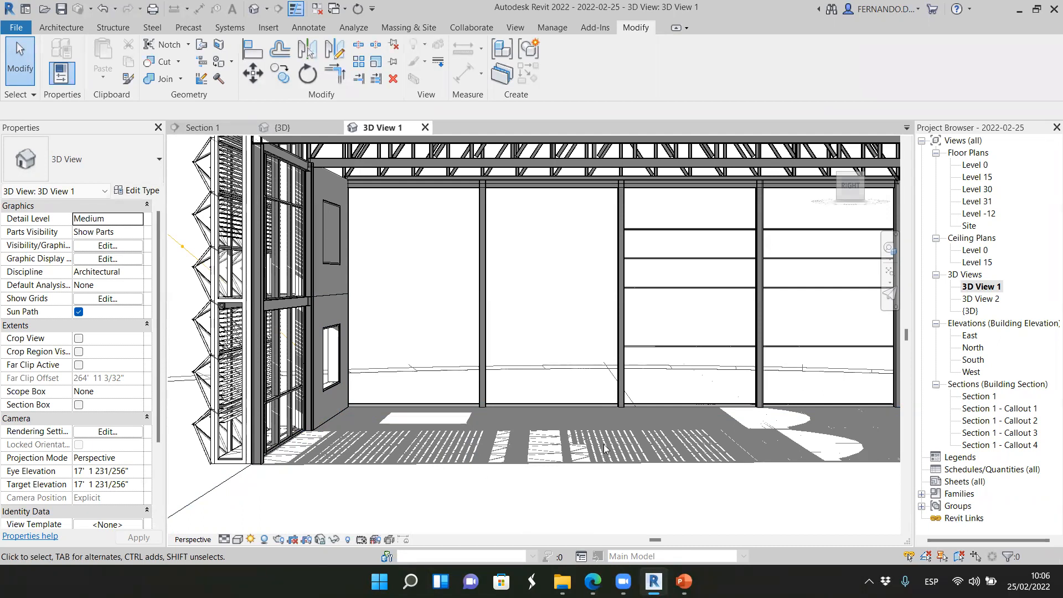
mouse_move(439, 438)
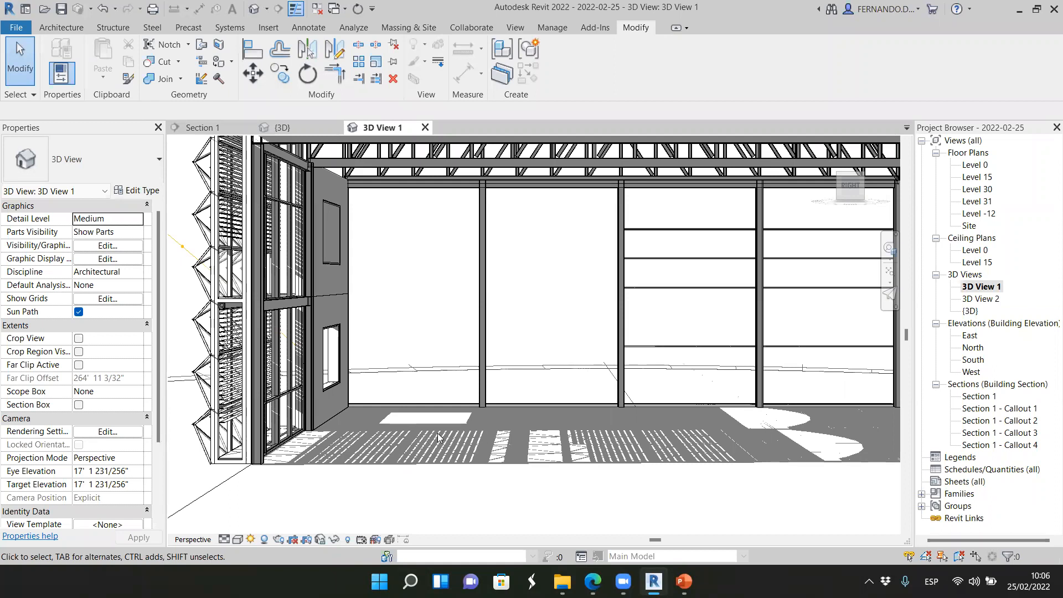
left_click(274, 285)
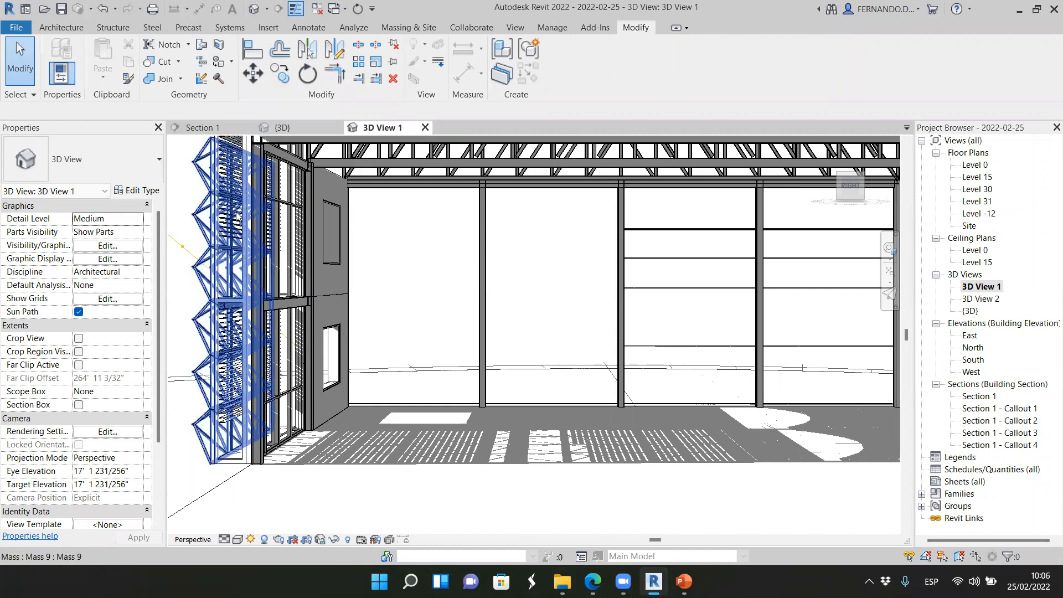
left_click(311, 434)
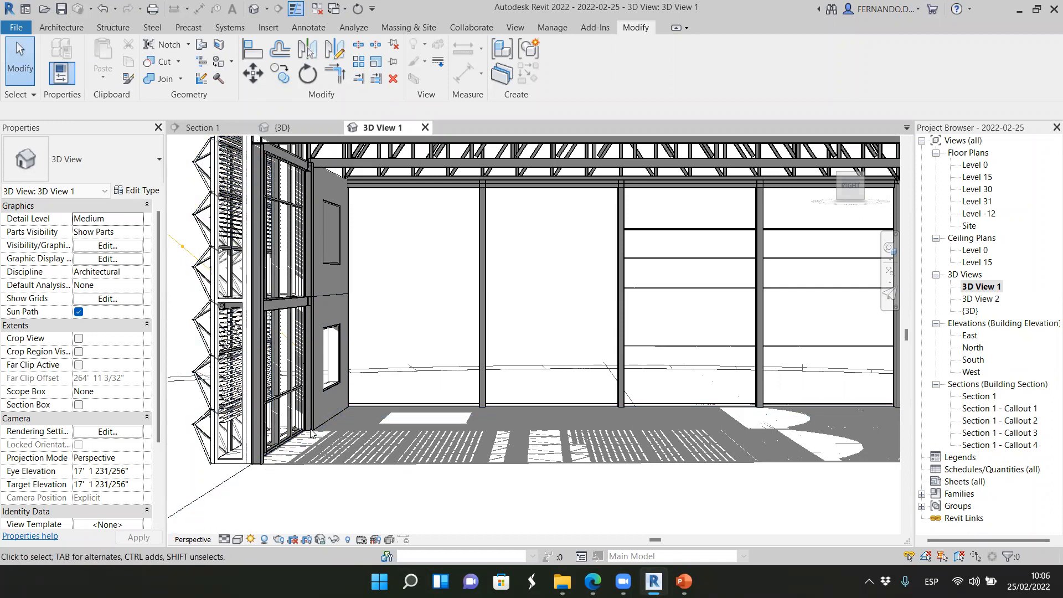
mouse_move(627, 476)
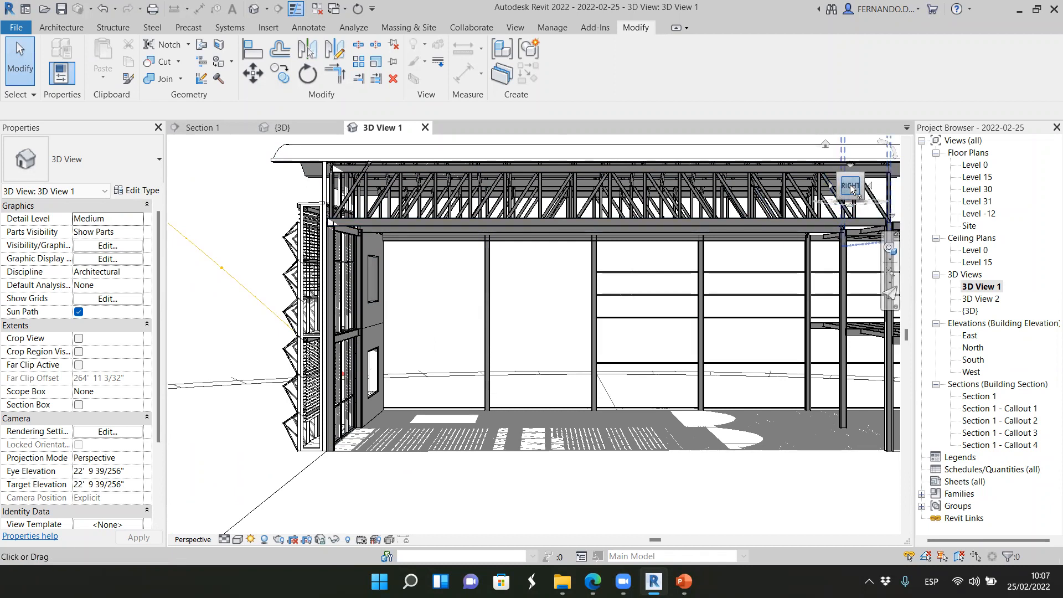
right_click(849, 185)
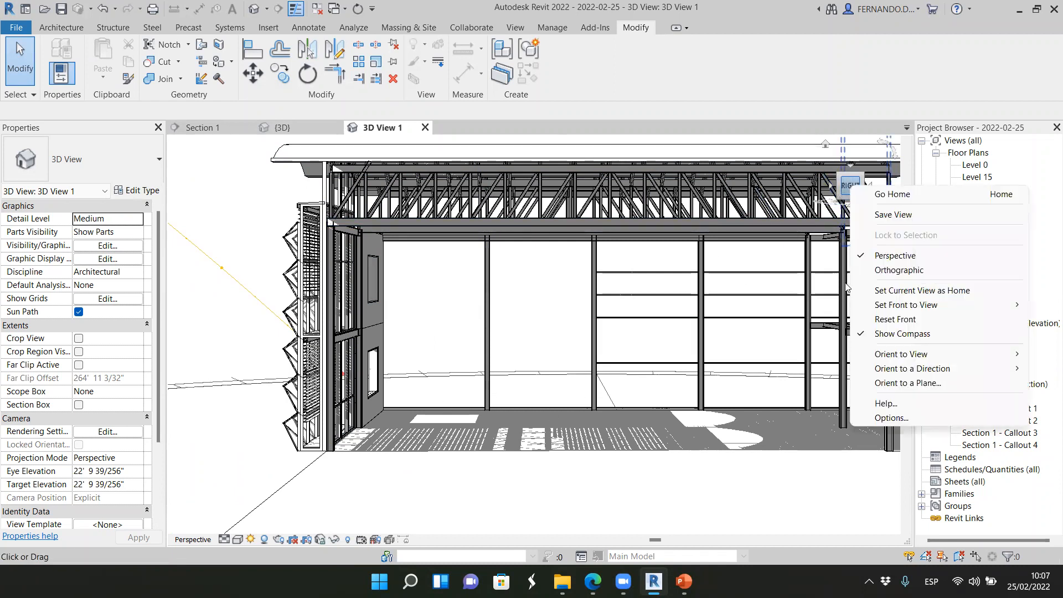
left_click(897, 270)
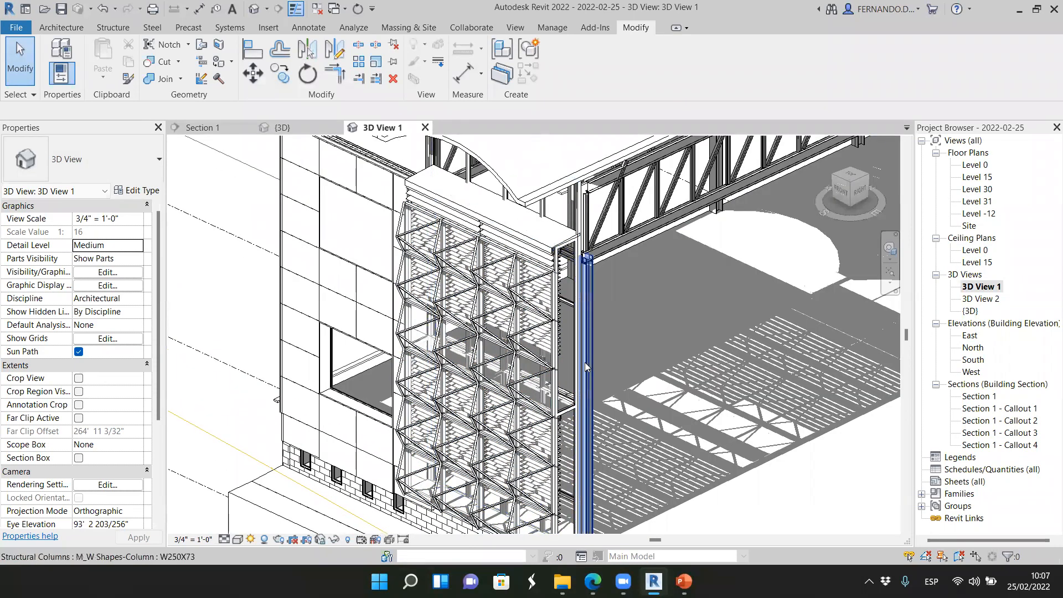
left_click(475, 338)
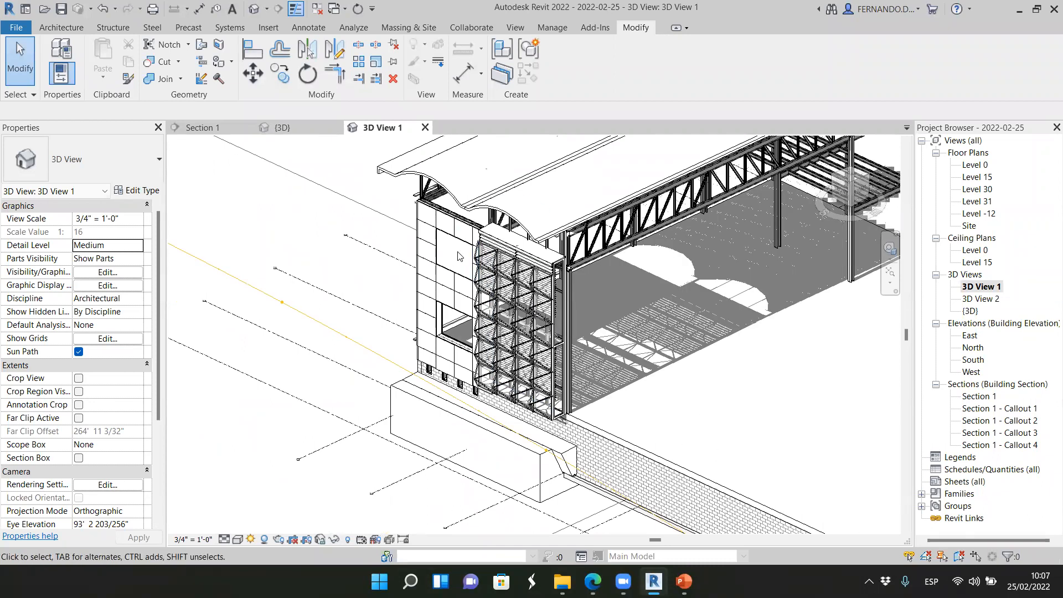
scroll("up", 3)
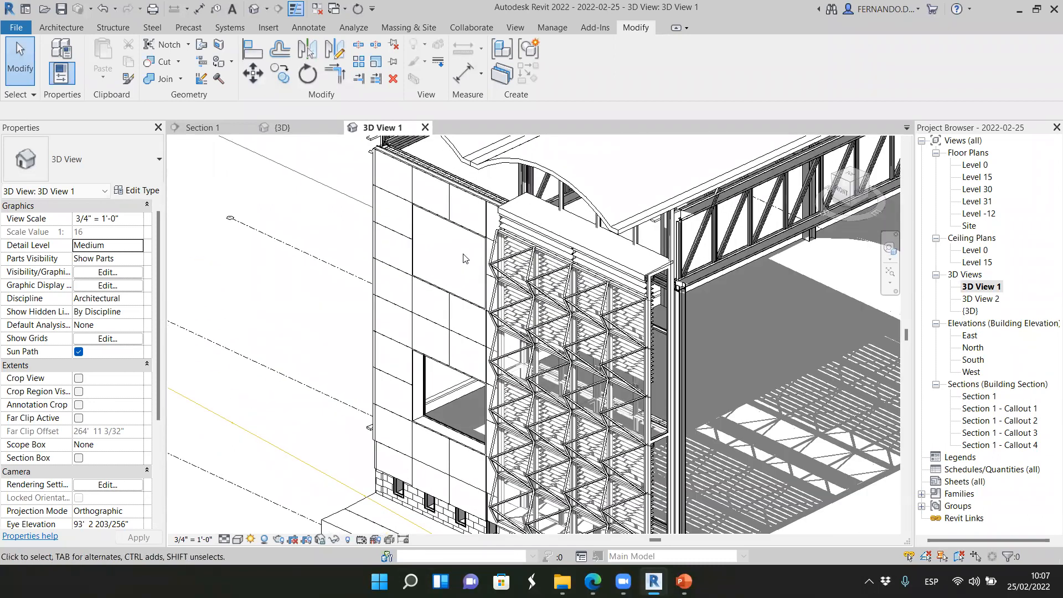
mouse_move(457, 241)
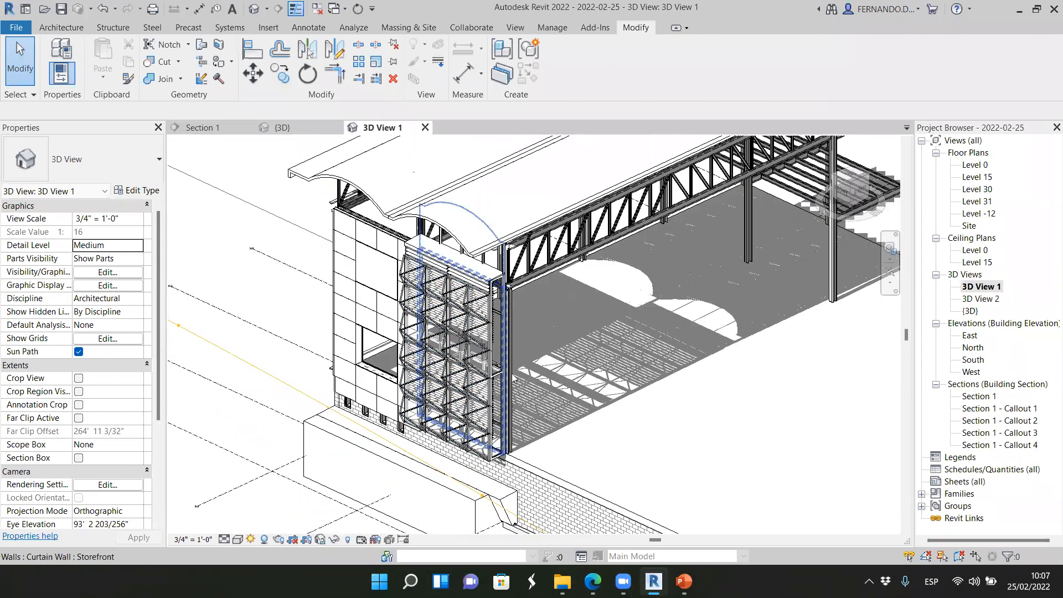
left_click(851, 315)
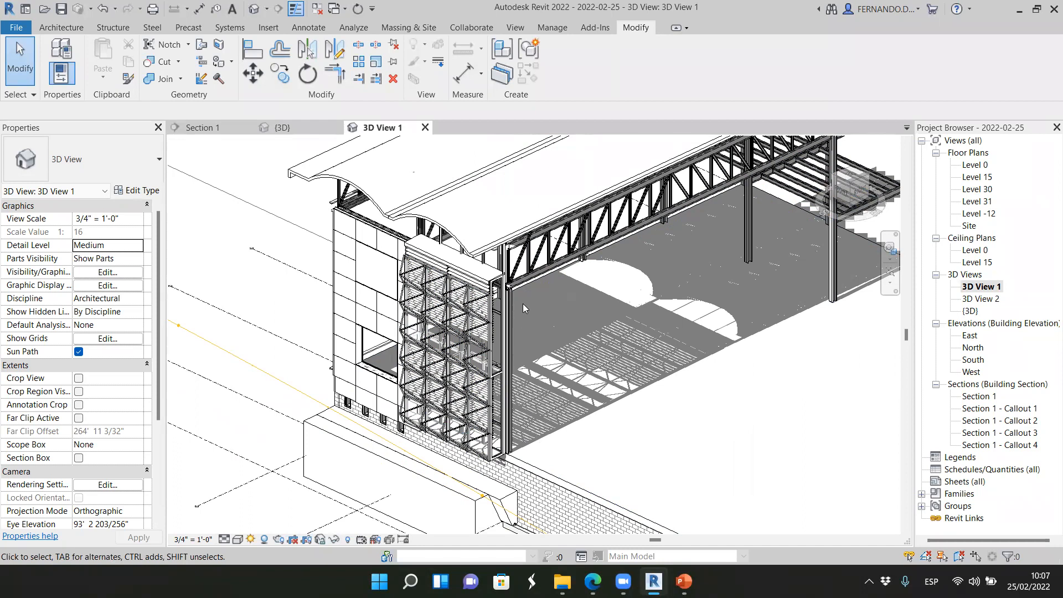
left_click(538, 278)
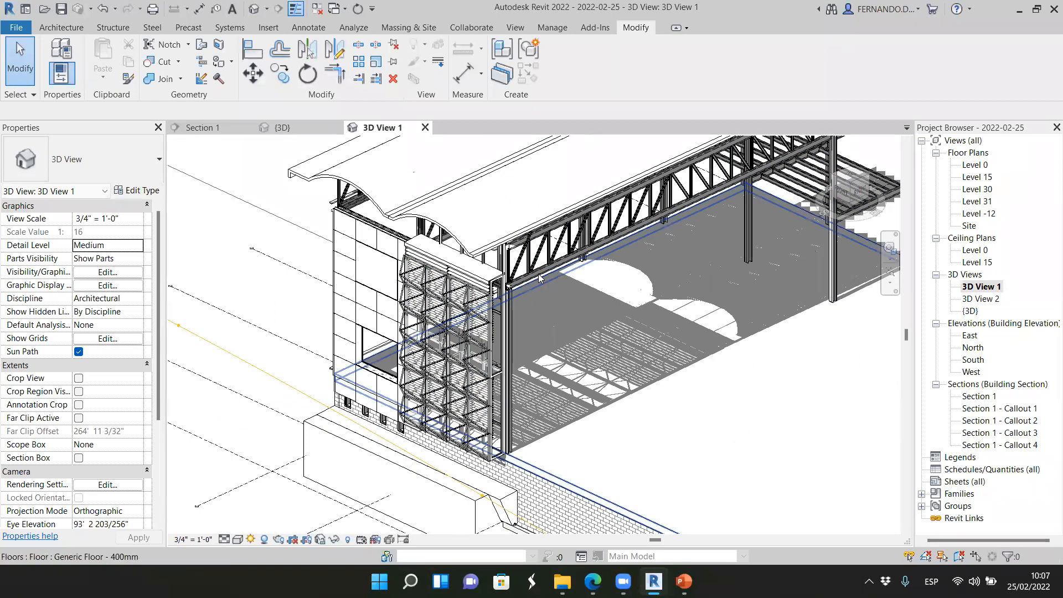
left_click(589, 447)
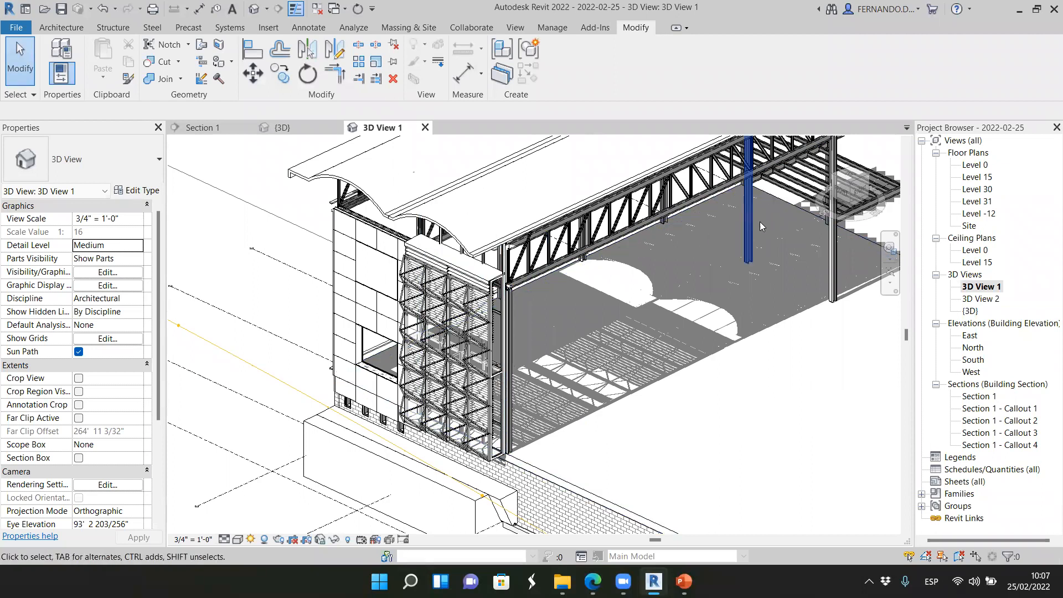
left_click(491, 366)
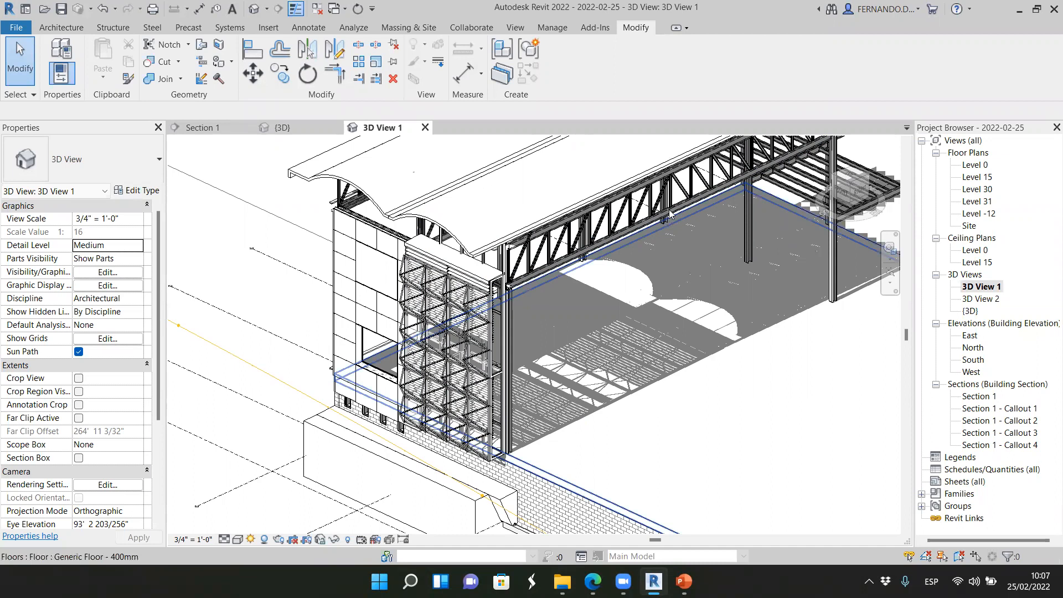
mouse_move(573, 256)
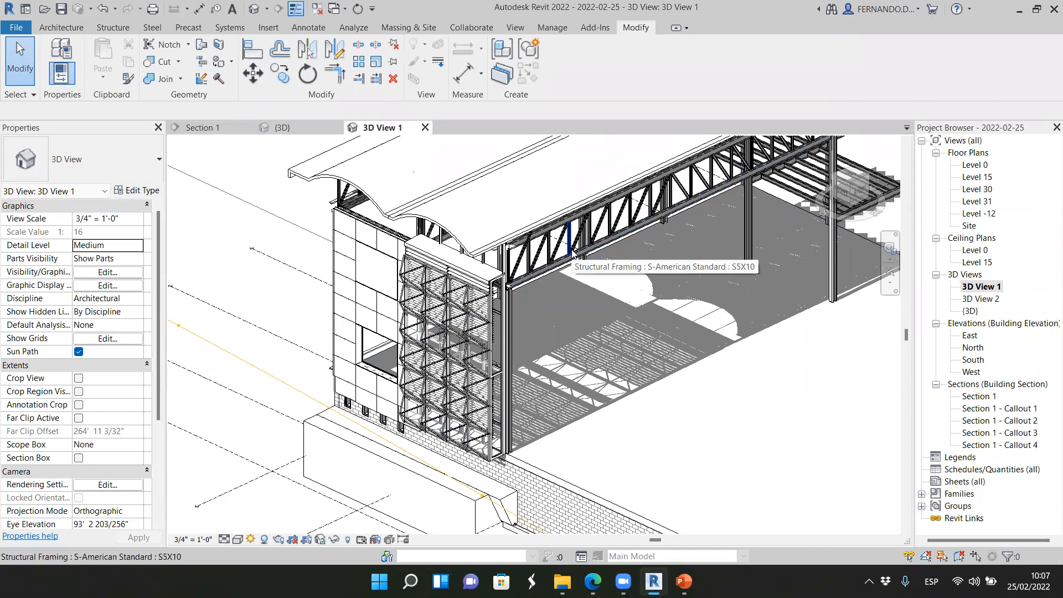
left_click(407, 421)
type("barajas airpo")
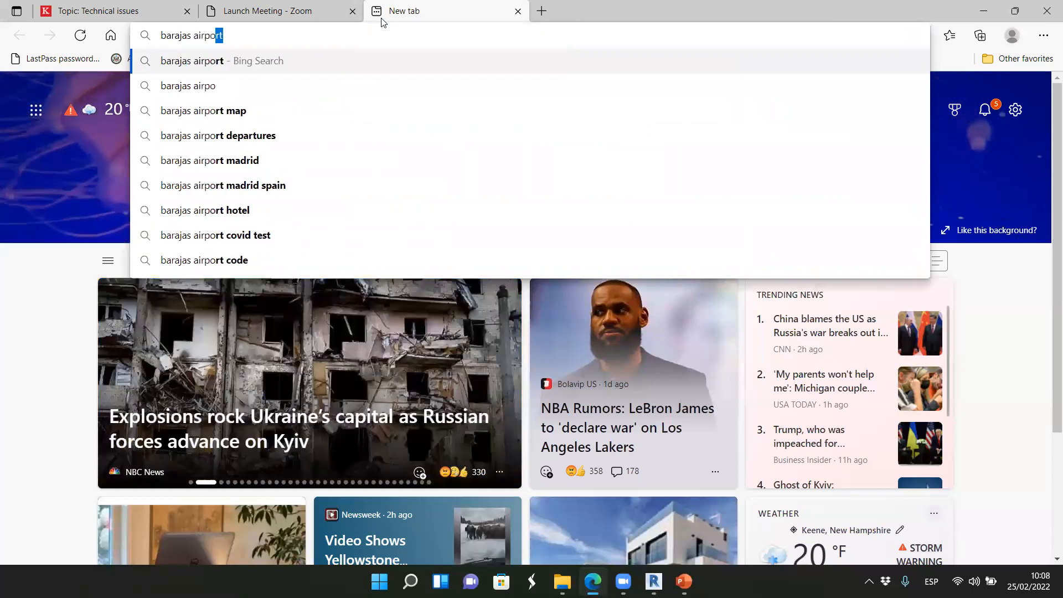
Run the 'barajas airport' Bing search and show its image results.
key("Return")
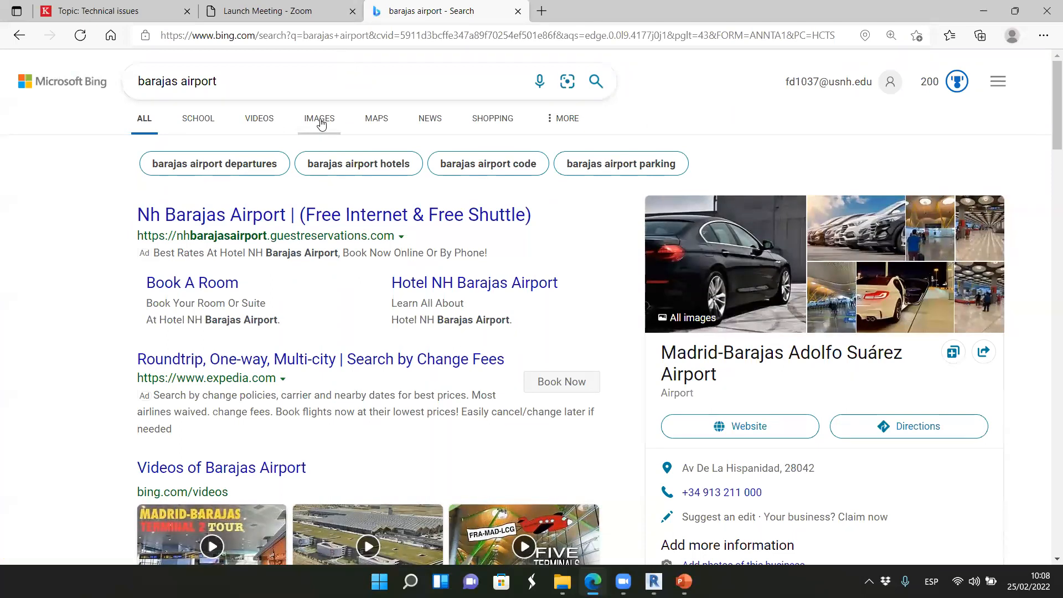
left_click(319, 118)
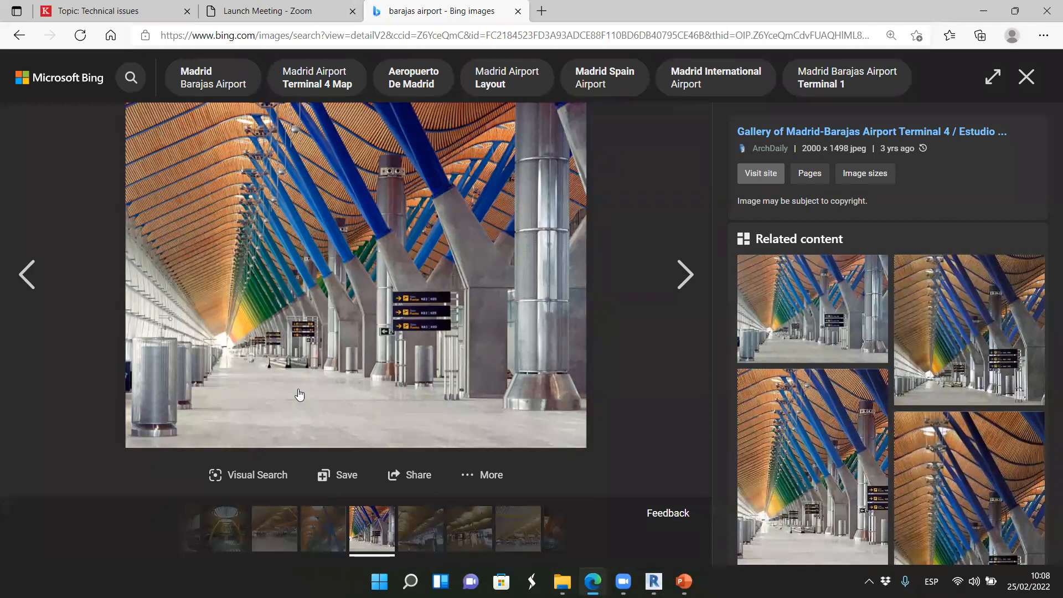
mouse_move(215, 300)
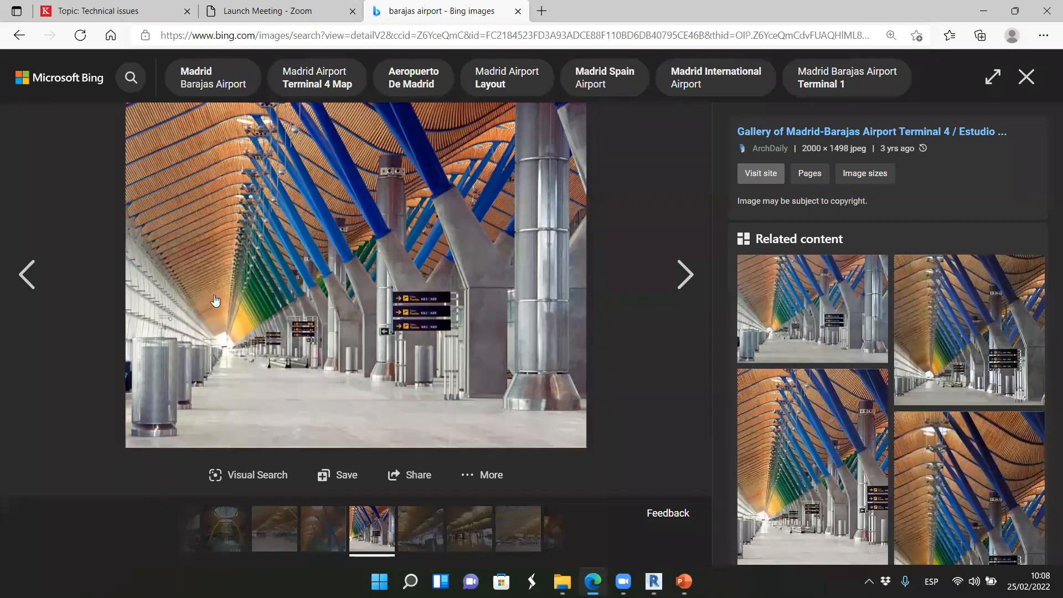
mouse_move(422, 335)
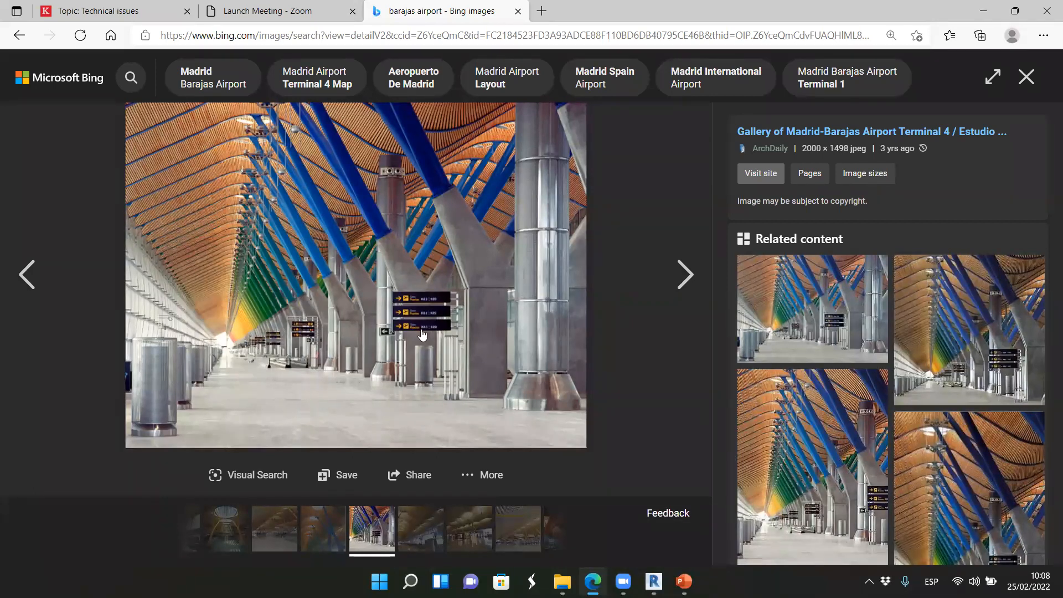
mouse_move(133, 297)
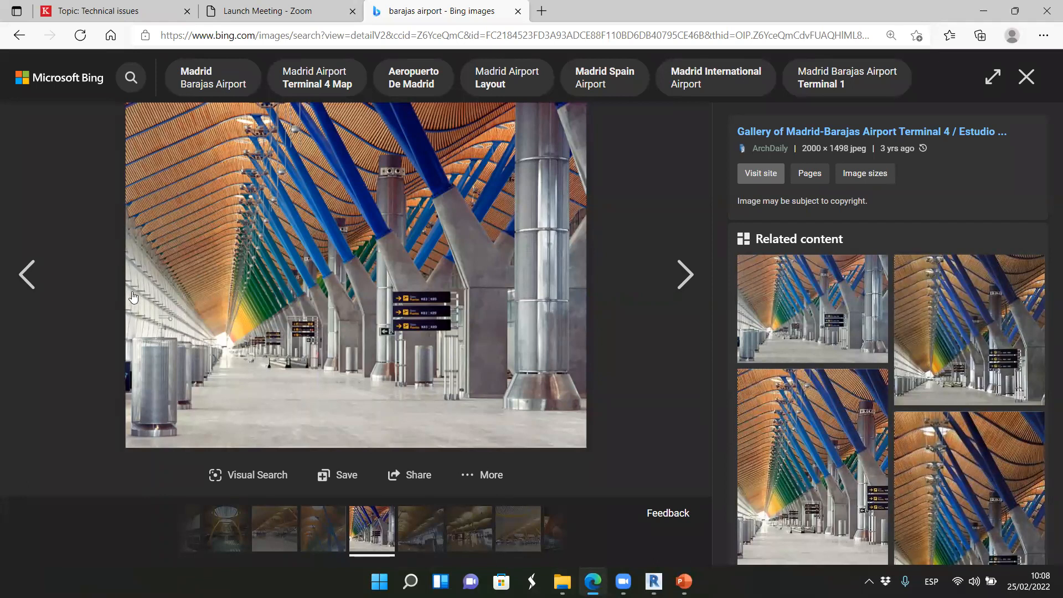
mouse_move(148, 326)
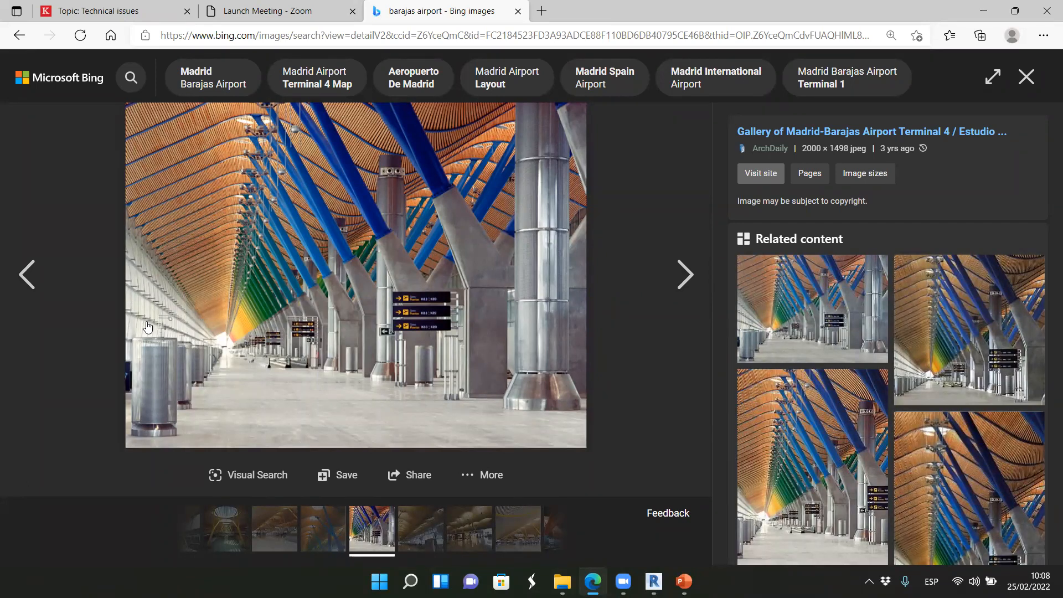
mouse_move(186, 273)
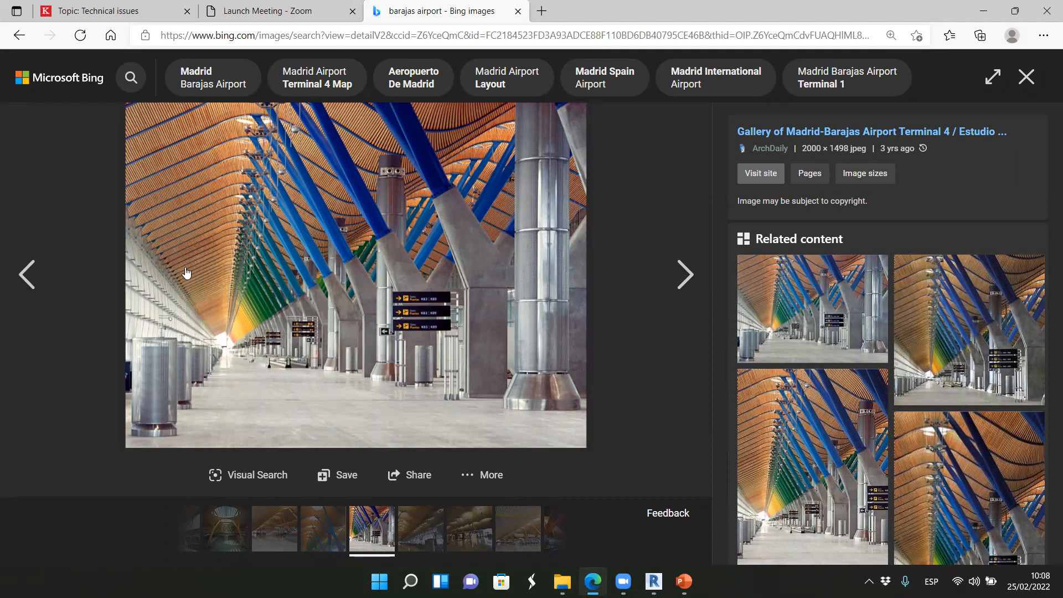
mouse_move(398, 420)
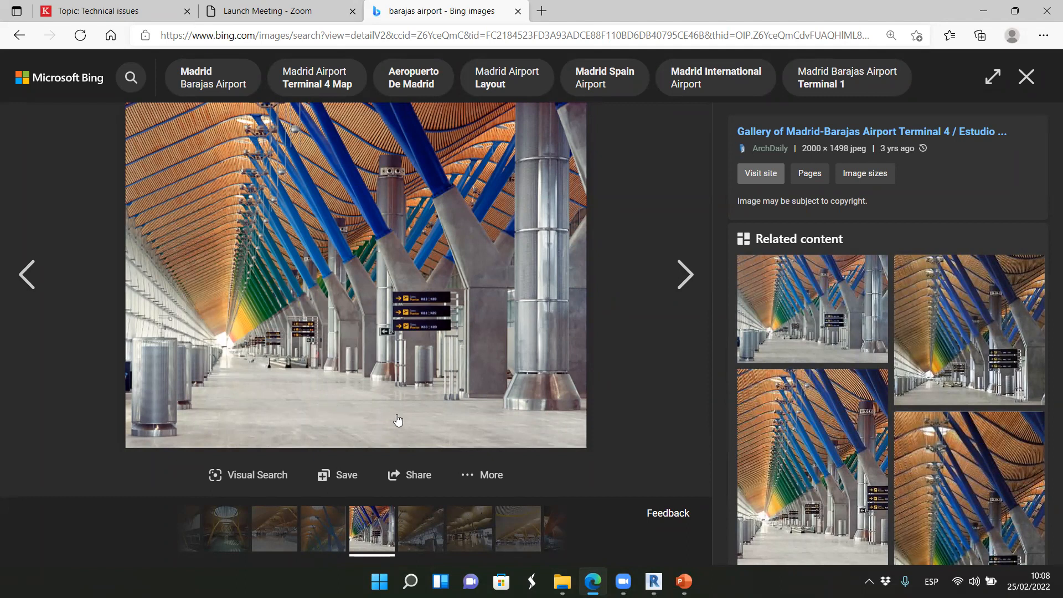
mouse_move(483, 396)
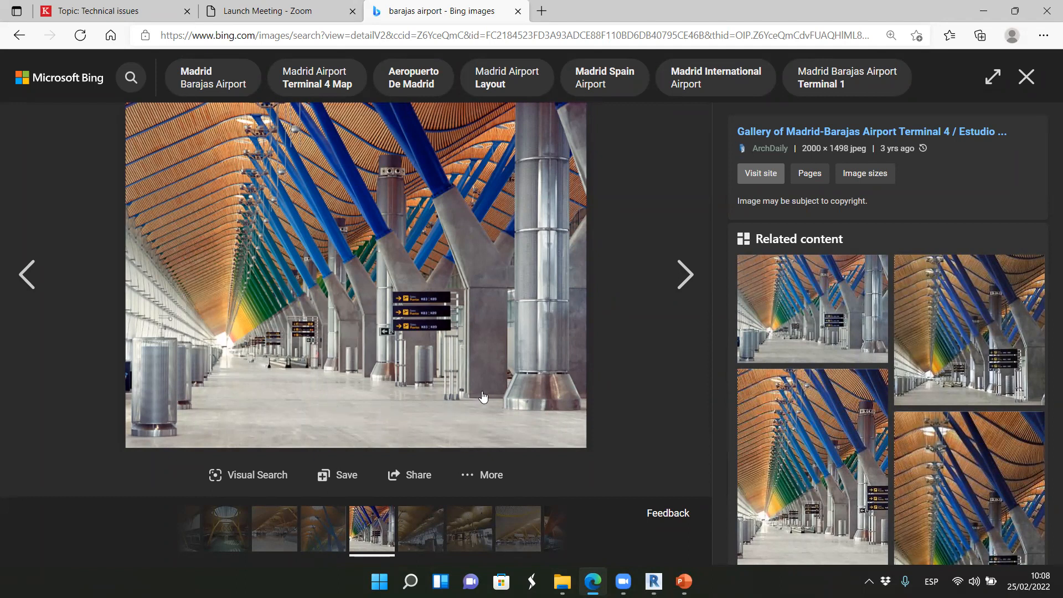
mouse_move(470, 263)
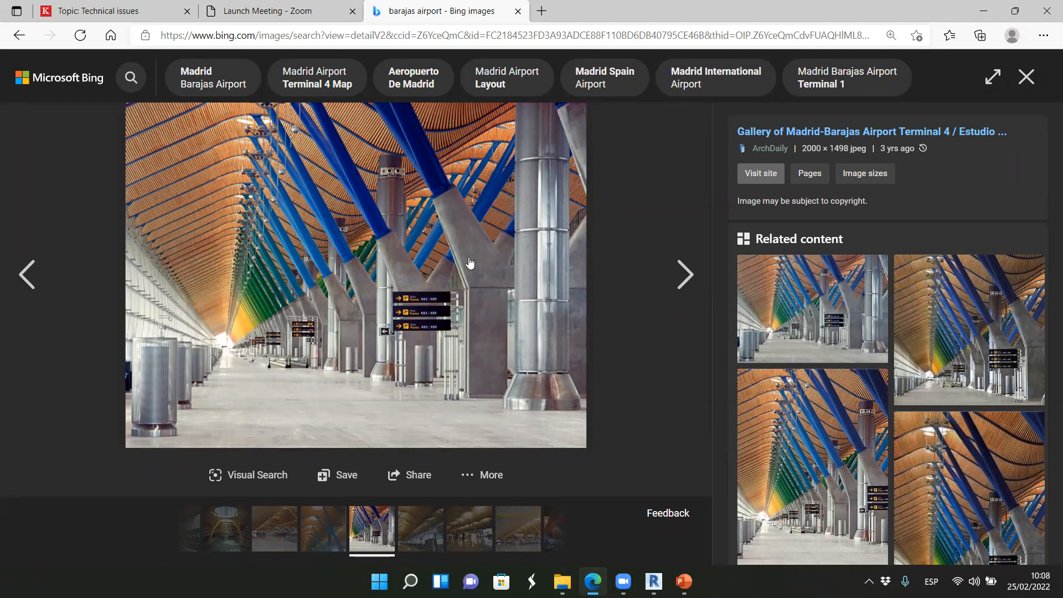
mouse_move(466, 294)
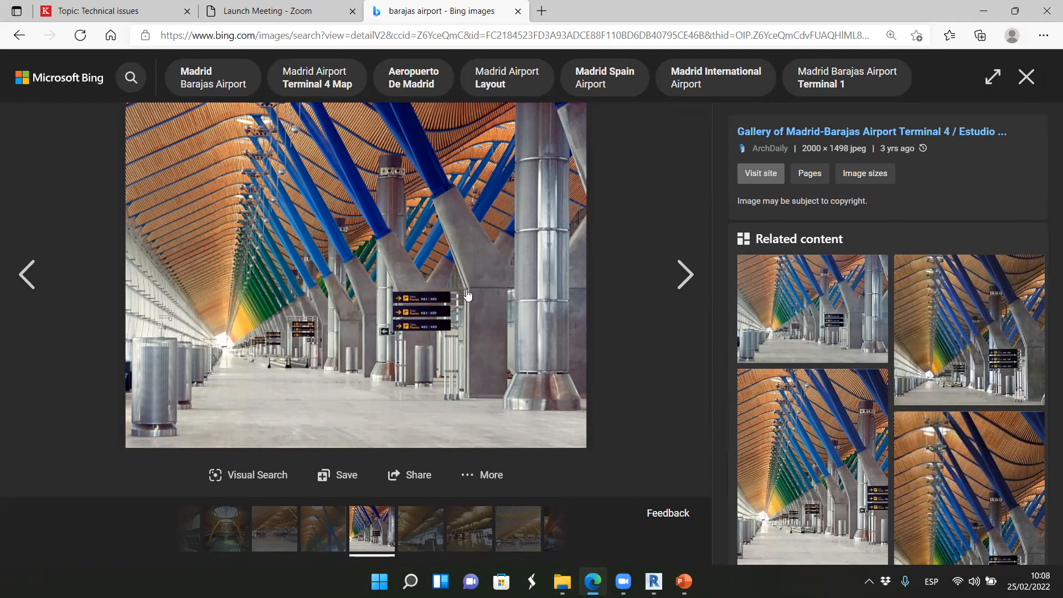
mouse_move(350, 186)
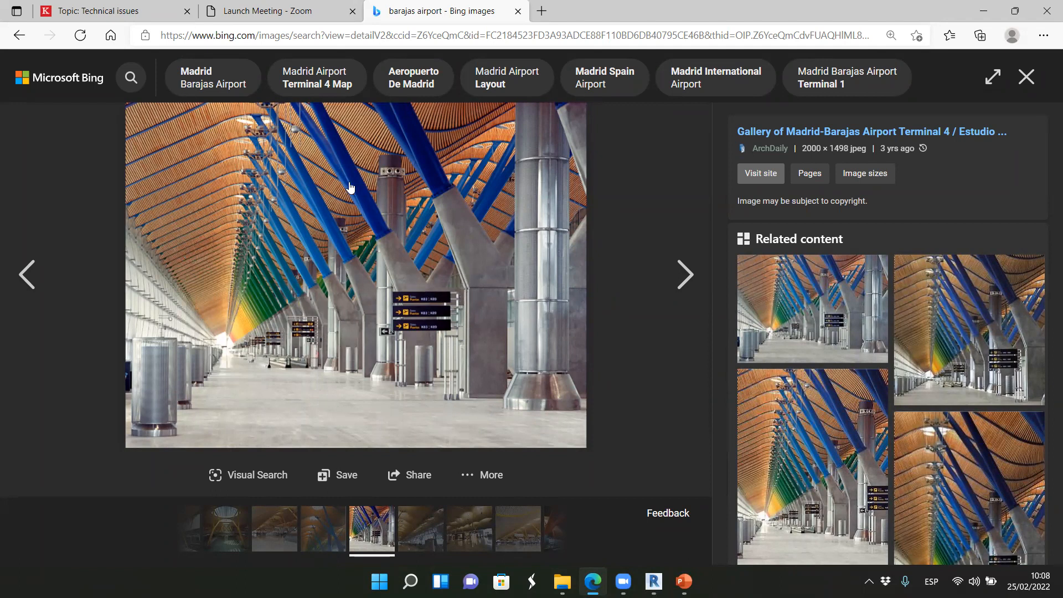
mouse_move(263, 347)
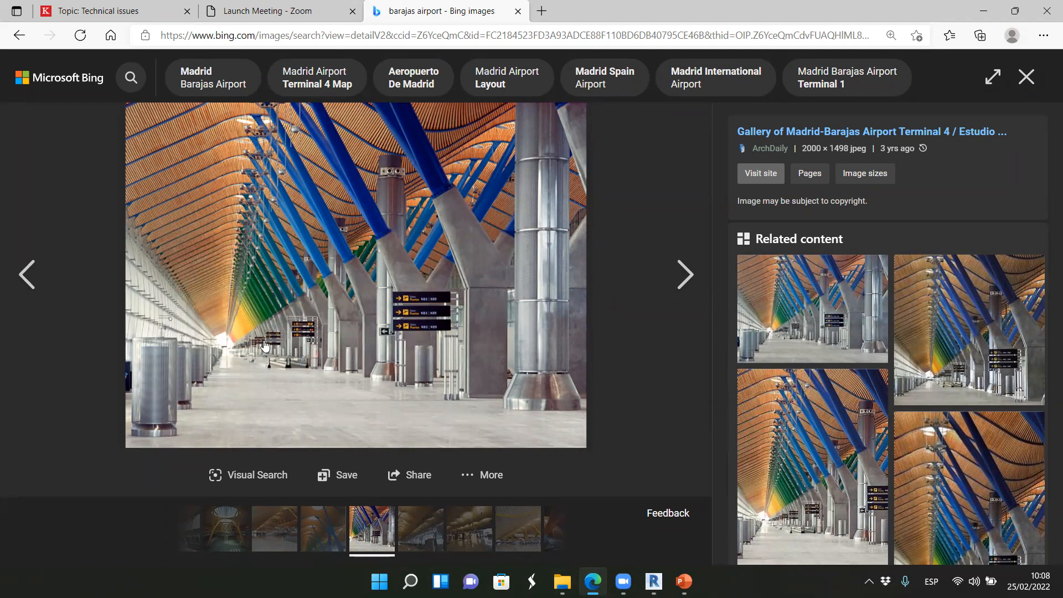
mouse_move(257, 338)
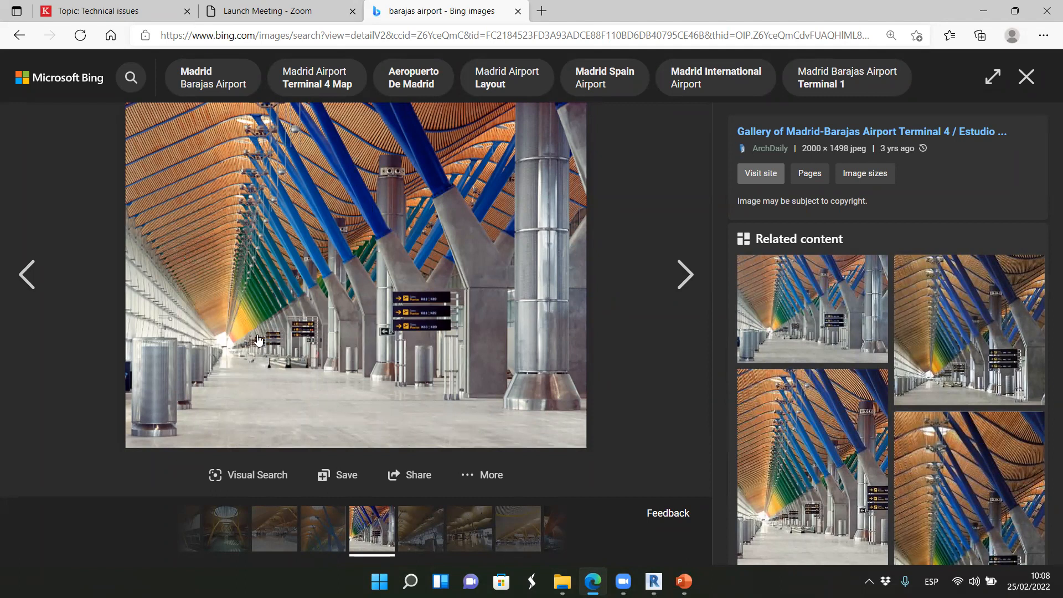
mouse_move(740, 392)
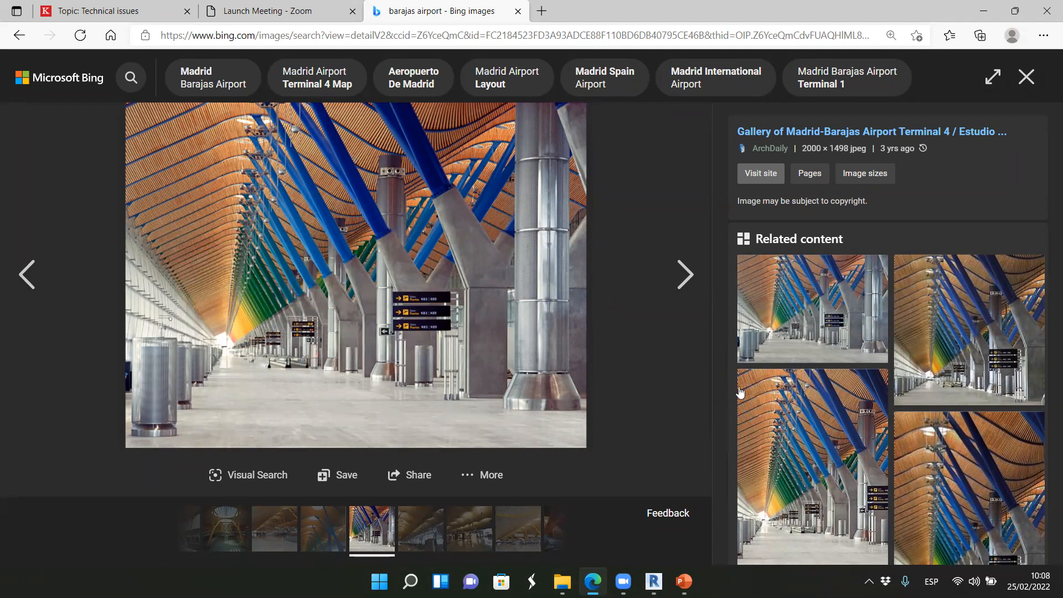
mouse_move(800, 301)
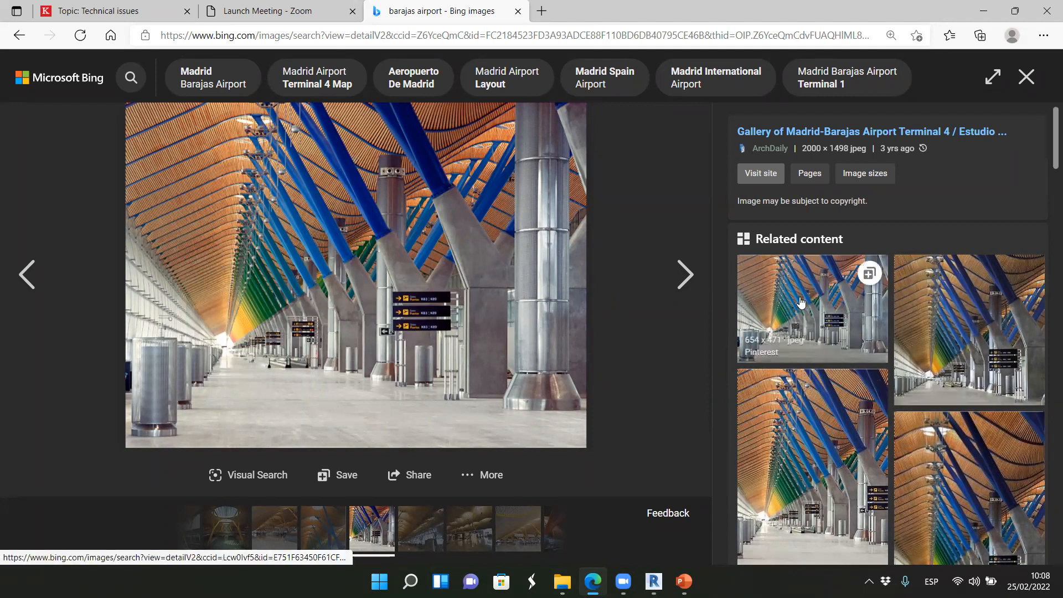
mouse_move(545, 387)
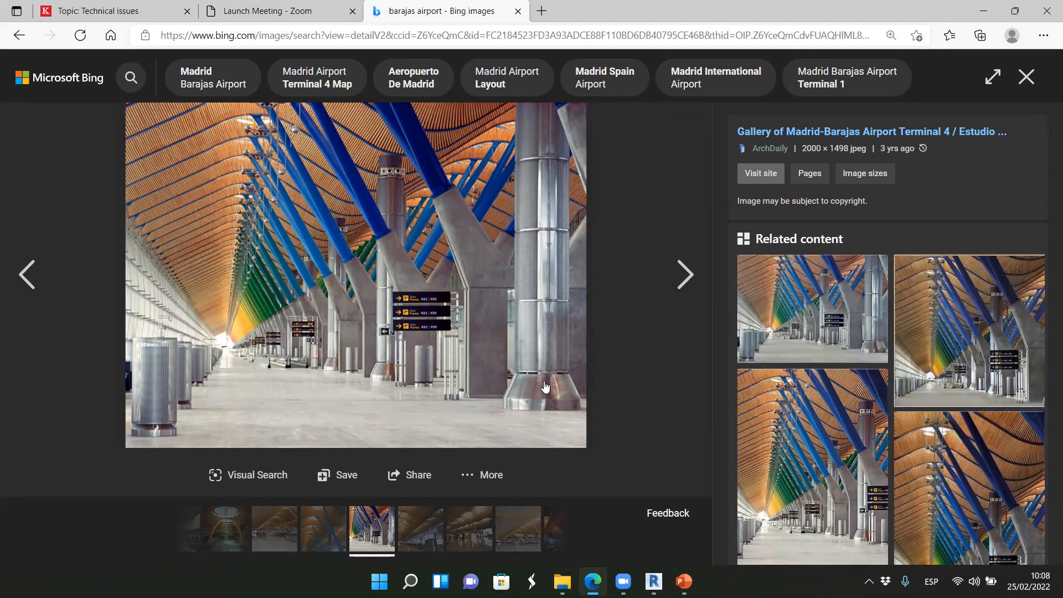
mouse_move(1026, 76)
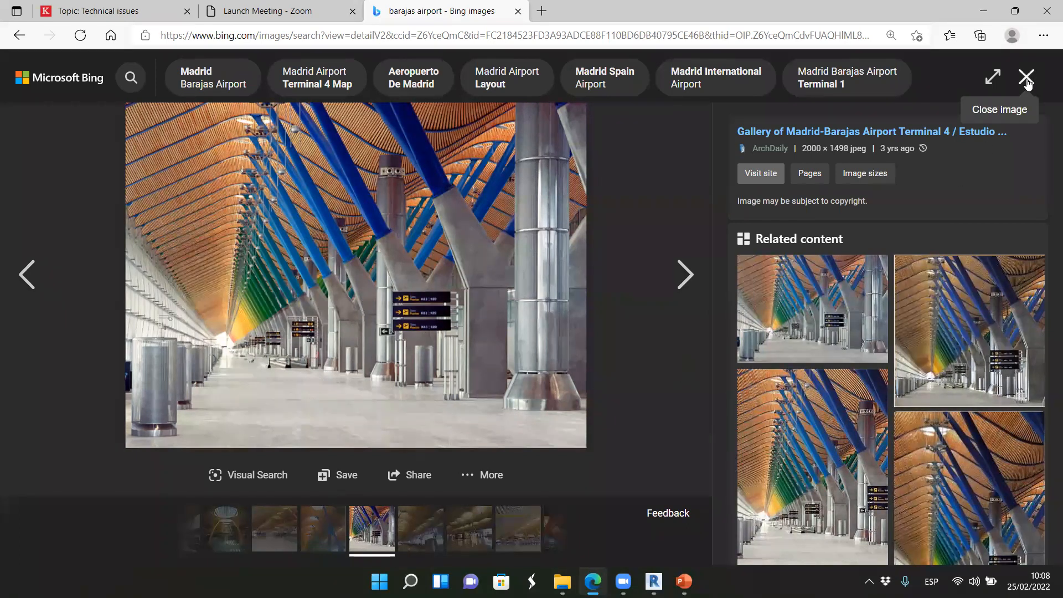
View the red wavy-roofed terminal exterior photo, then scroll the results.
left_click(1026, 77)
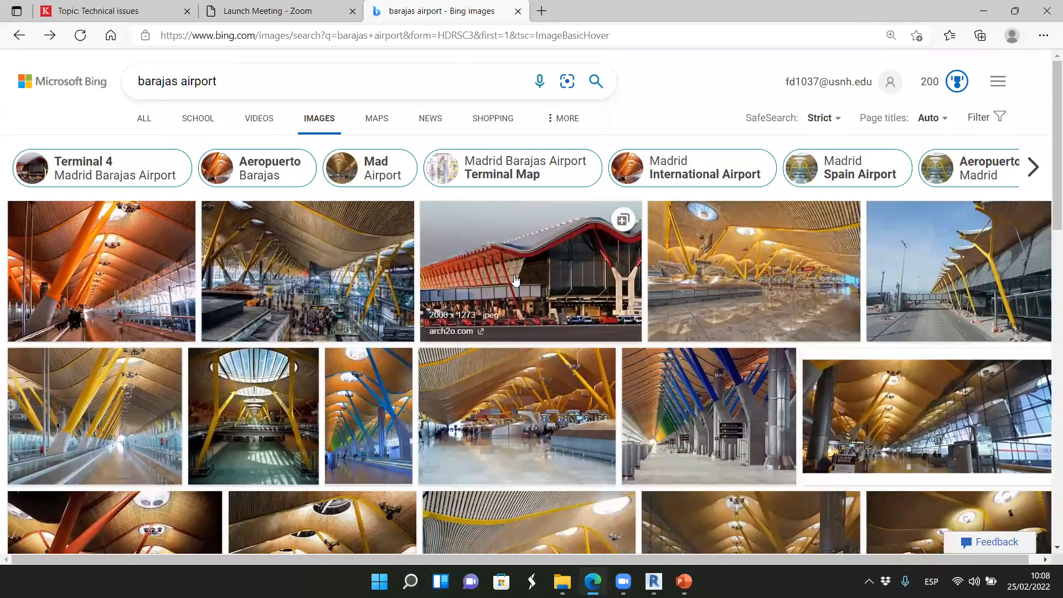
left_click(530, 271)
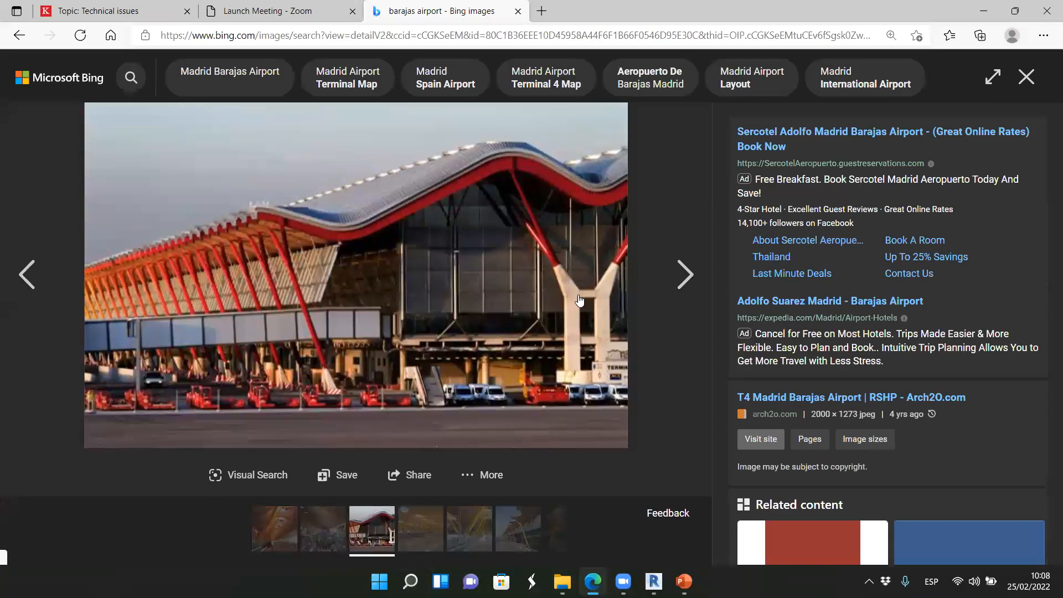
mouse_move(266, 273)
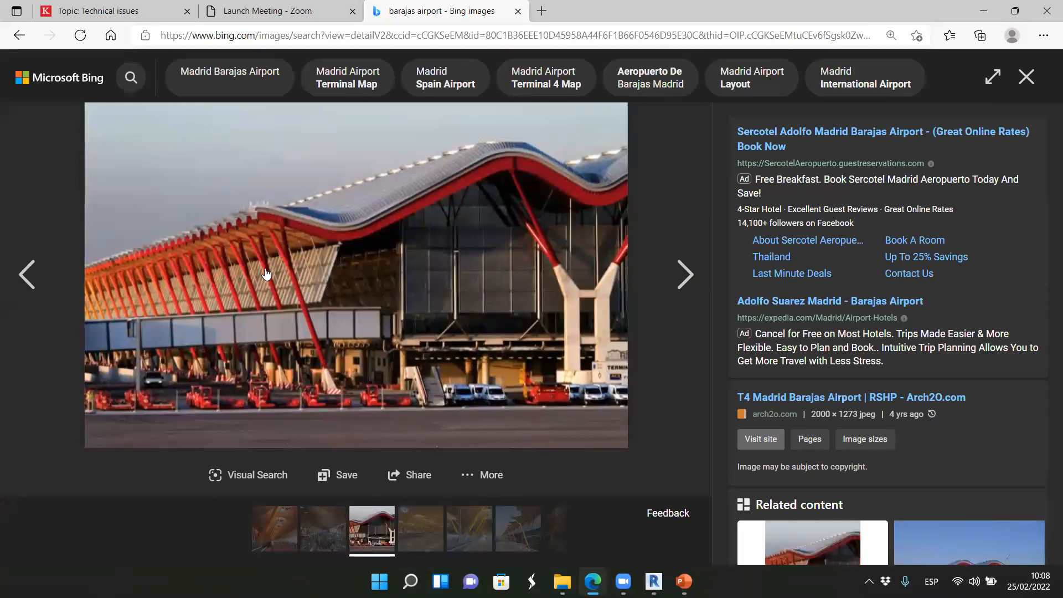
mouse_move(280, 279)
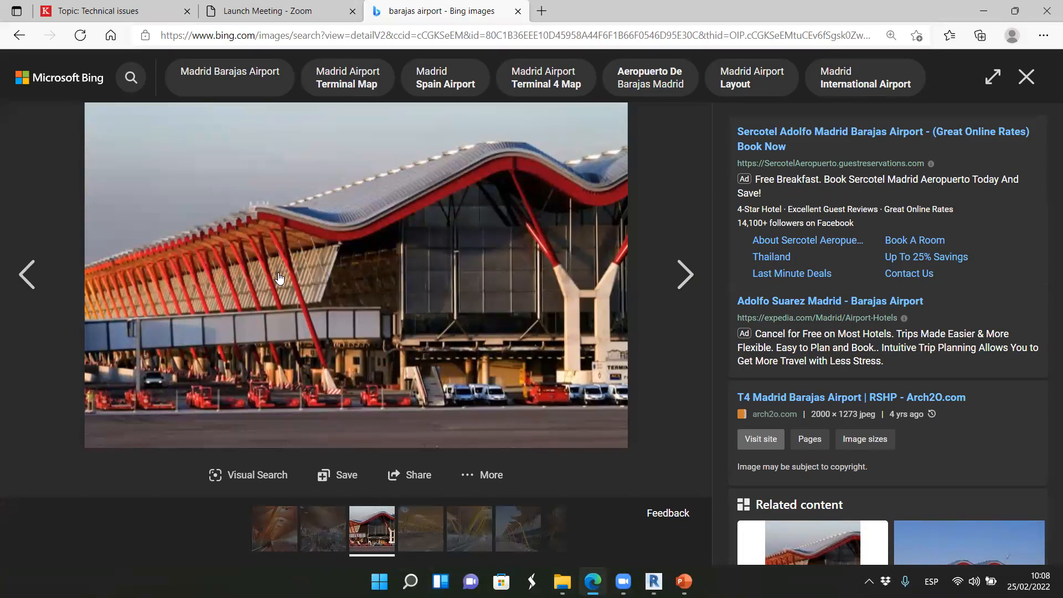
mouse_move(287, 290)
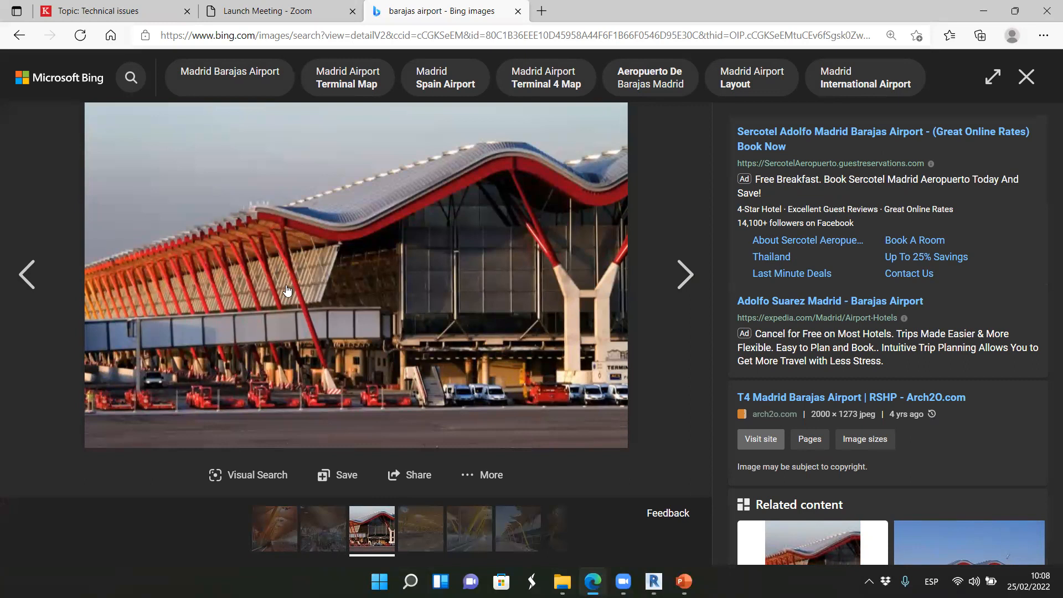
mouse_move(320, 295)
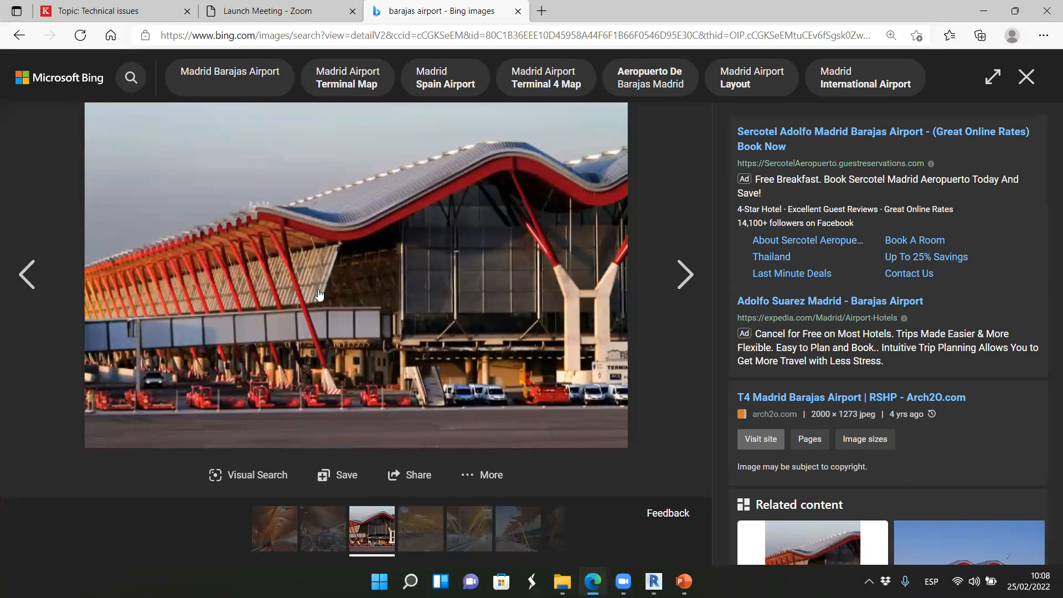
left_click(1026, 76)
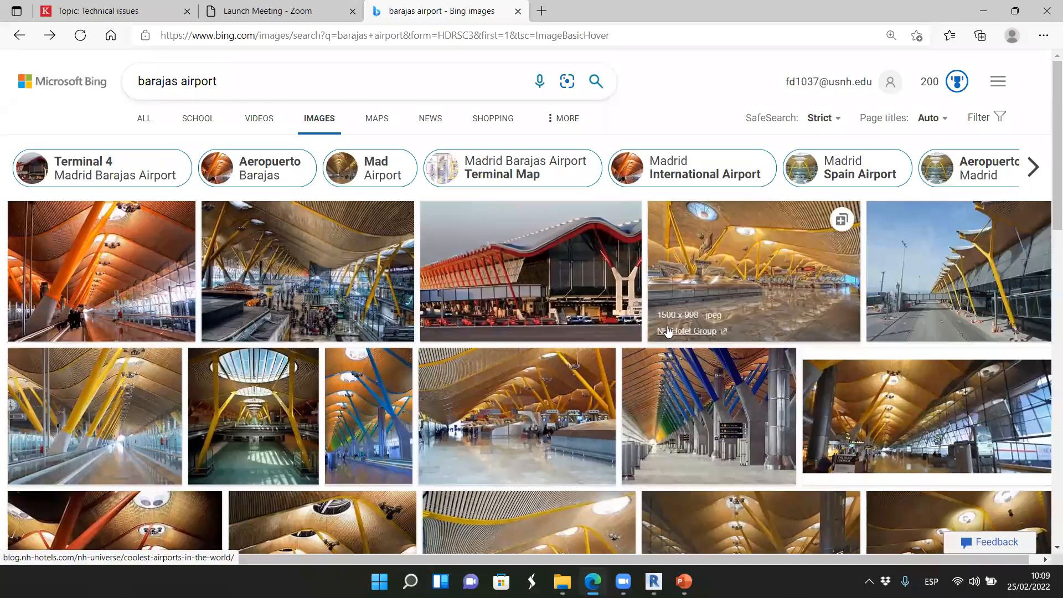
scroll("down", 3)
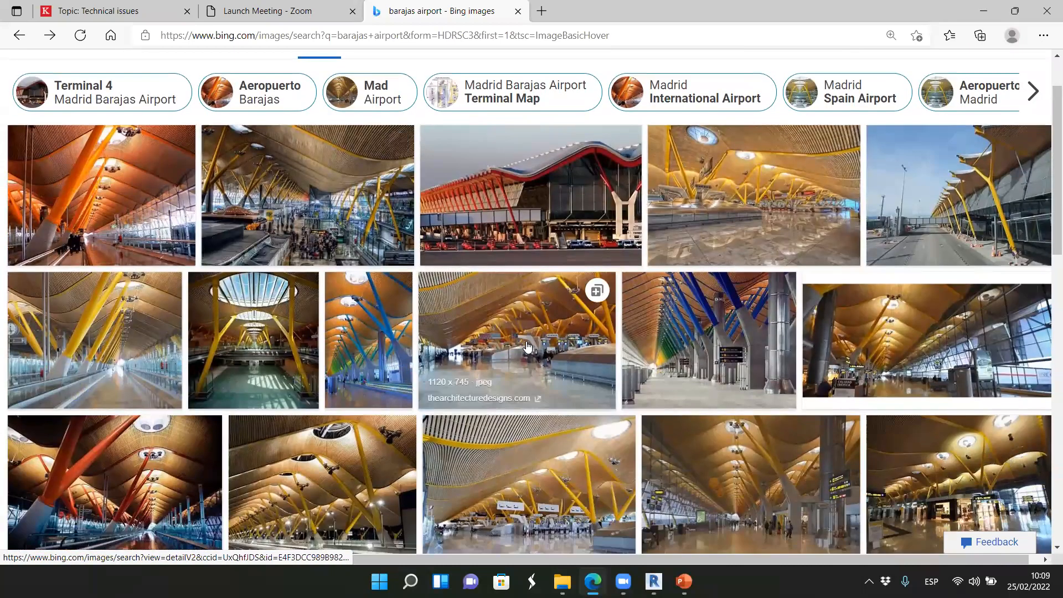
scroll("down", 3)
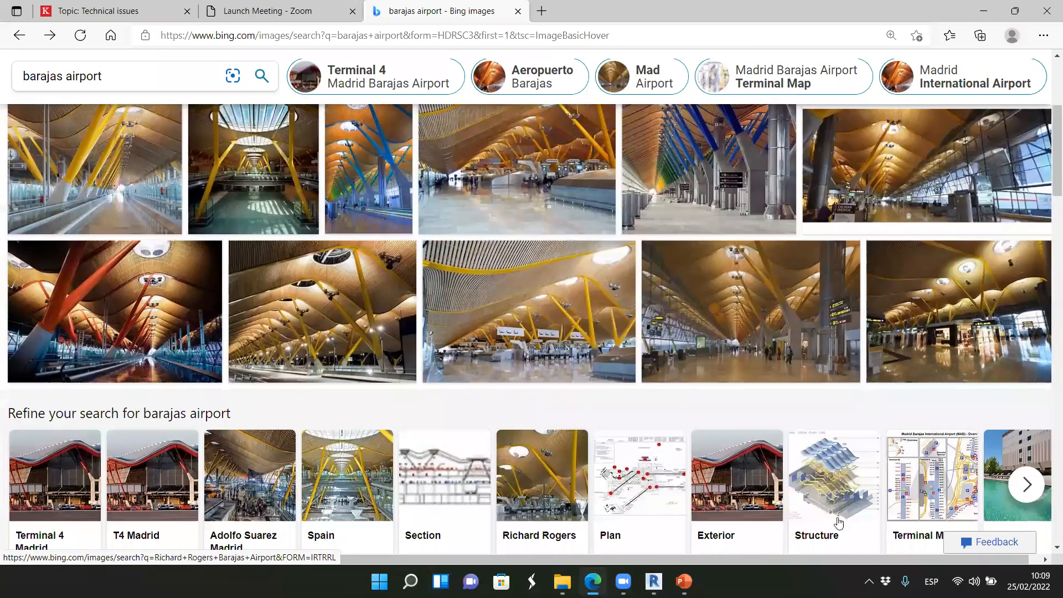
Search images for 'Barajas Airport Structure' and scroll through the results grid.
left_click(833, 490)
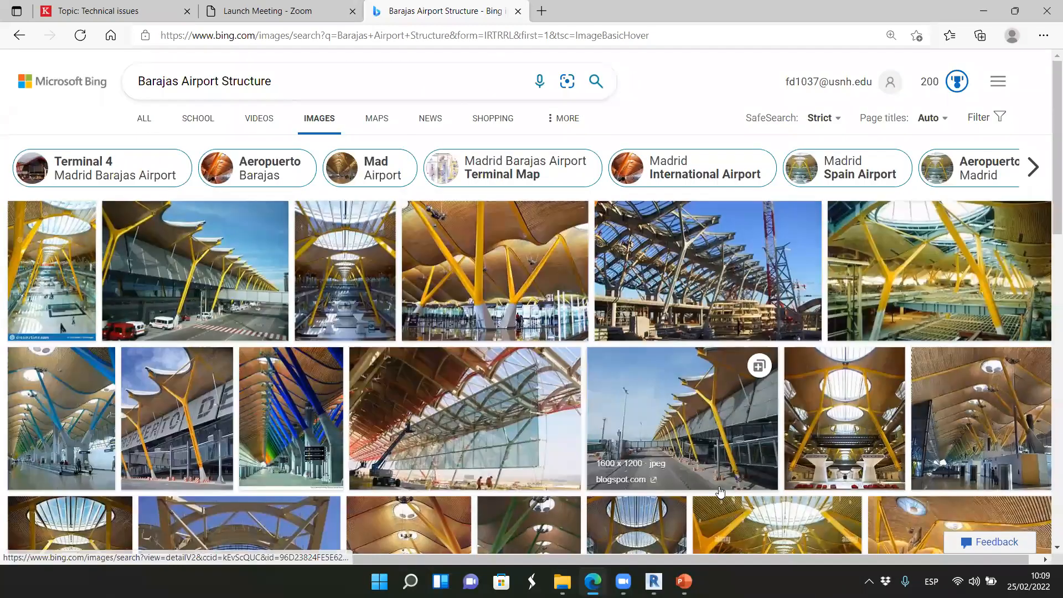
scroll("down", 3)
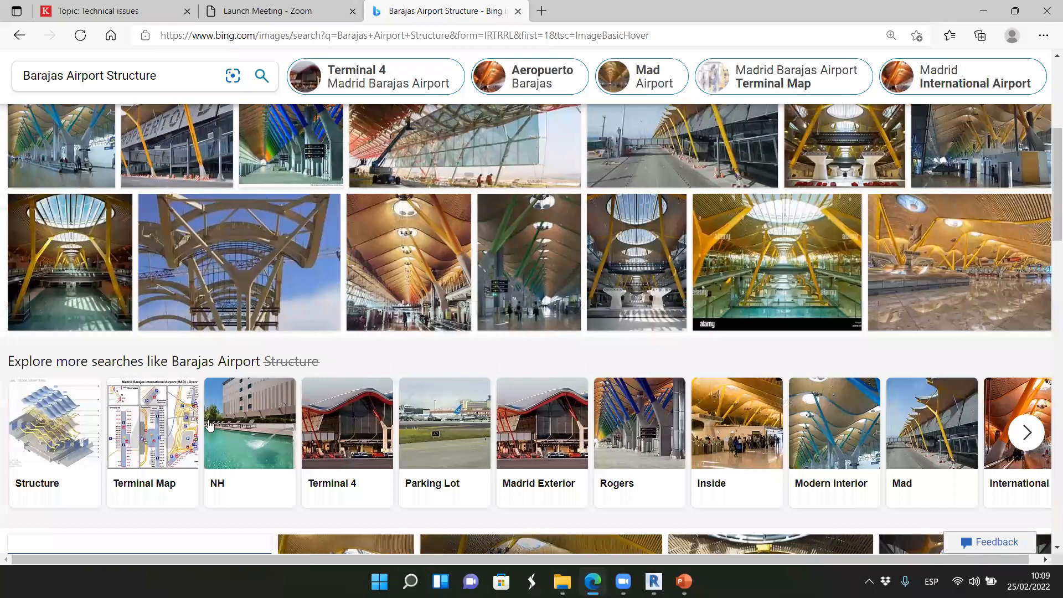
mouse_move(151, 451)
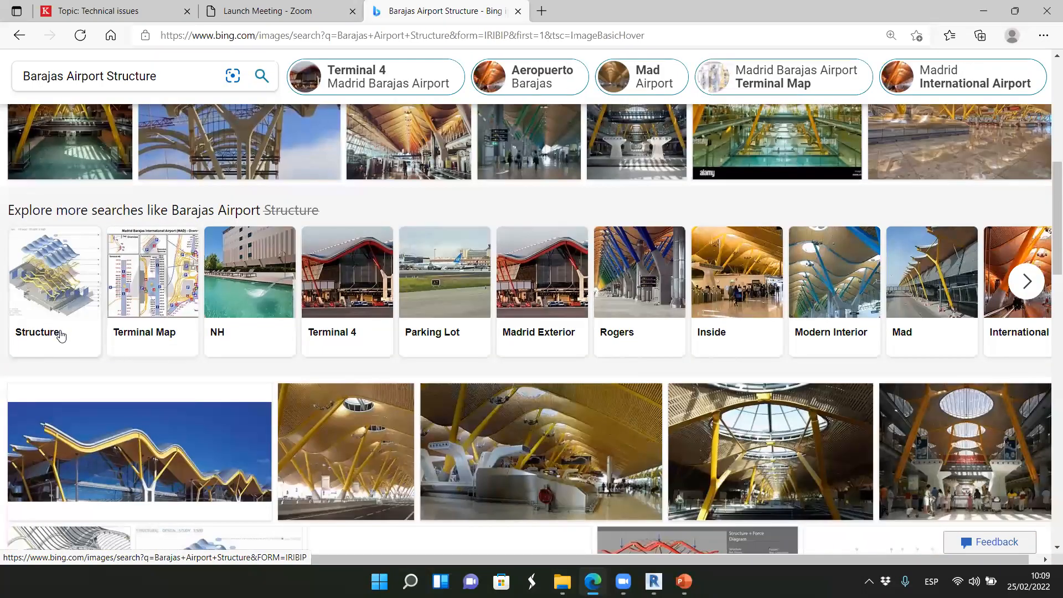
mouse_move(78, 300)
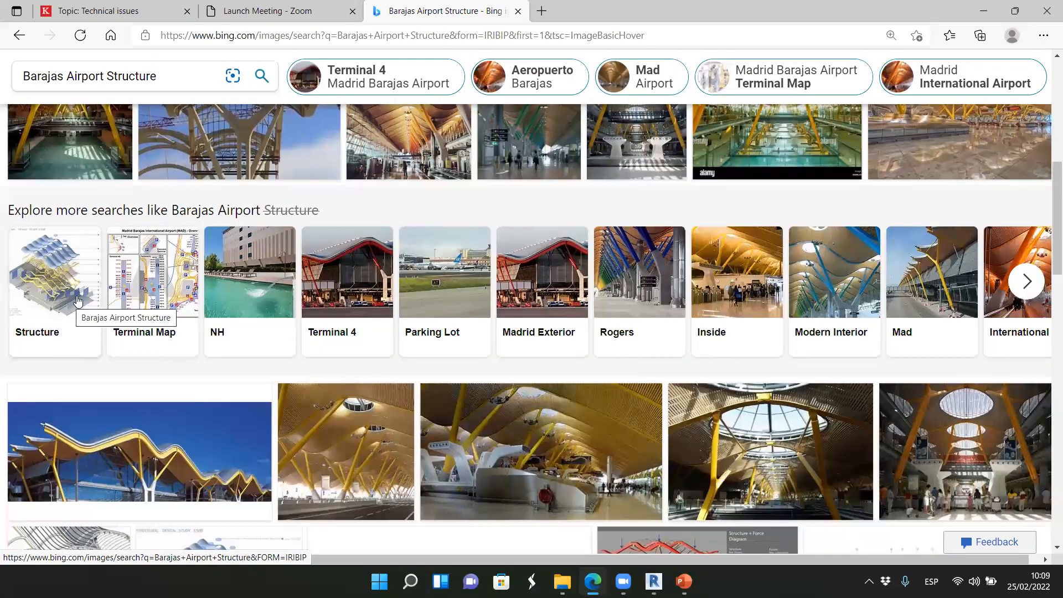
mouse_move(47, 296)
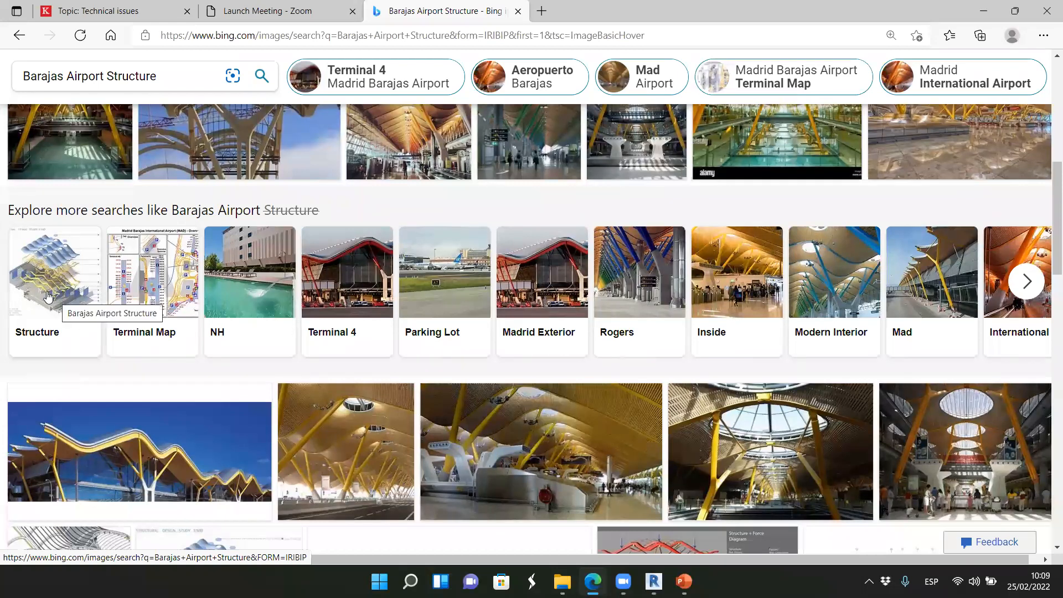
mouse_move(236, 418)
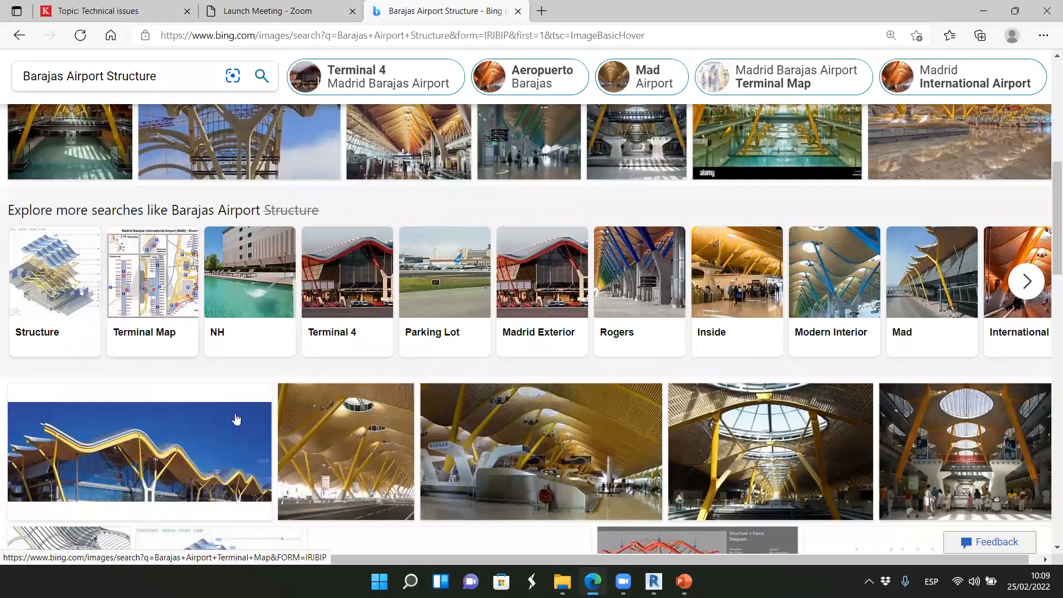
scroll("up", 3)
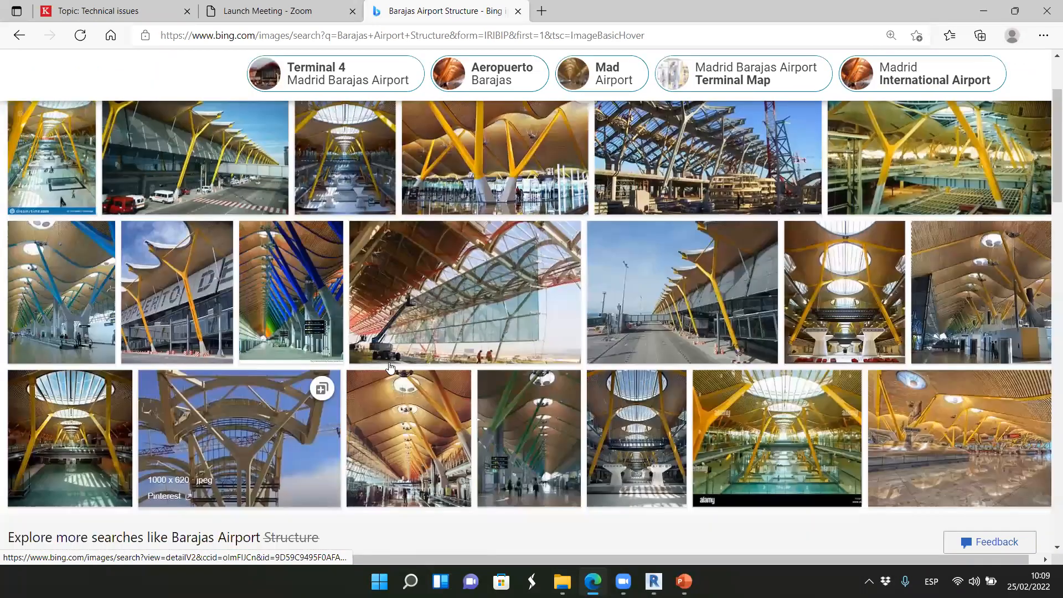
scroll("up", 3)
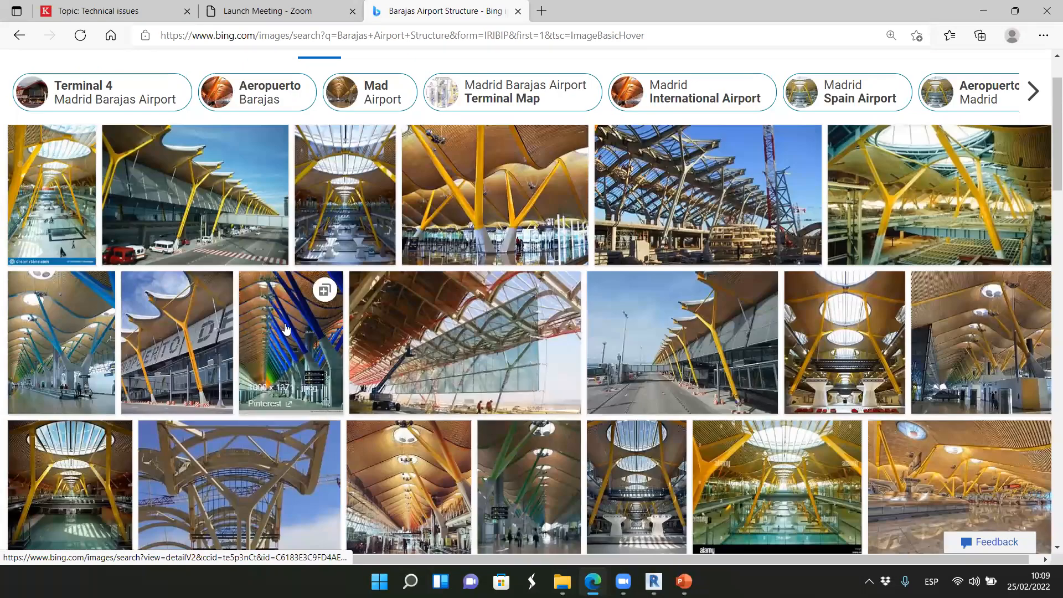
mouse_move(196, 196)
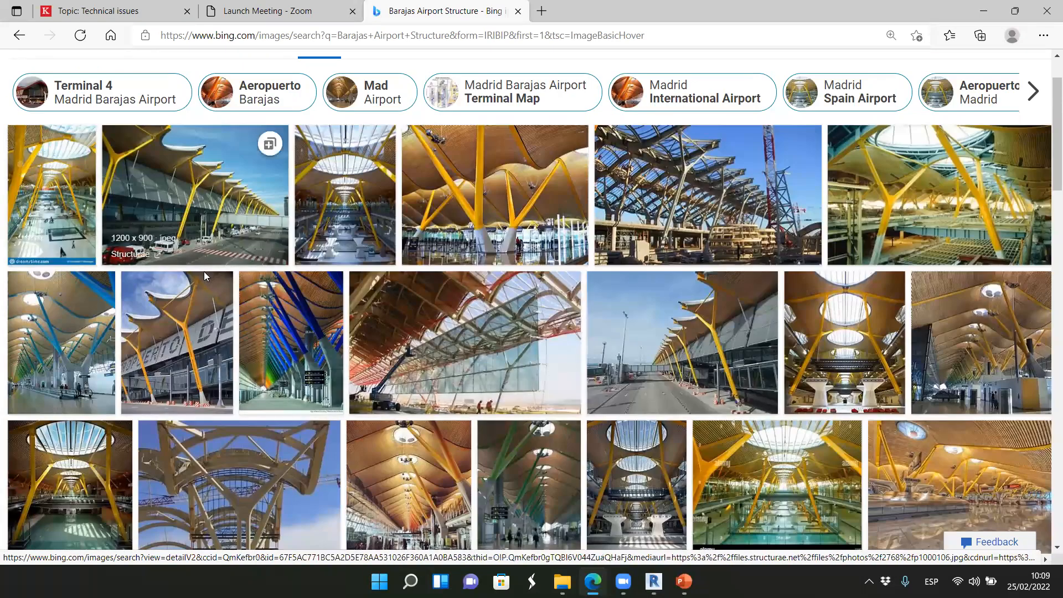
mouse_move(160, 196)
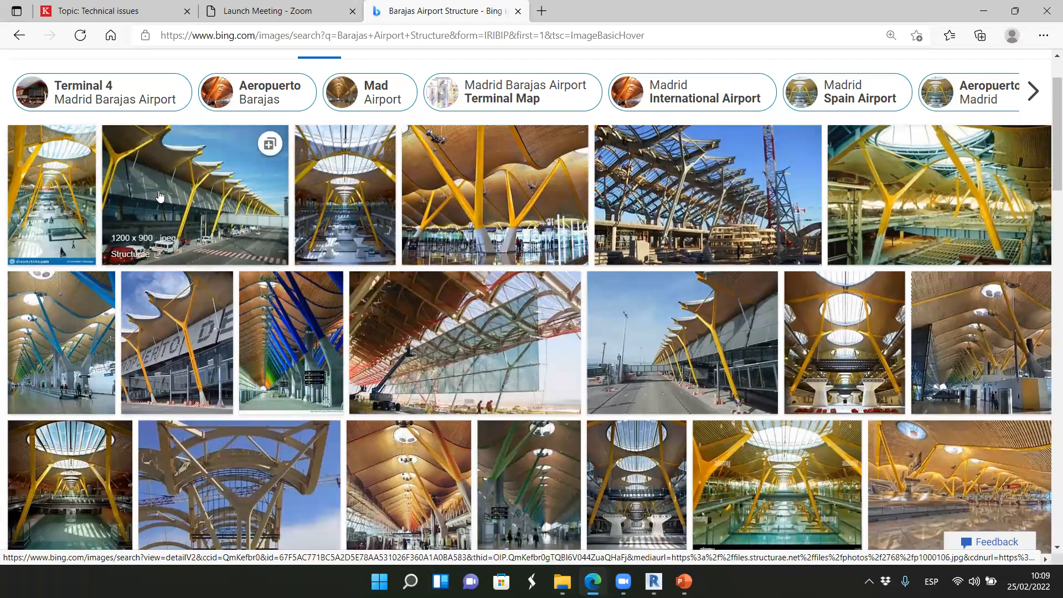
Enlarge the 1200 x 900 Terminal 4 exterior photo from Structurae.
left_click(195, 195)
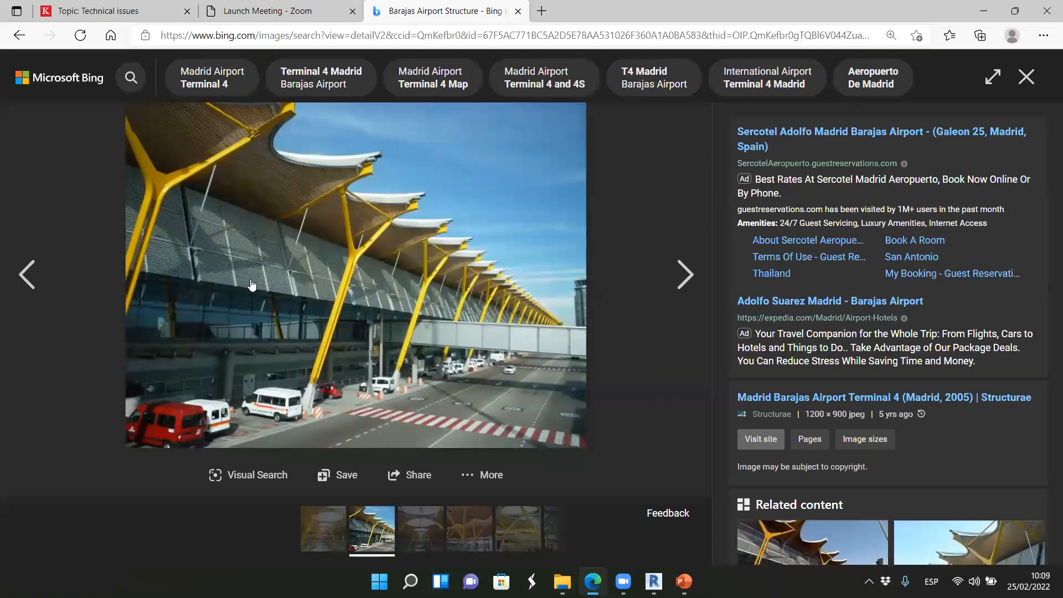
mouse_move(208, 339)
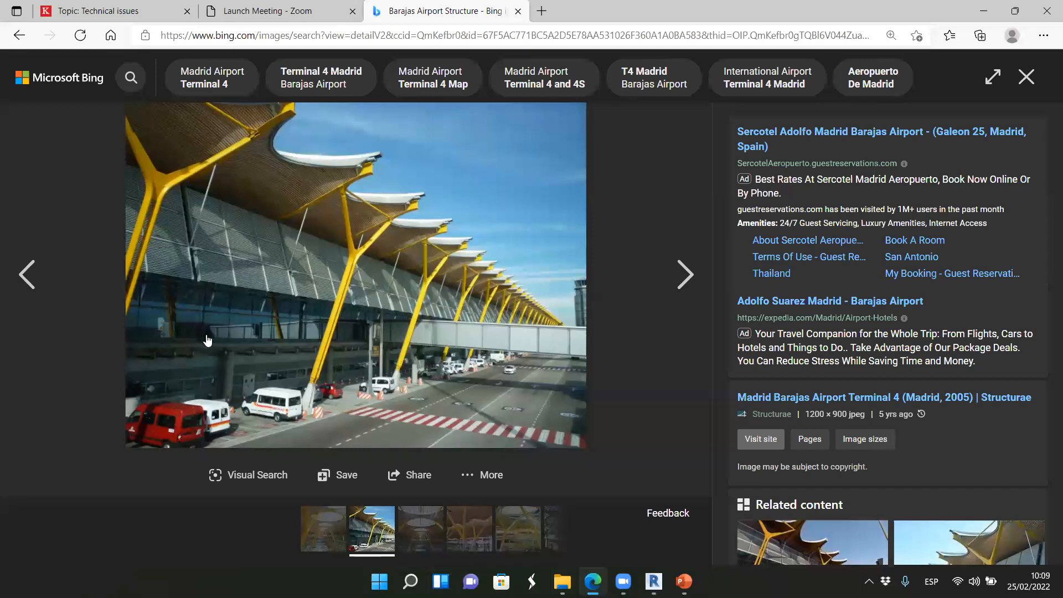
mouse_move(250, 140)
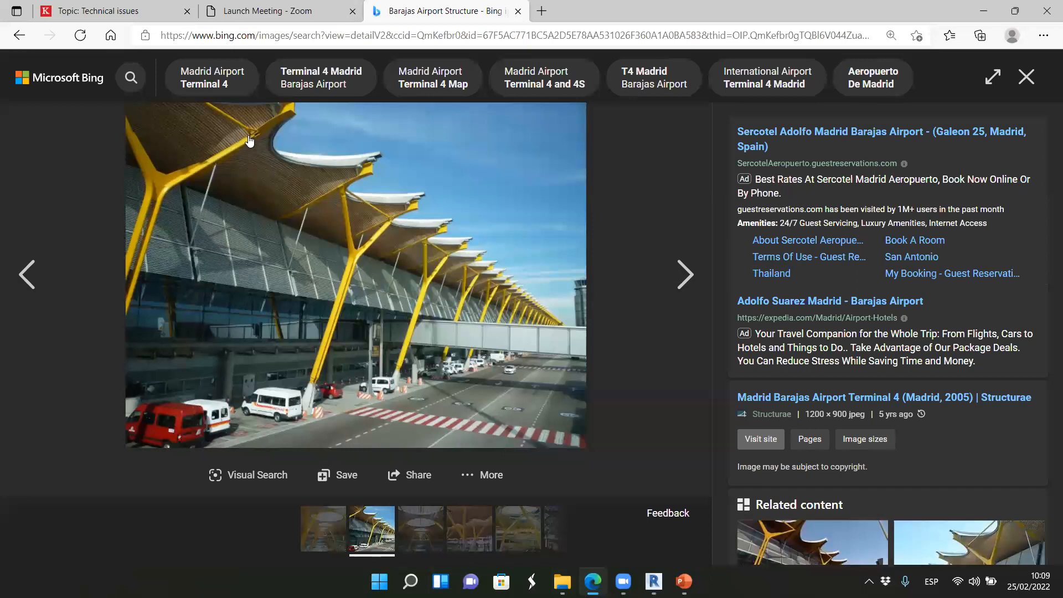
mouse_move(420, 315)
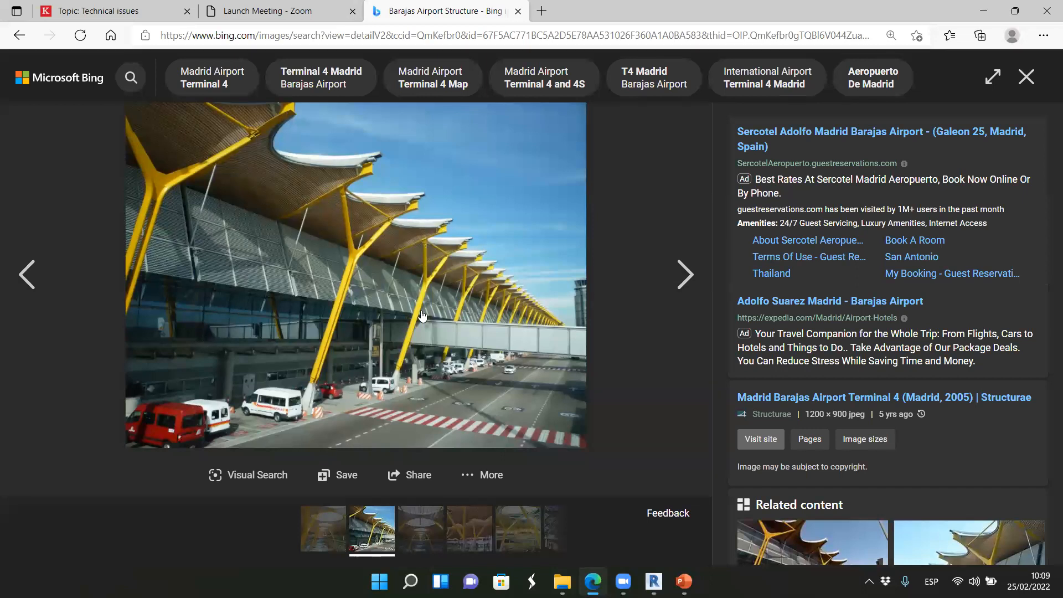
mouse_move(226, 219)
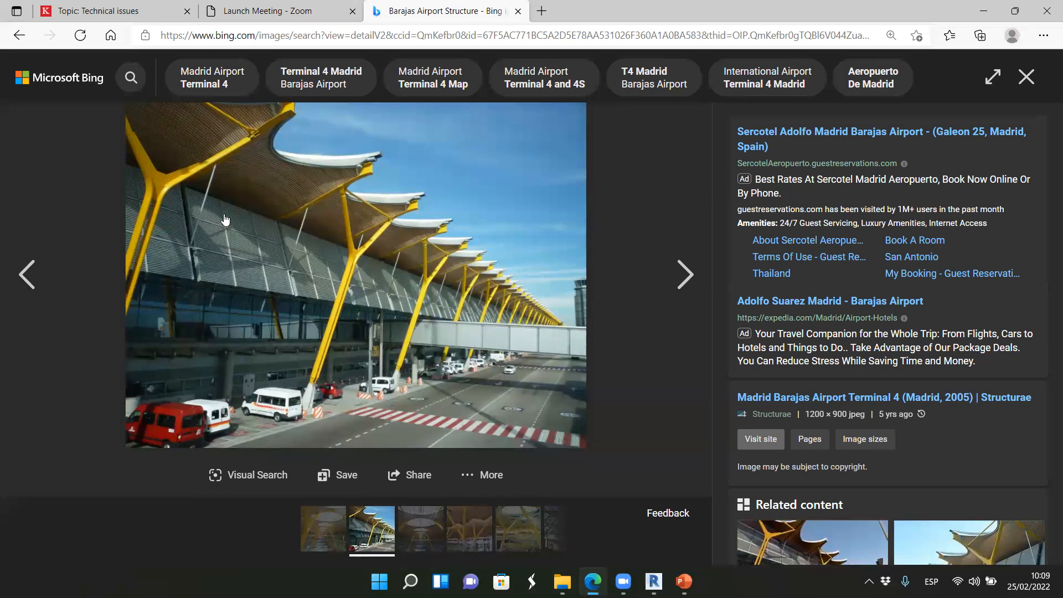
mouse_move(201, 319)
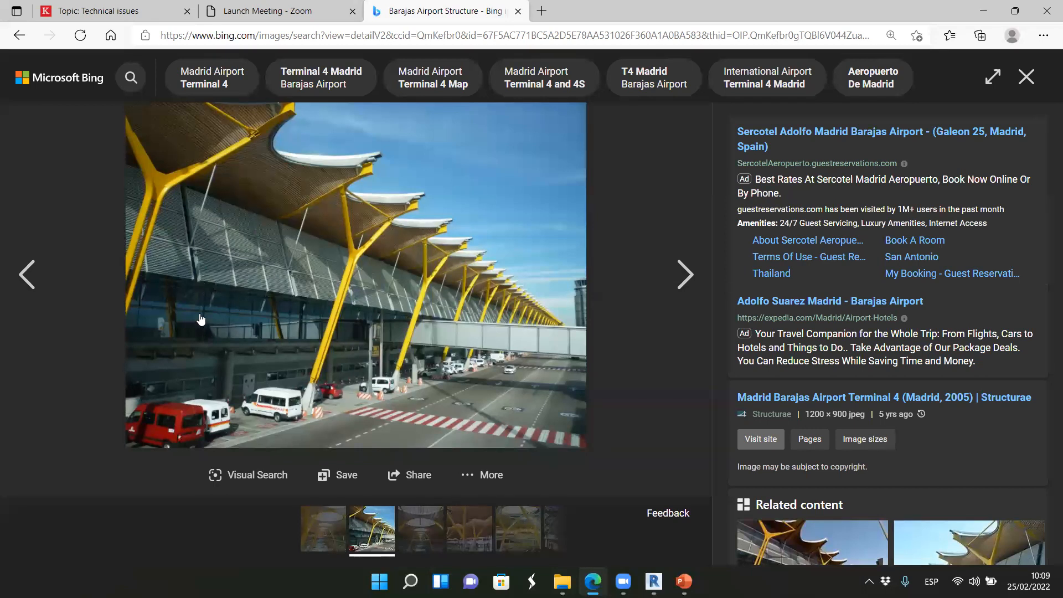
mouse_move(313, 395)
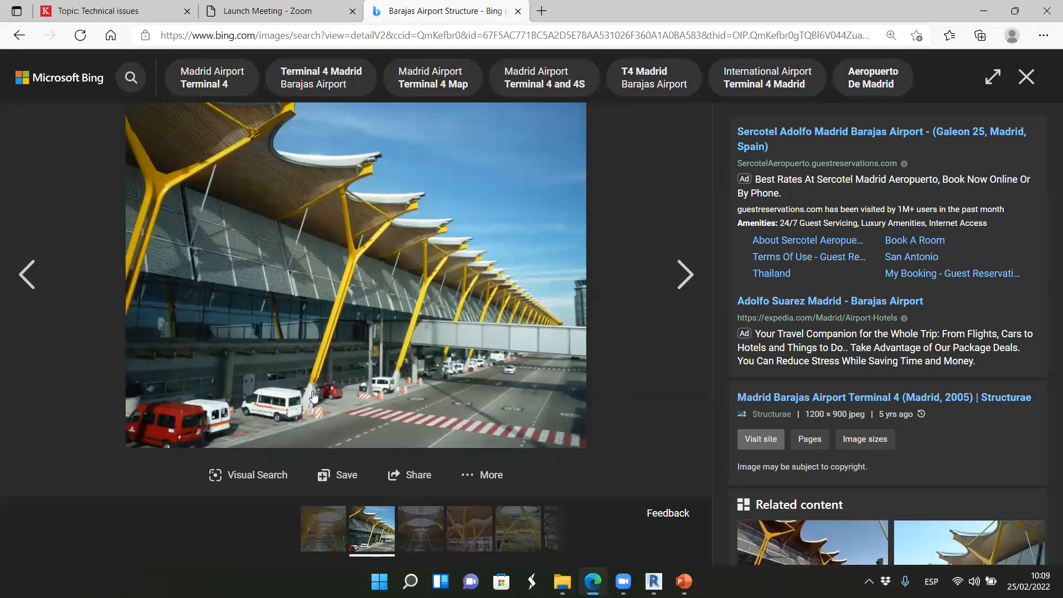
mouse_move(217, 346)
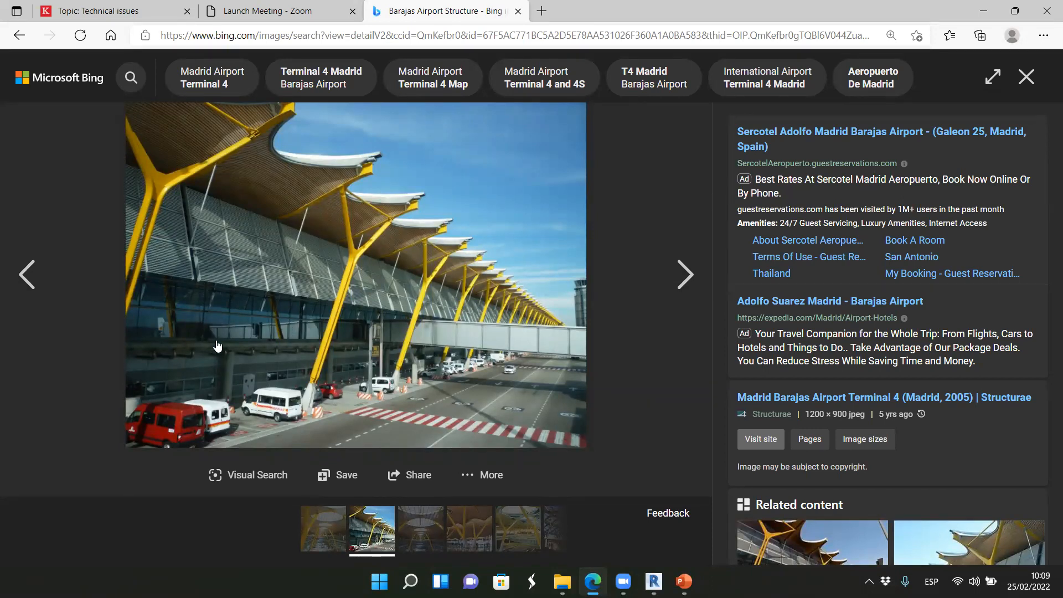
mouse_move(493, 424)
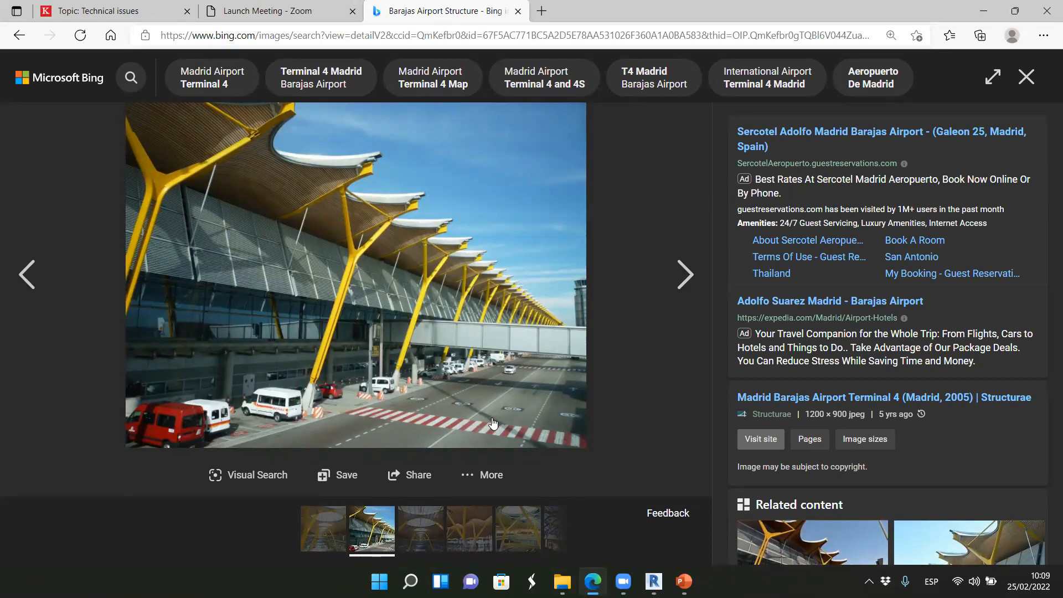
mouse_move(492, 422)
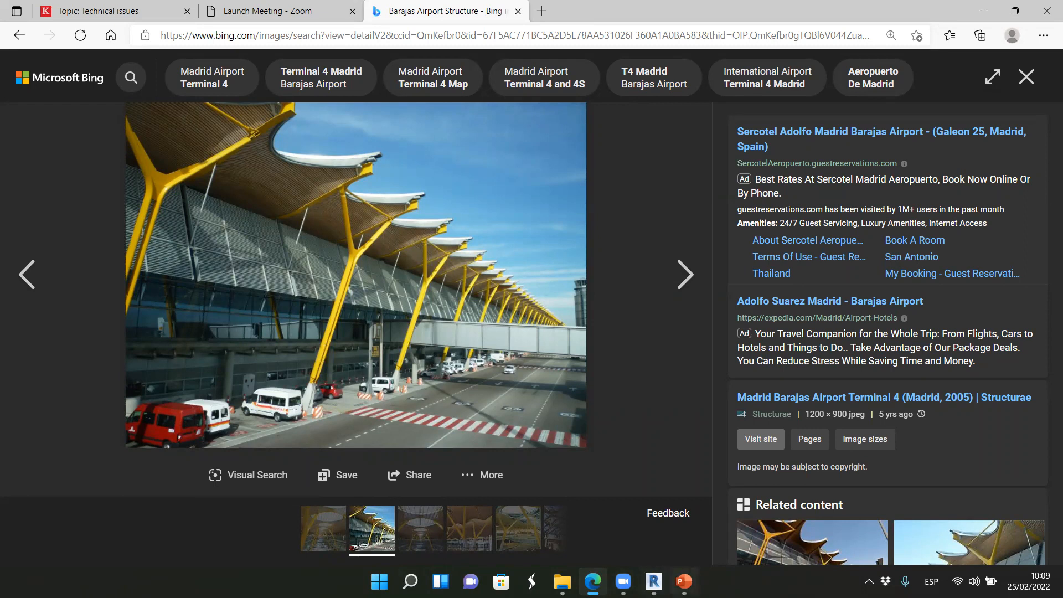
Switch back to Revit and select, then deselect, a vertical structural column at the facade.
left_click(652, 581)
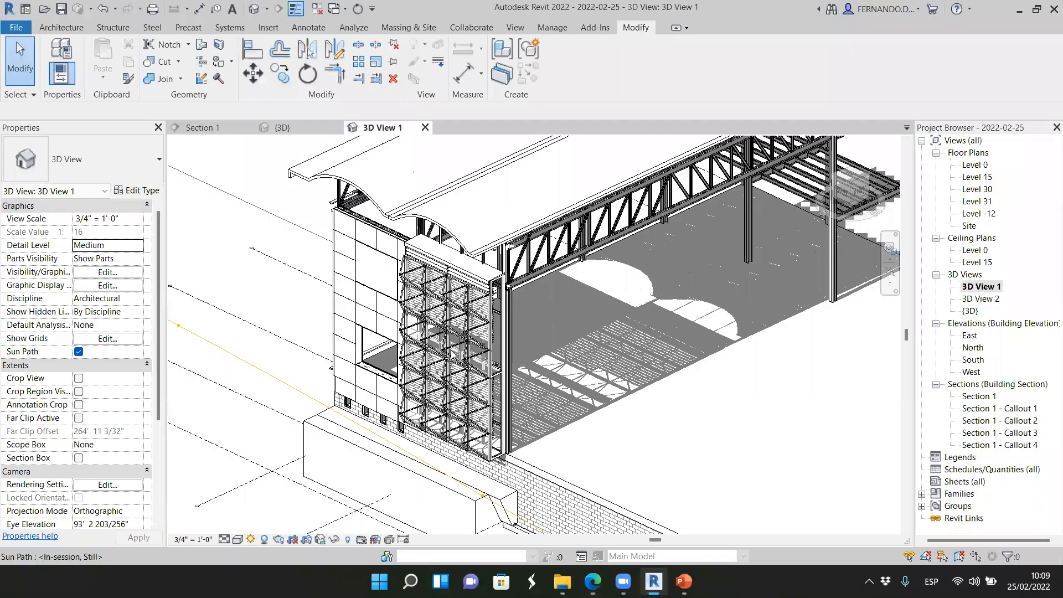
left_click(434, 305)
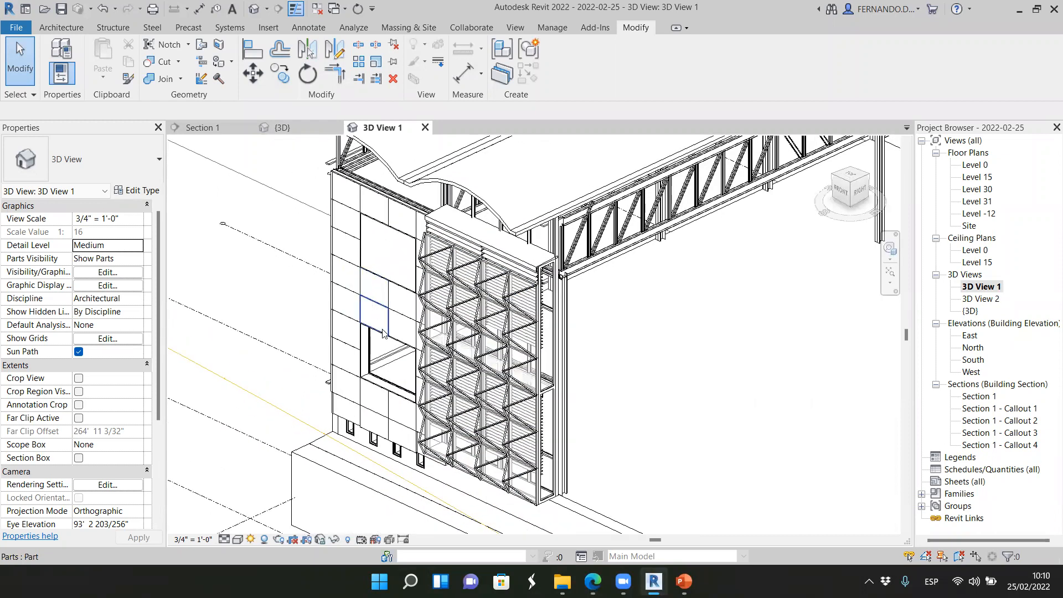
left_click(385, 328)
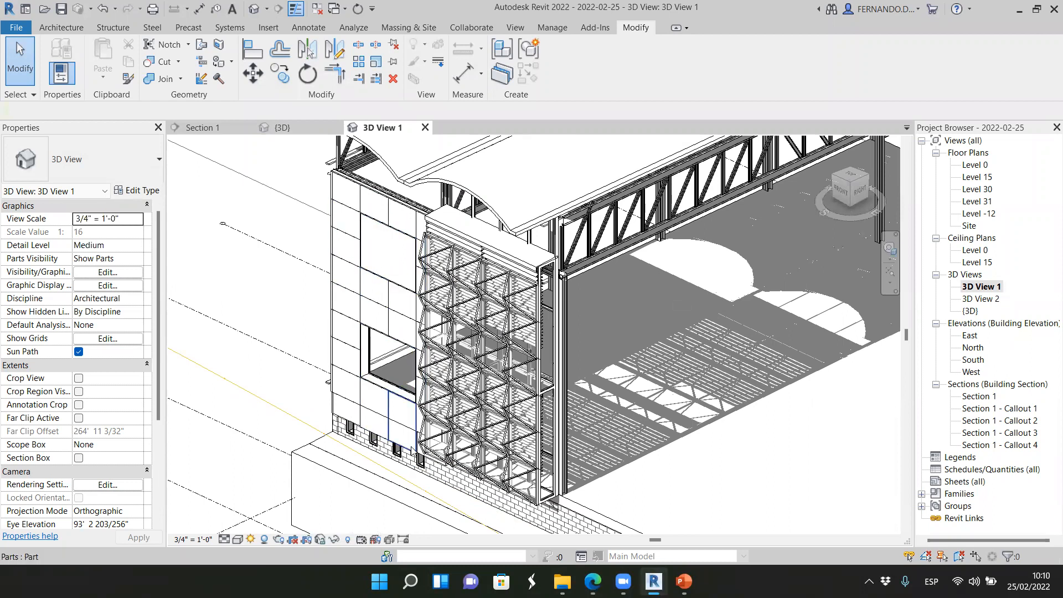
left_click(549, 305)
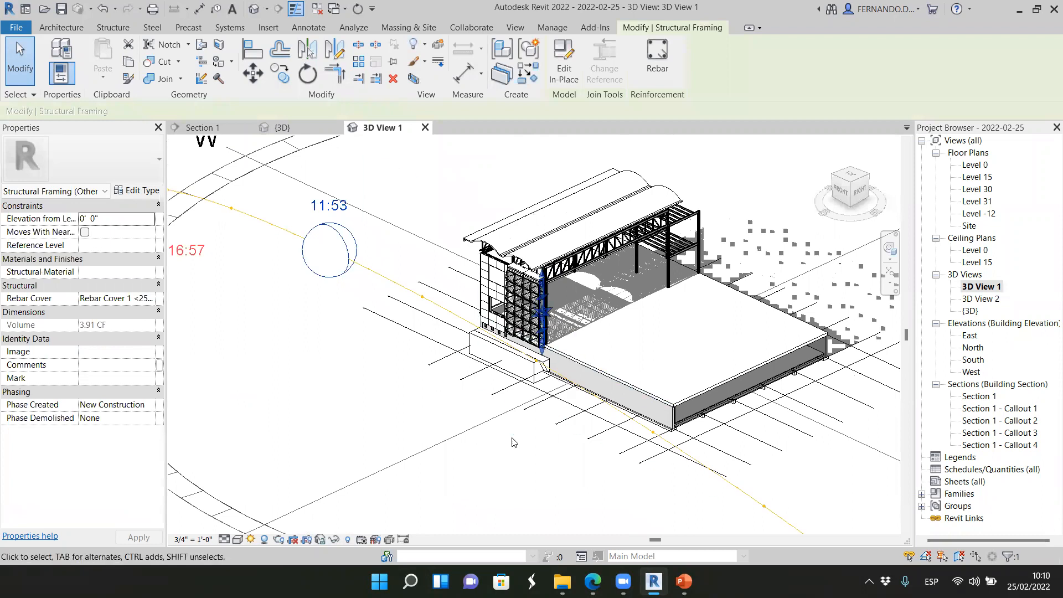
left_click(657, 377)
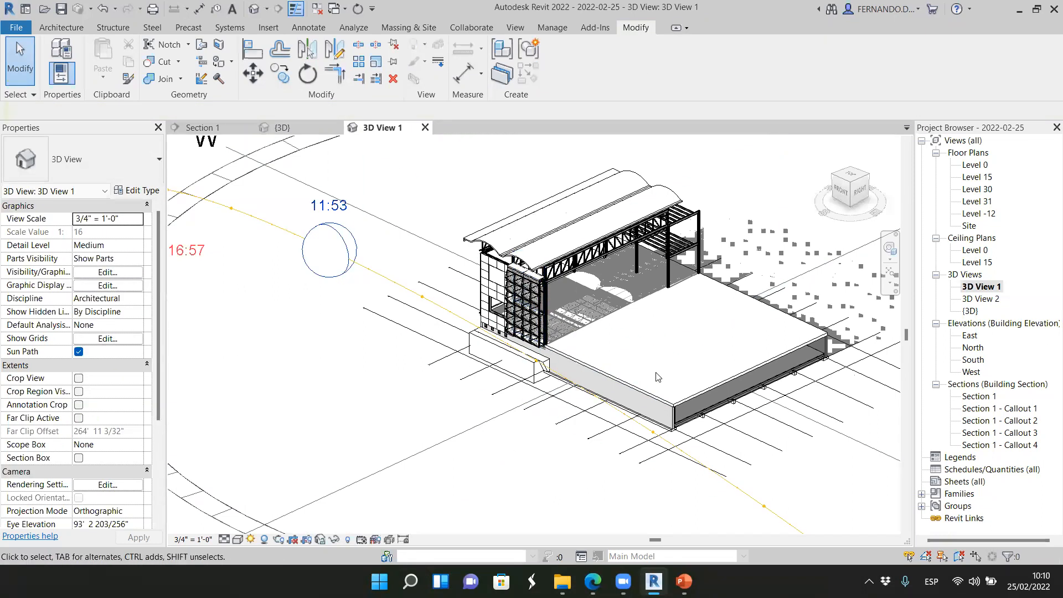
Inspect the slatted facade corner and its sun shadows across the hangar floor in 3D View 1.
left_click(542, 311)
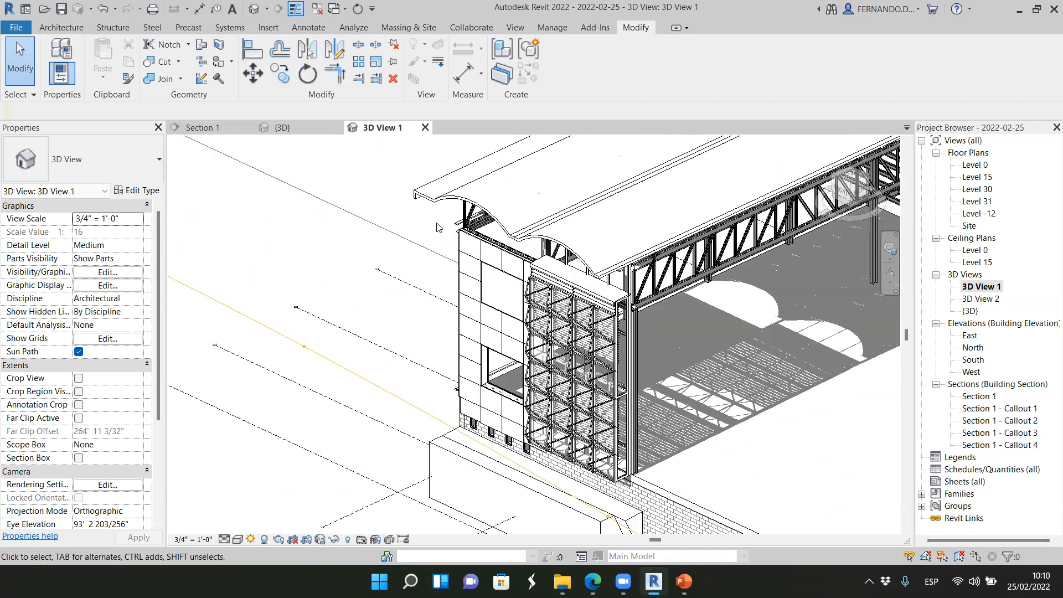
left_click(516, 278)
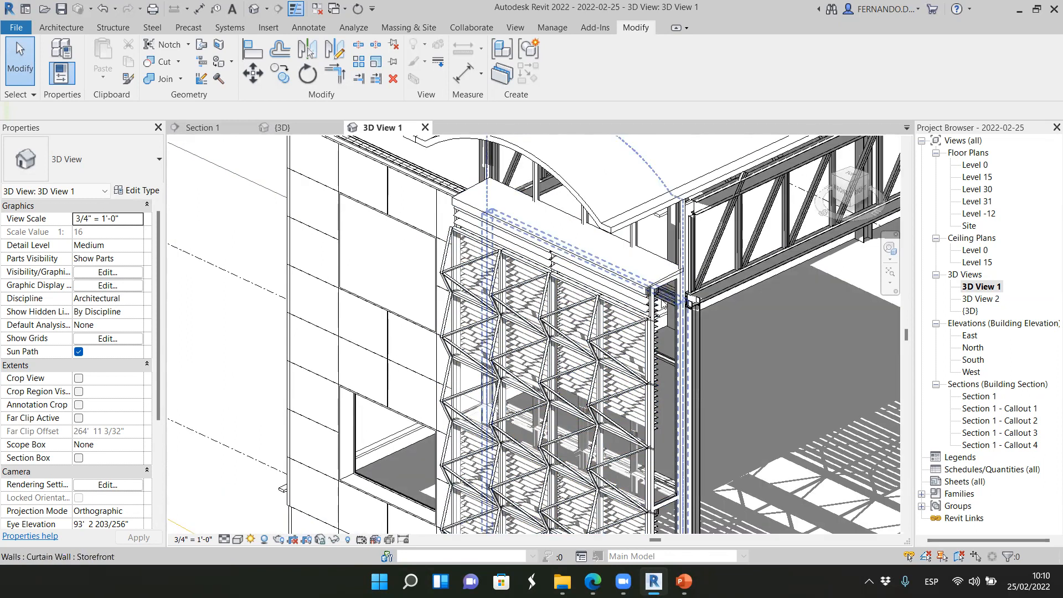
left_click(582, 305)
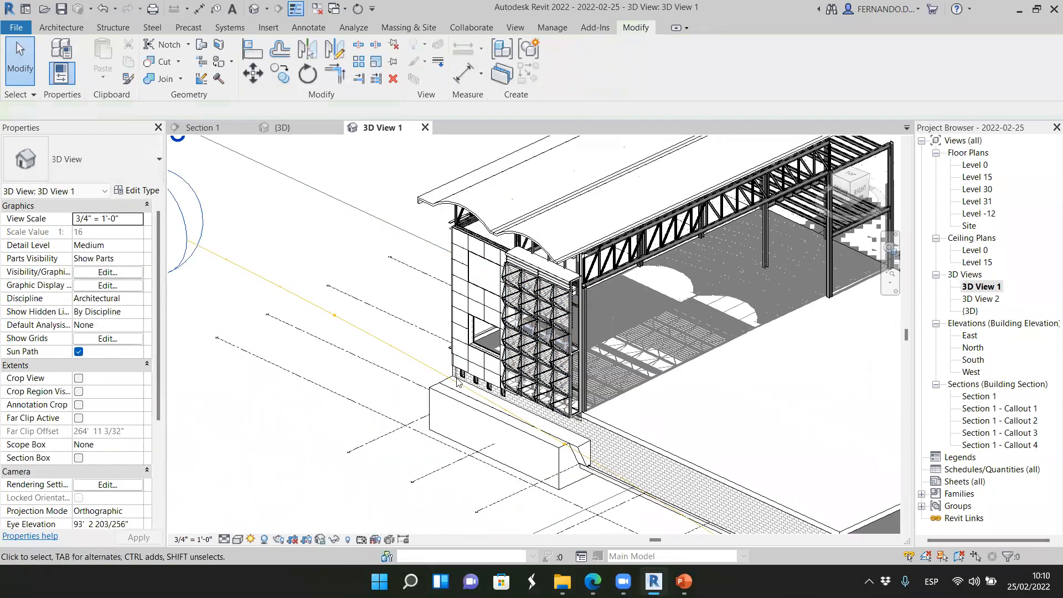
left_click(483, 335)
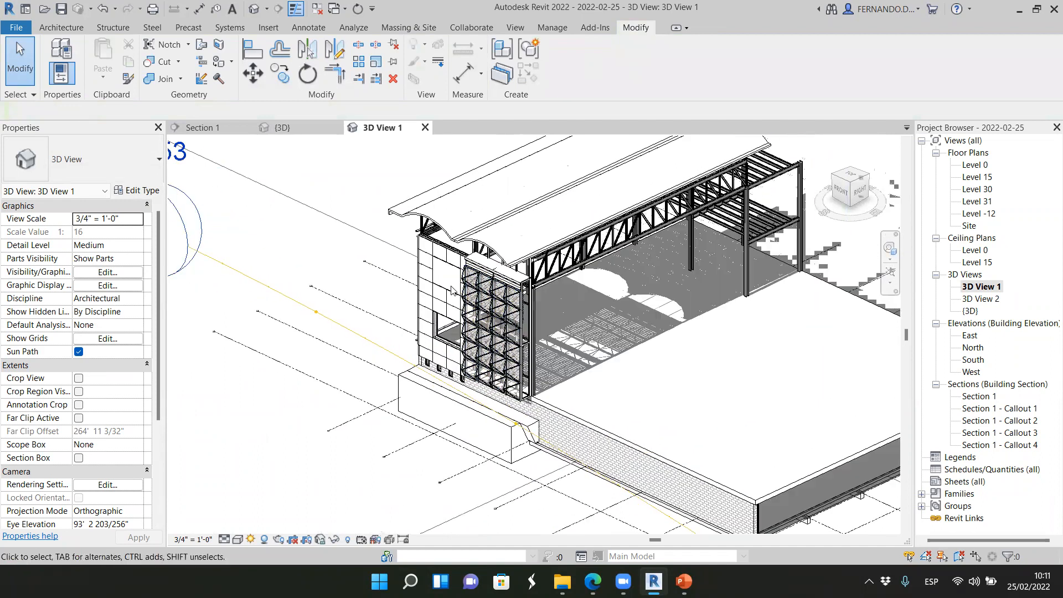
mouse_move(632, 416)
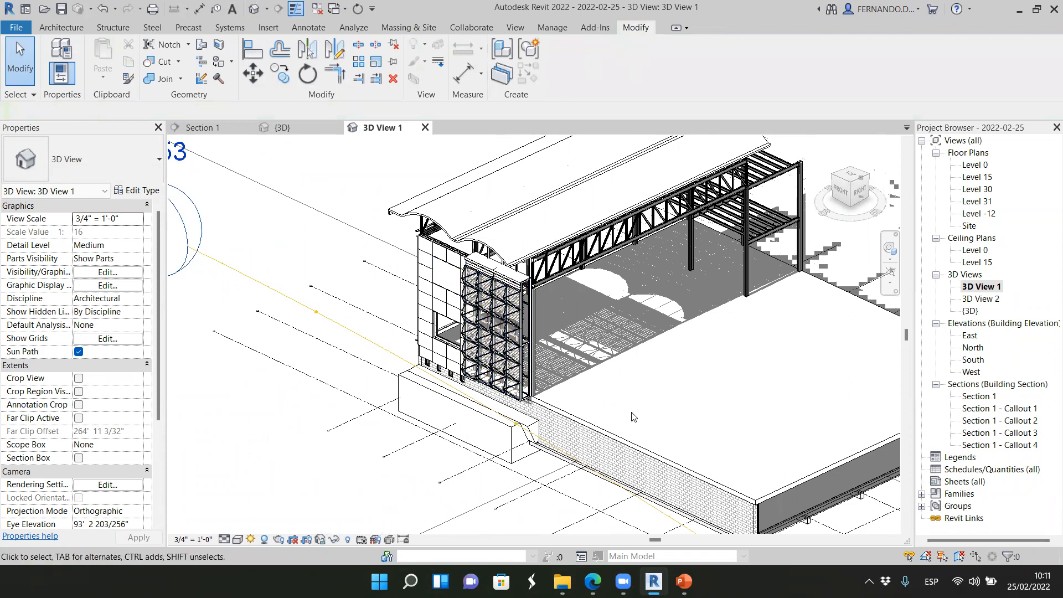
mouse_move(668, 419)
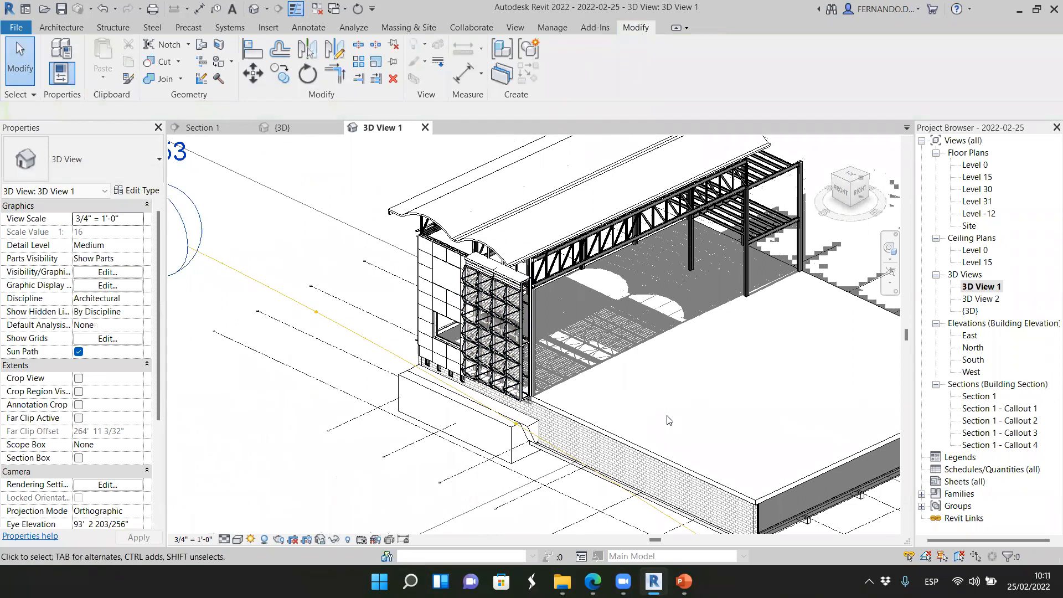
Select the louvered storefront curtain wall and view it head-on from the ViewCube Front face.
left_click(489, 325)
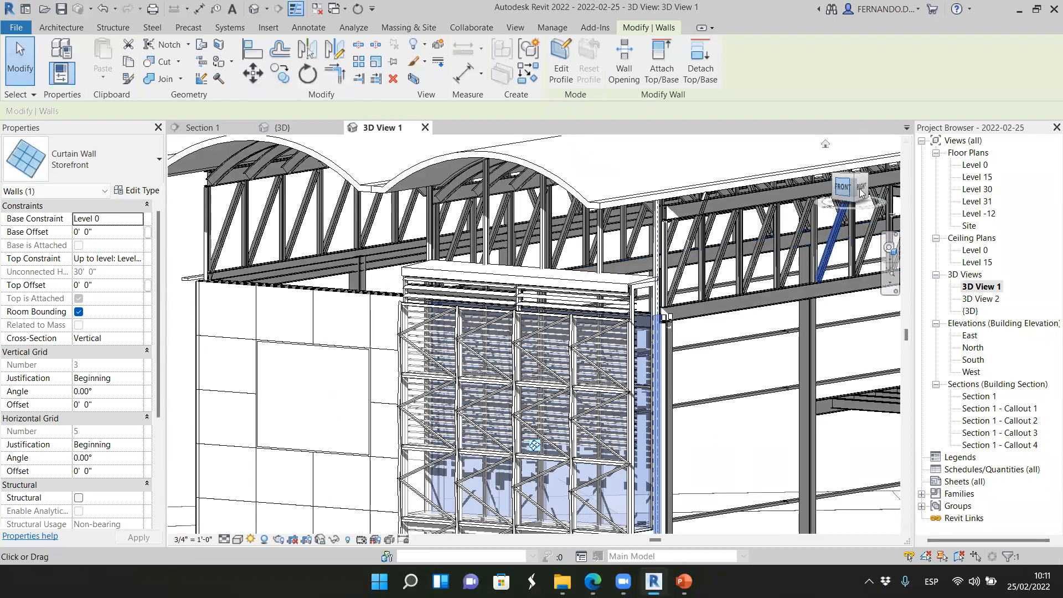
left_click(843, 186)
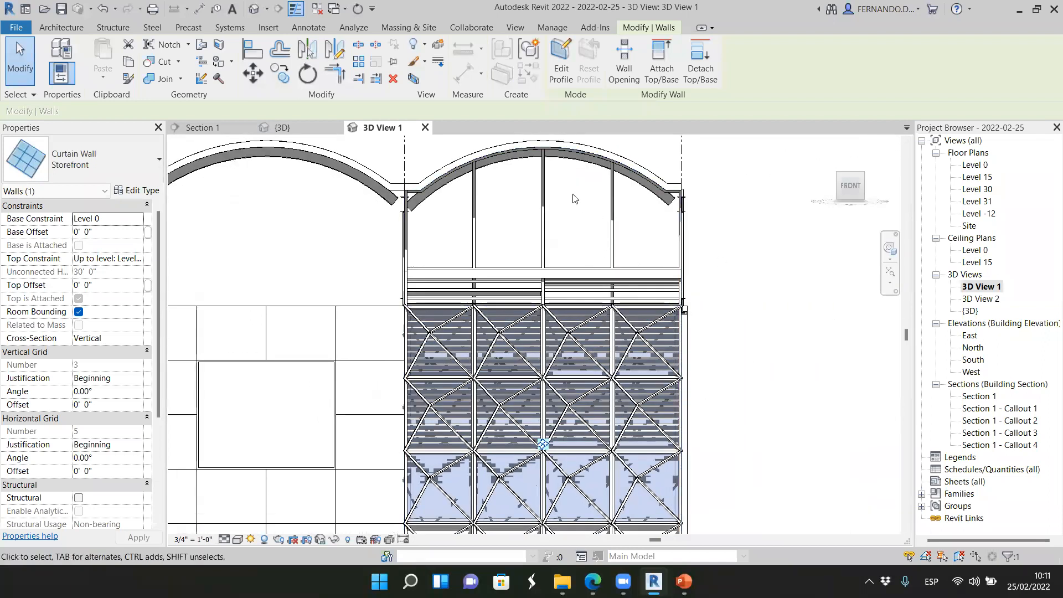
mouse_move(631, 256)
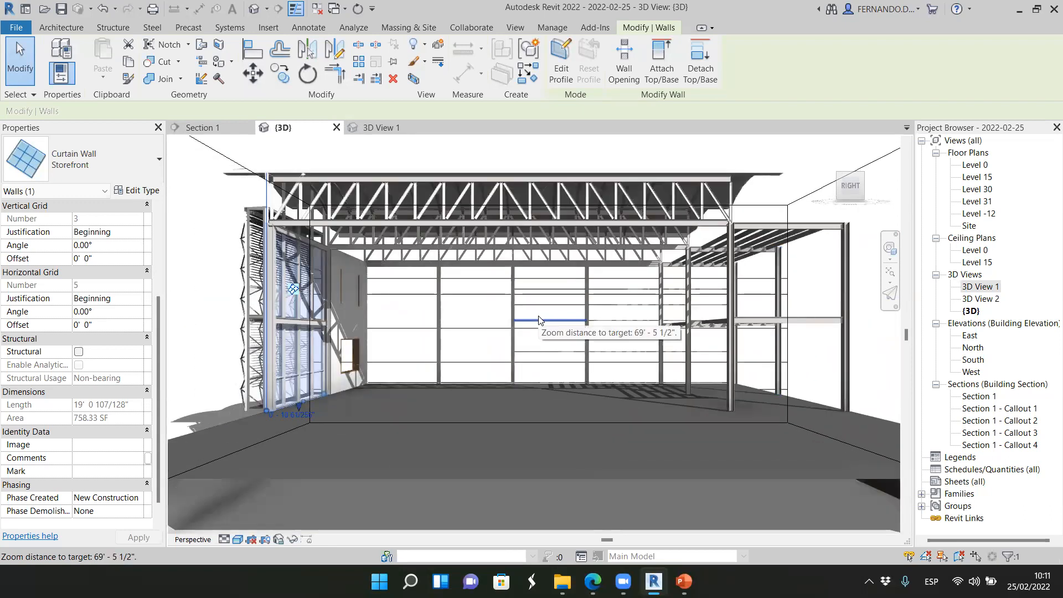
left_click(437, 326)
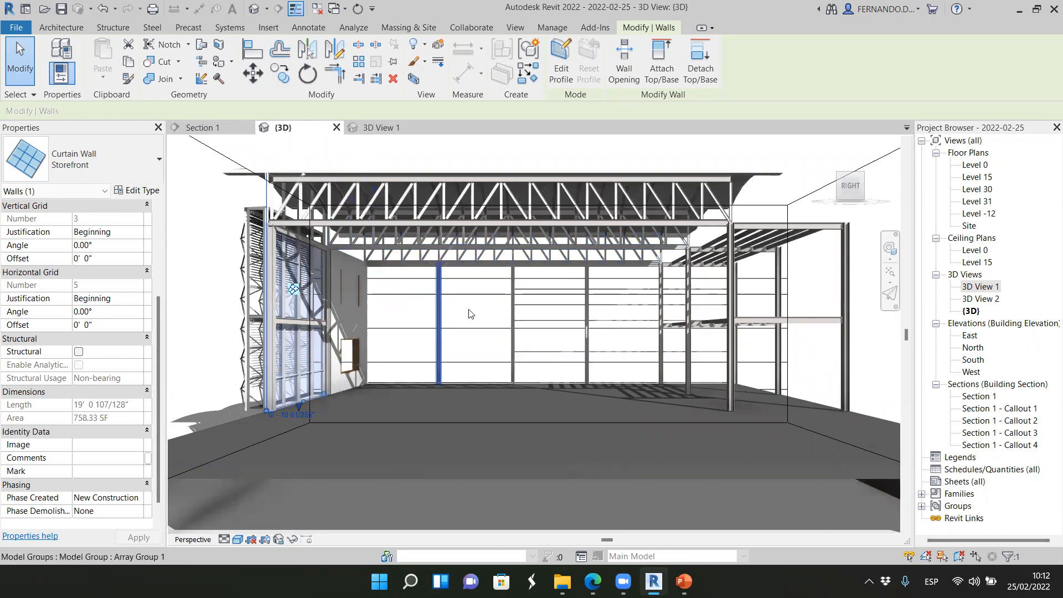
left_click(570, 386)
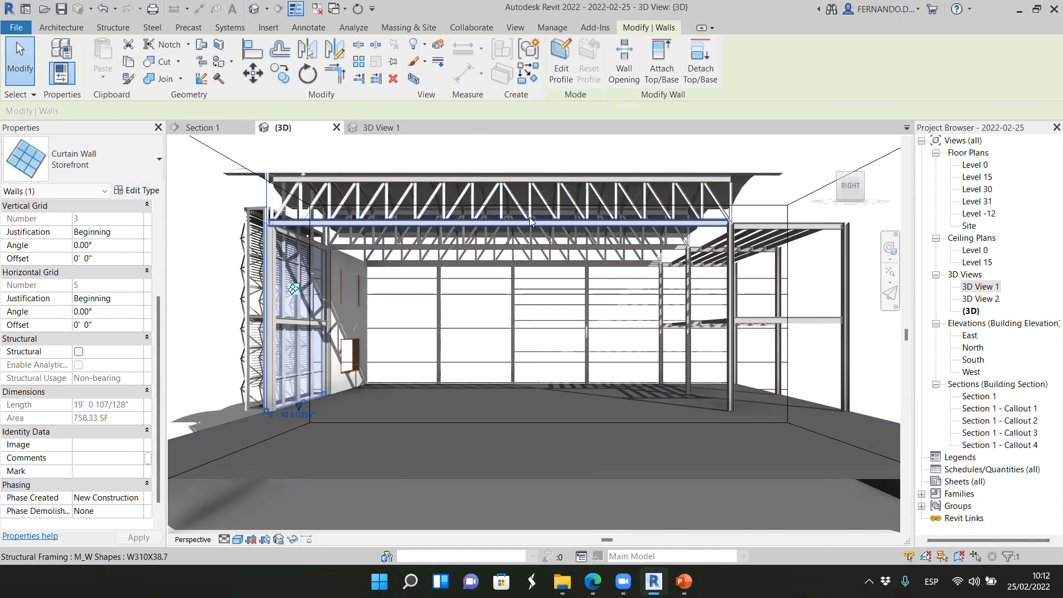
left_click(271, 305)
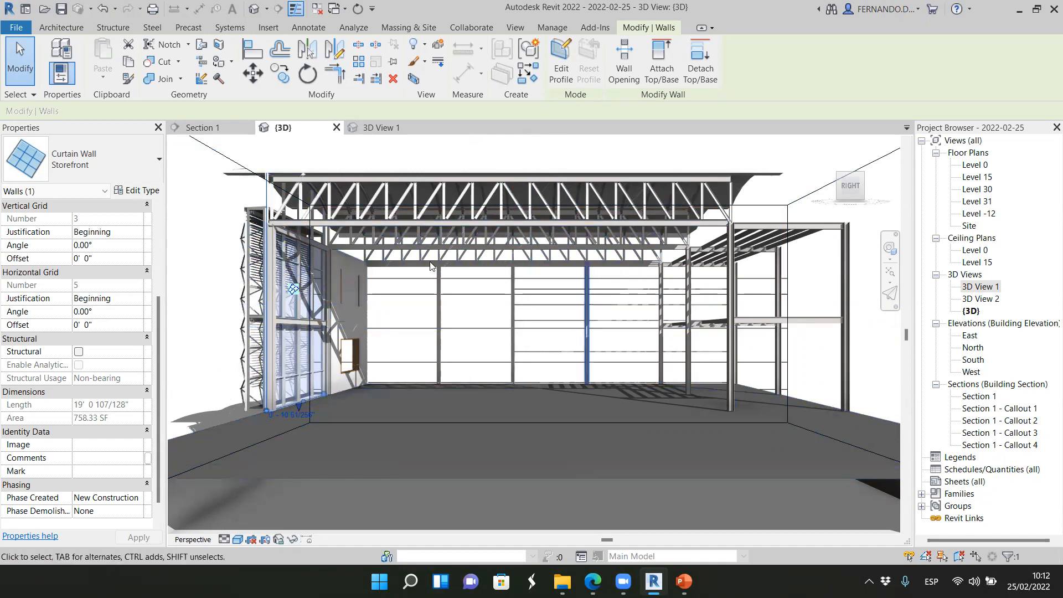
mouse_move(383, 303)
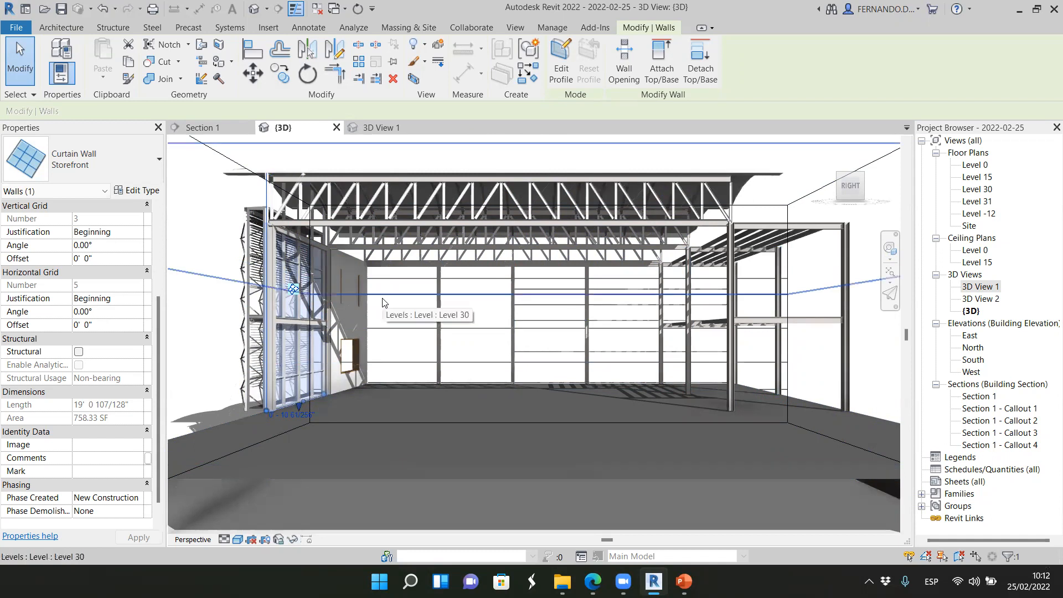